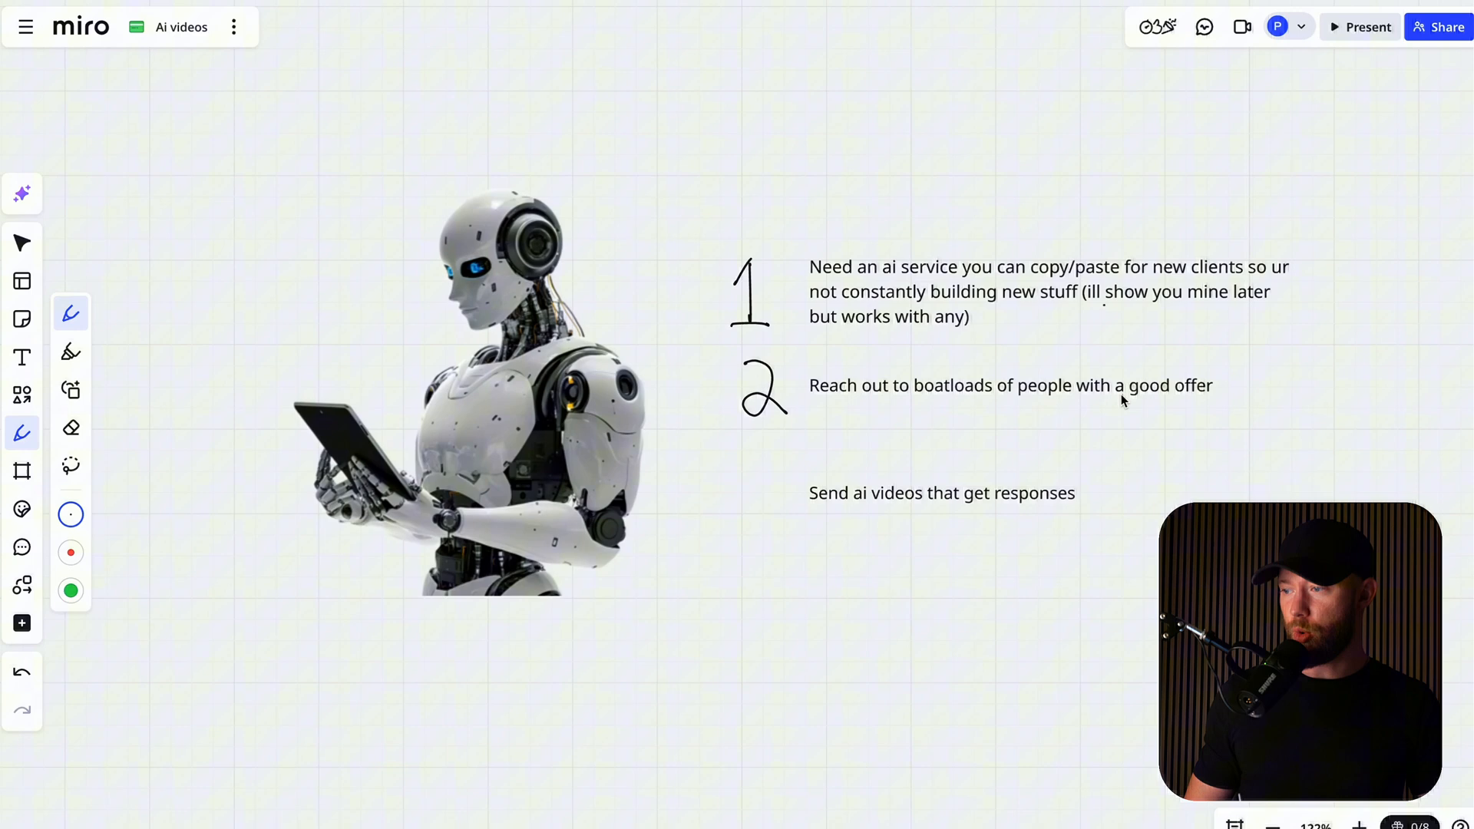
Draw pen underlines beneath 'a good offer' and the 'Send ai videos that get responses' point.
{"action": "left_click_drag", "start_coordinate": [1119, 404], "coordinate": [1209, 413]}
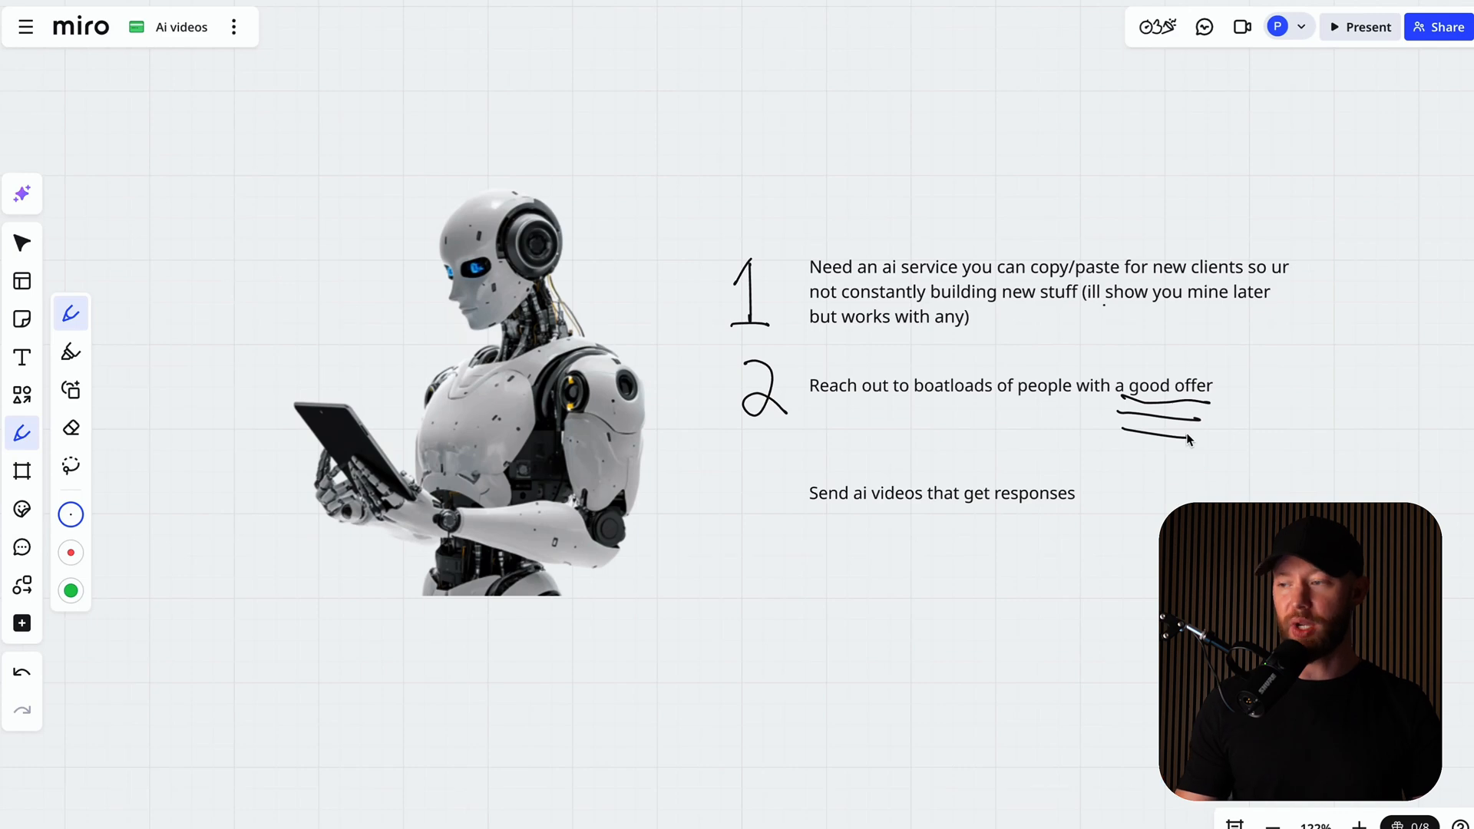
{"action": "mouse_move", "coordinate": [461, 306]}
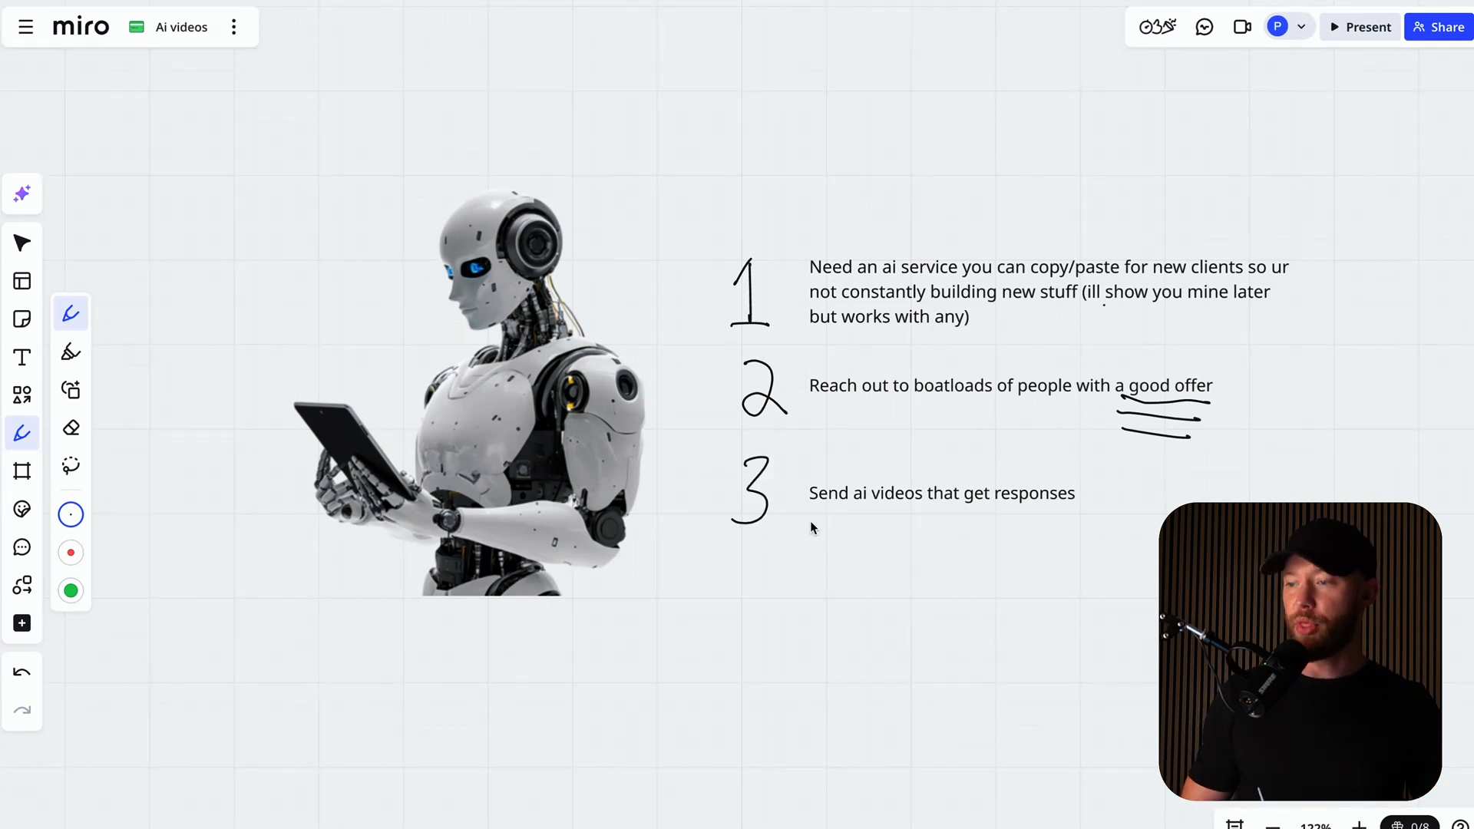
{"action": "left_click_drag", "start_coordinate": [811, 514], "coordinate": [851, 512]}
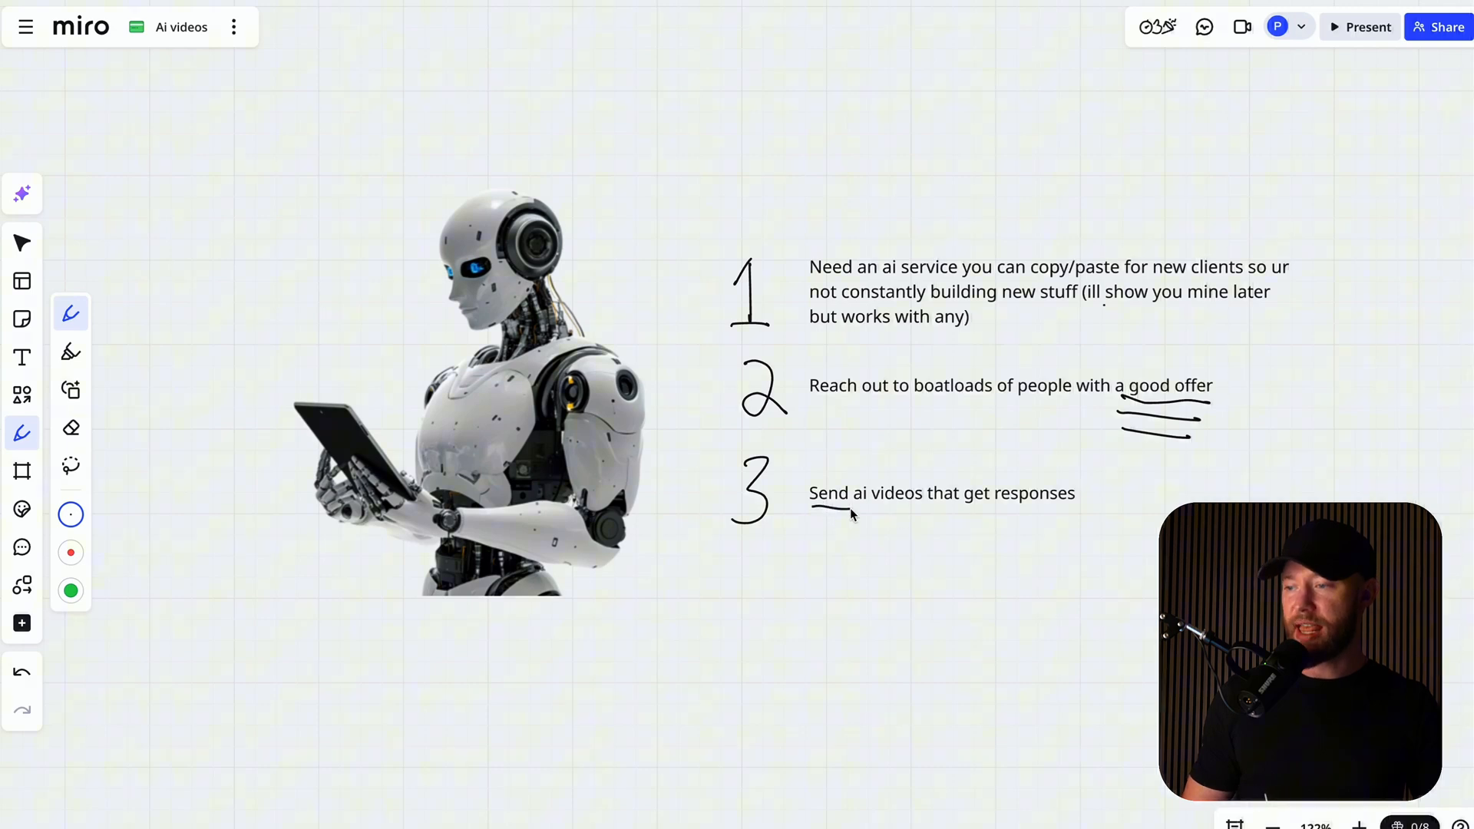
{"action": "left_click_drag", "start_coordinate": [811, 508], "coordinate": [1085, 504]}
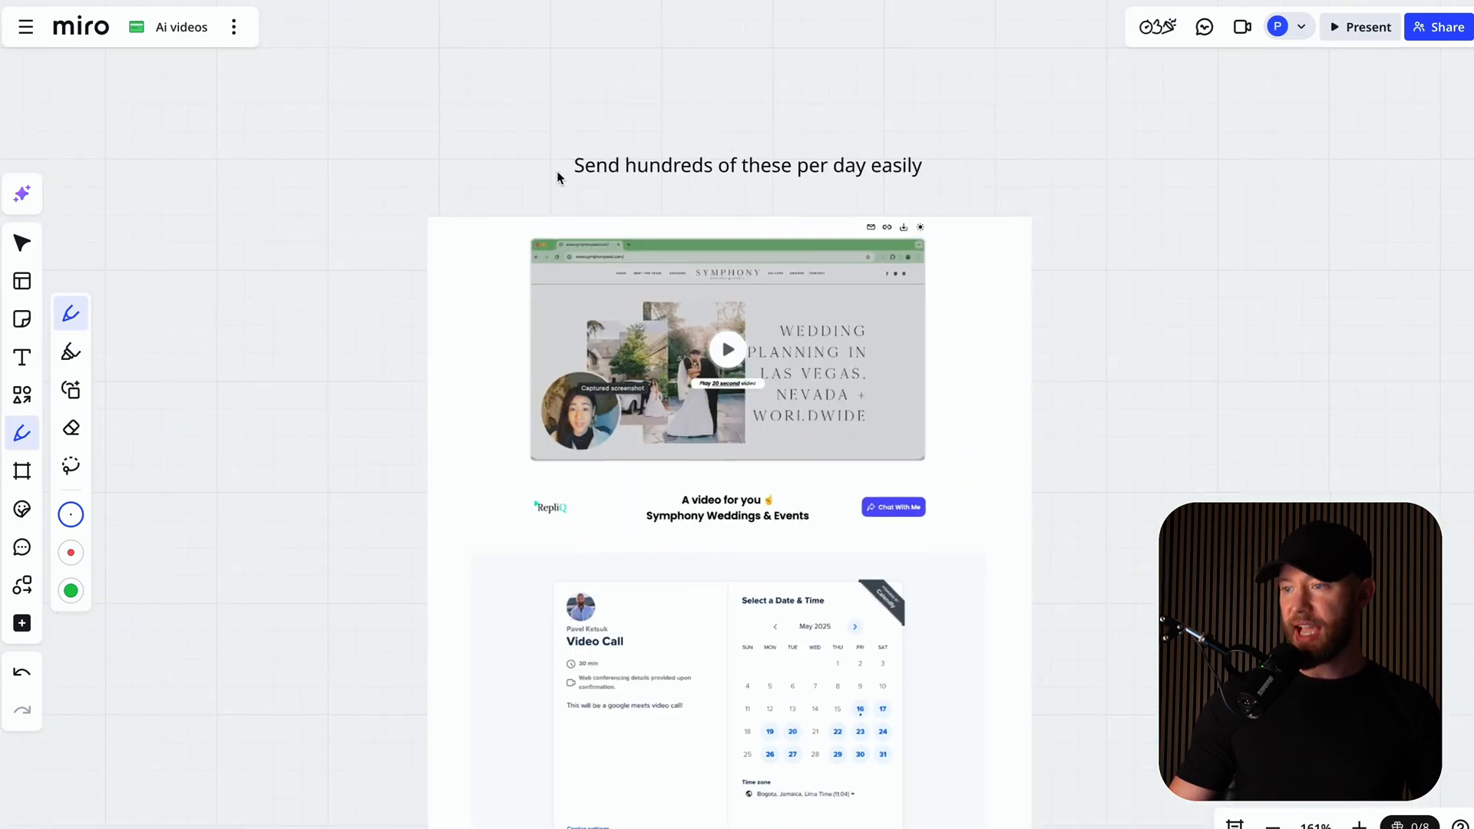
{"action": "mouse_move", "coordinate": [726, 180]}
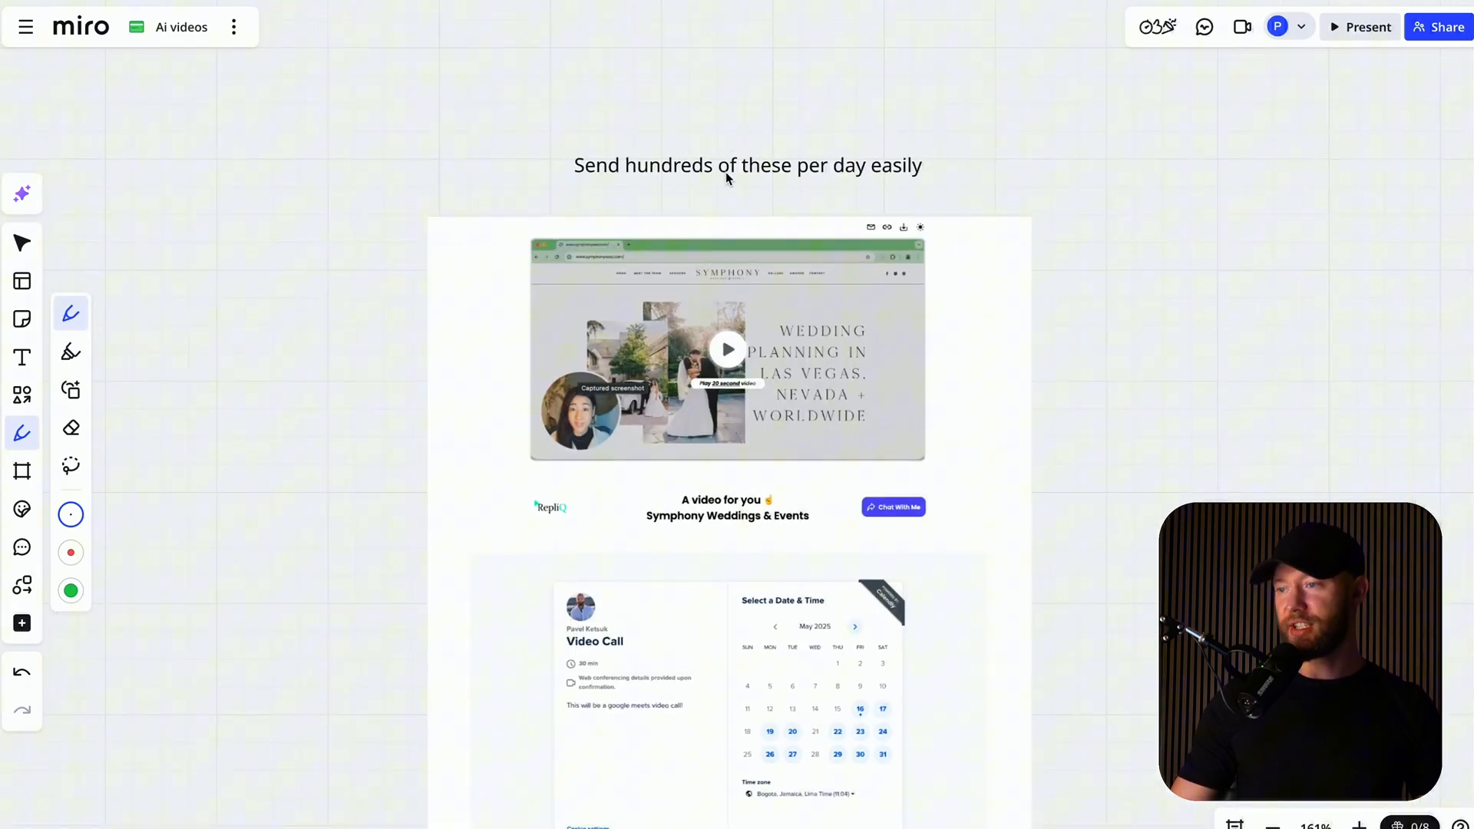
Scroll the board to the 'Send hundreds of these per day easily' page screenshot.
{"action": "scroll", "scroll_direction": "down", "scroll_amount": 3}
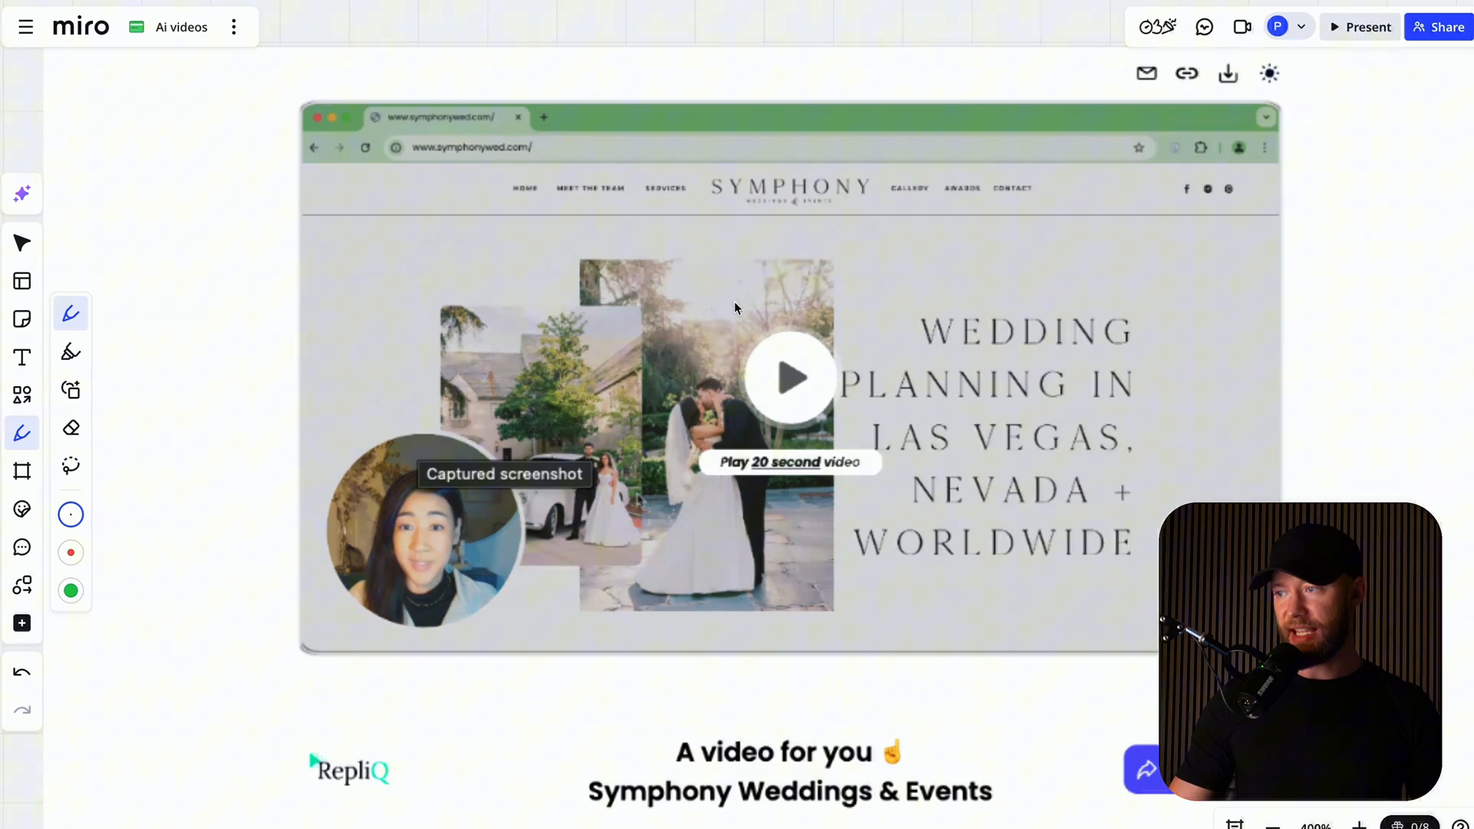
{"action": "mouse_move", "coordinate": [542, 505]}
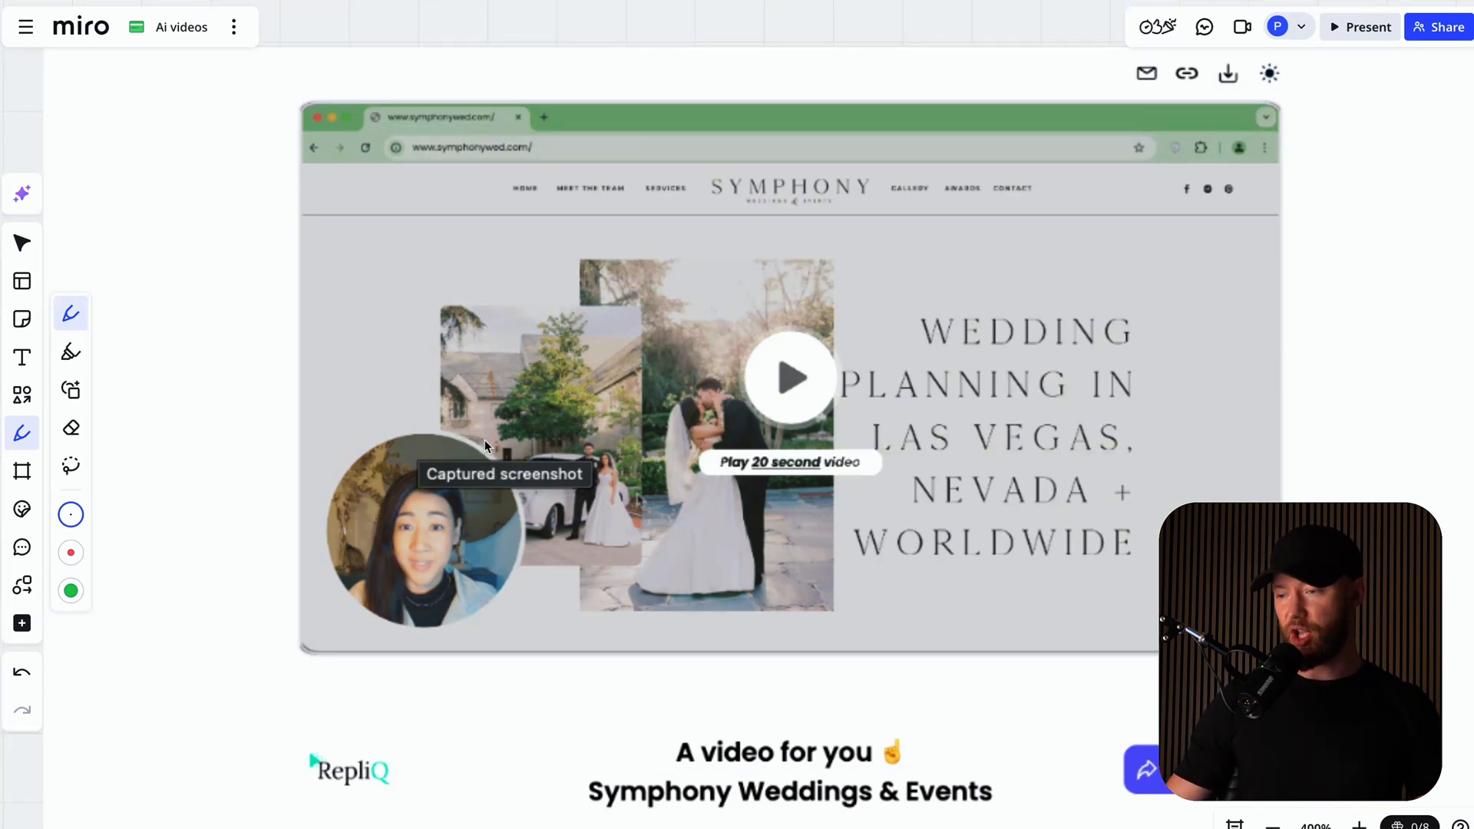
Zoom in on the Symphony Weddings & Events video preview screenshot.
{"action": "scroll", "scroll_direction": "down", "scroll_amount": 3}
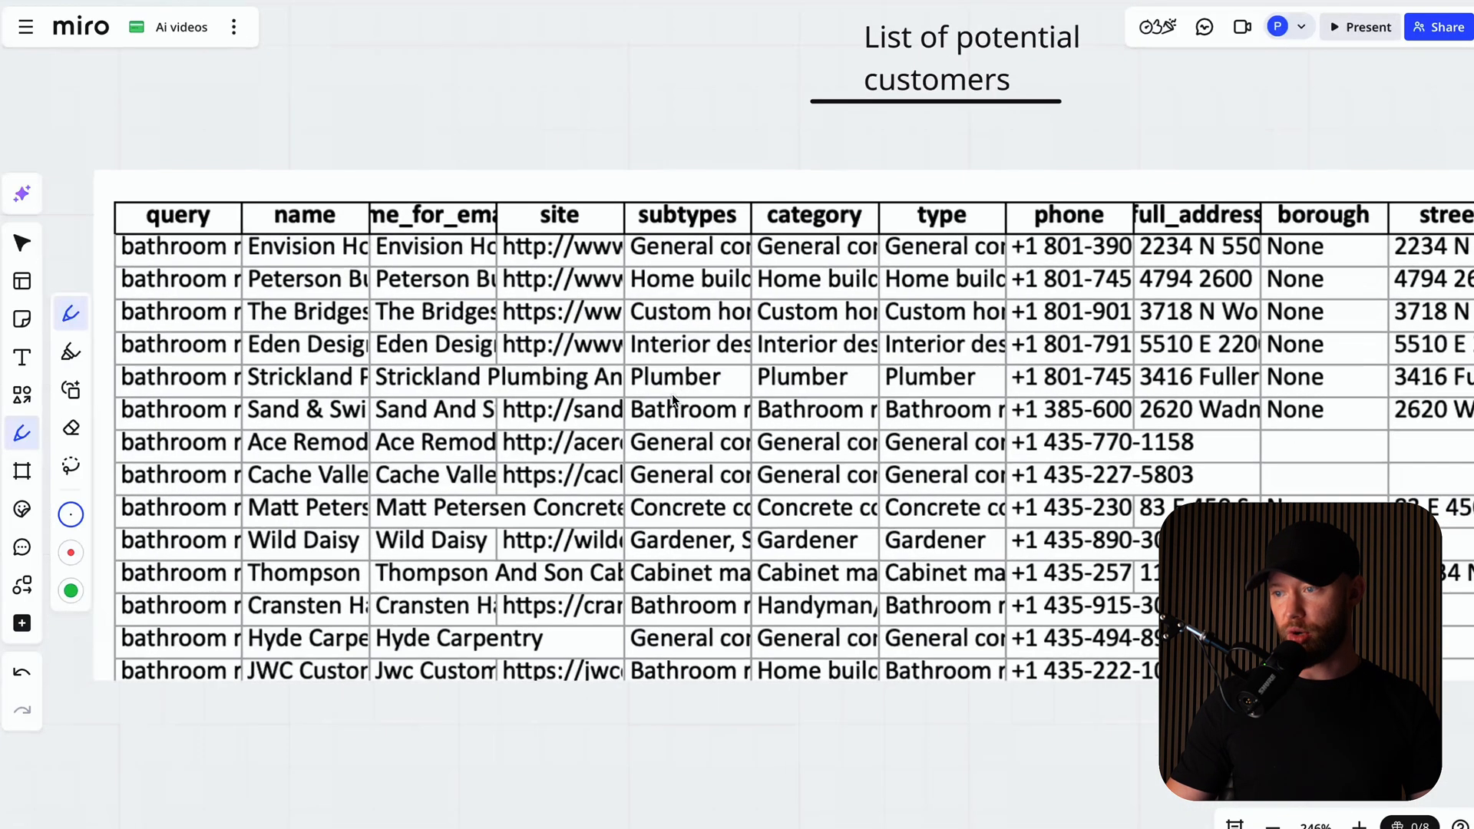
Pan to the 'List of potential customers' table and back to the video page.
{"action": "left_click_drag", "start_coordinate": [563, 103], "coordinate": [569, 212]}
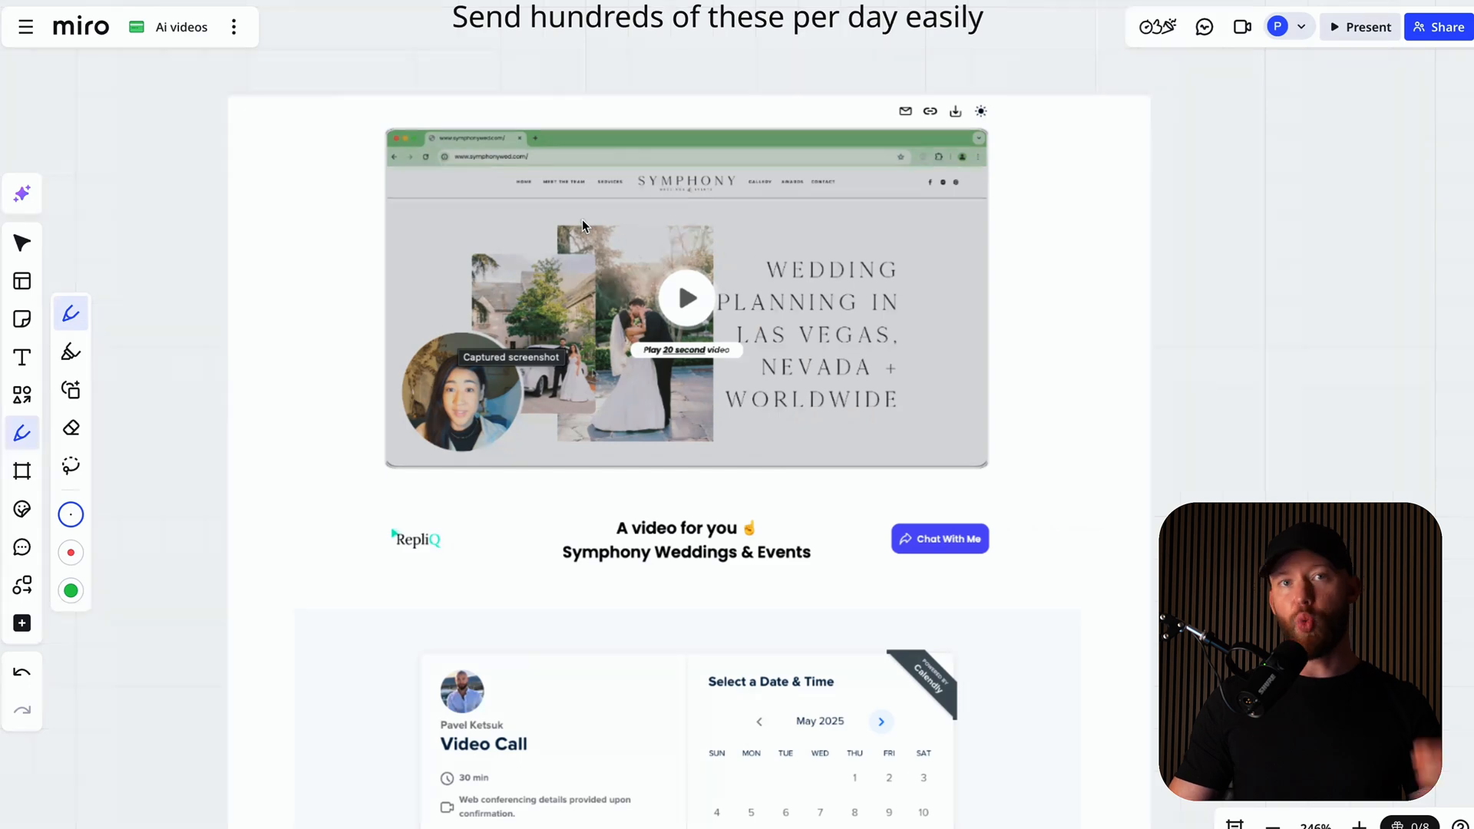
{"action": "mouse_move", "coordinate": [555, 399]}
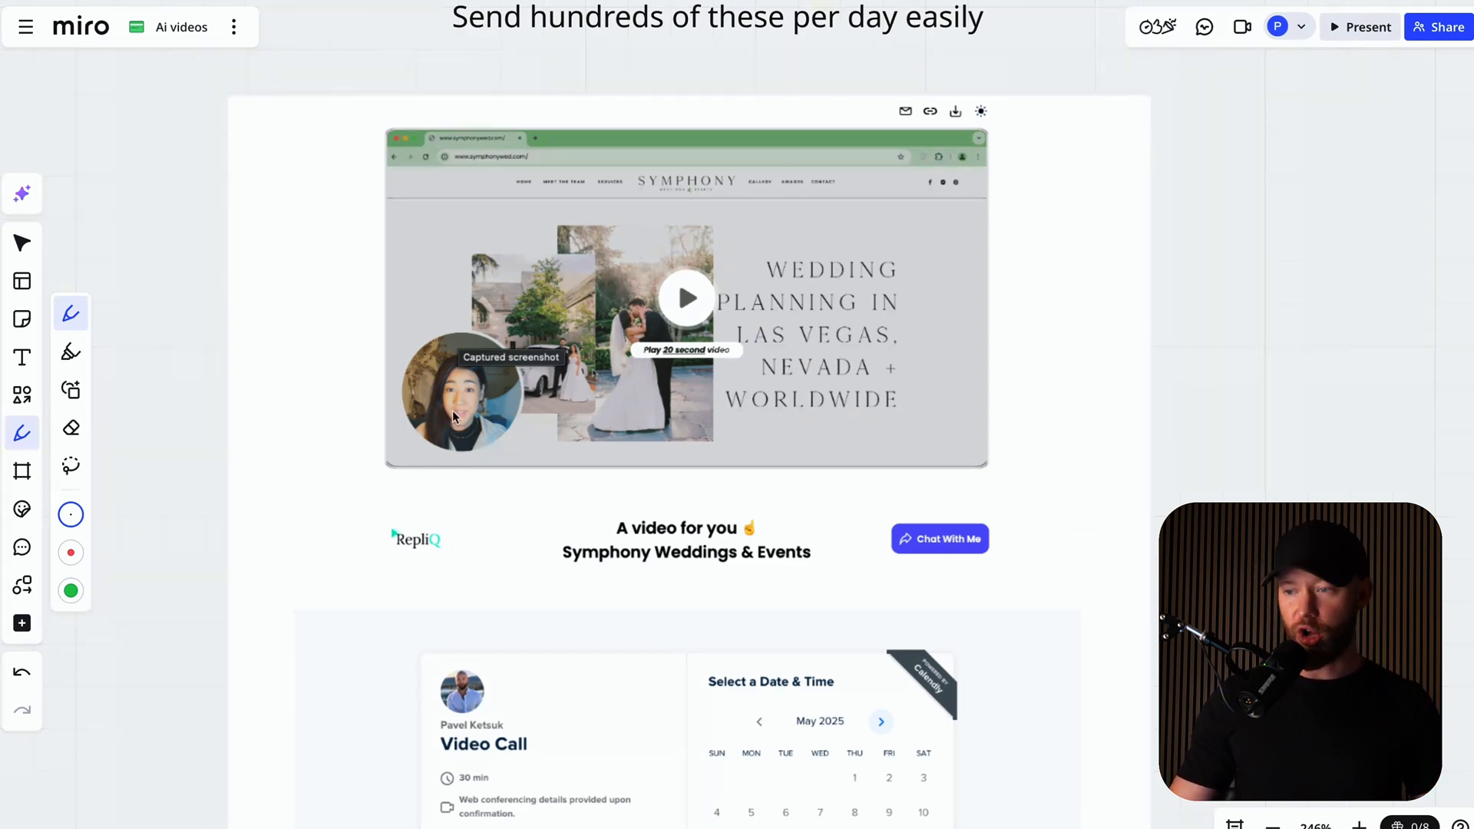
{"action": "mouse_move", "coordinate": [429, 297]}
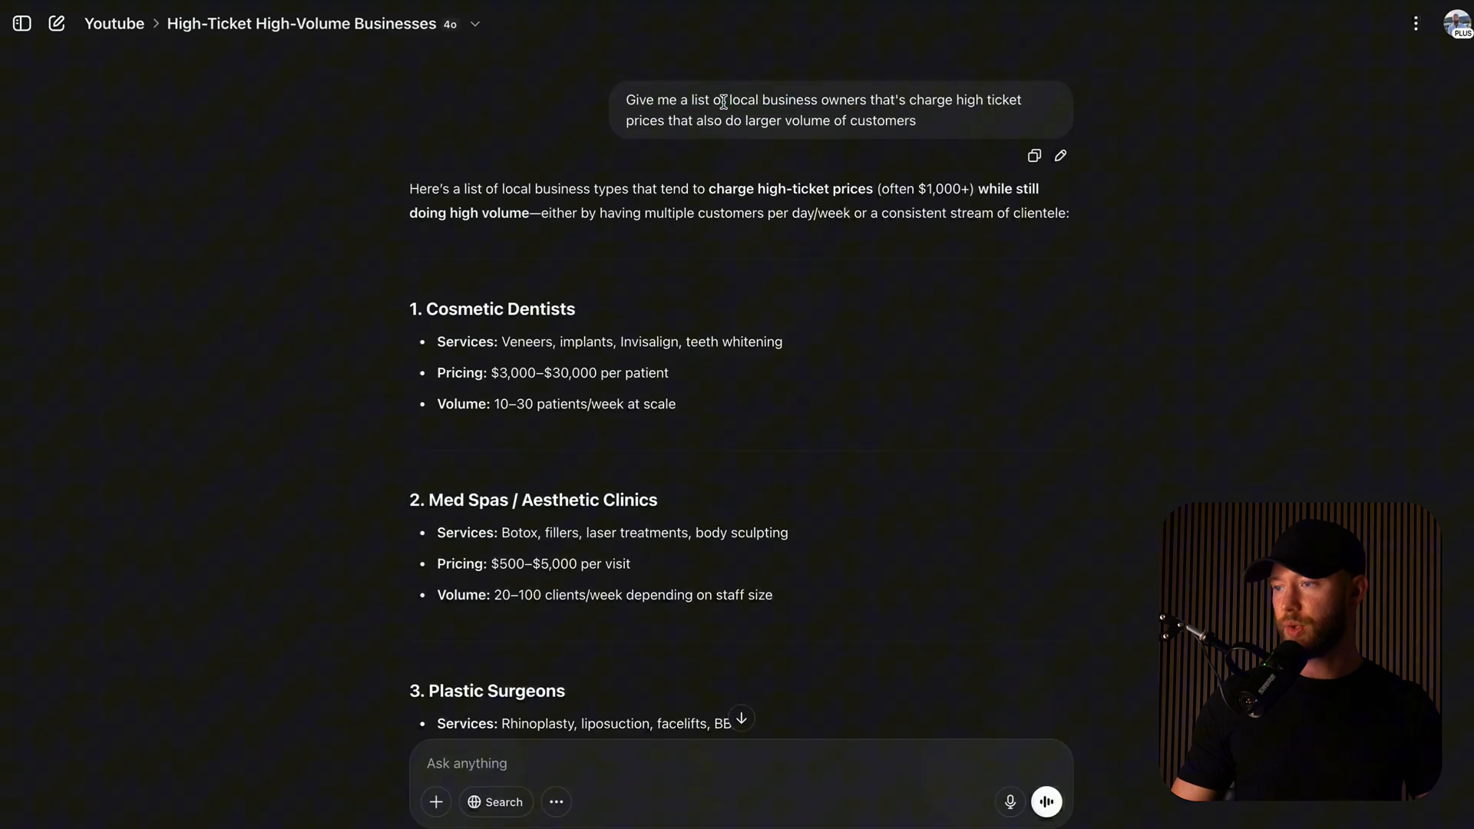
Highlight the larger-volume-of-customers phrase and scroll the answer down to Wedding/Event Venues.
{"action": "left_click_drag", "start_coordinate": [633, 120], "coordinate": [917, 120]}
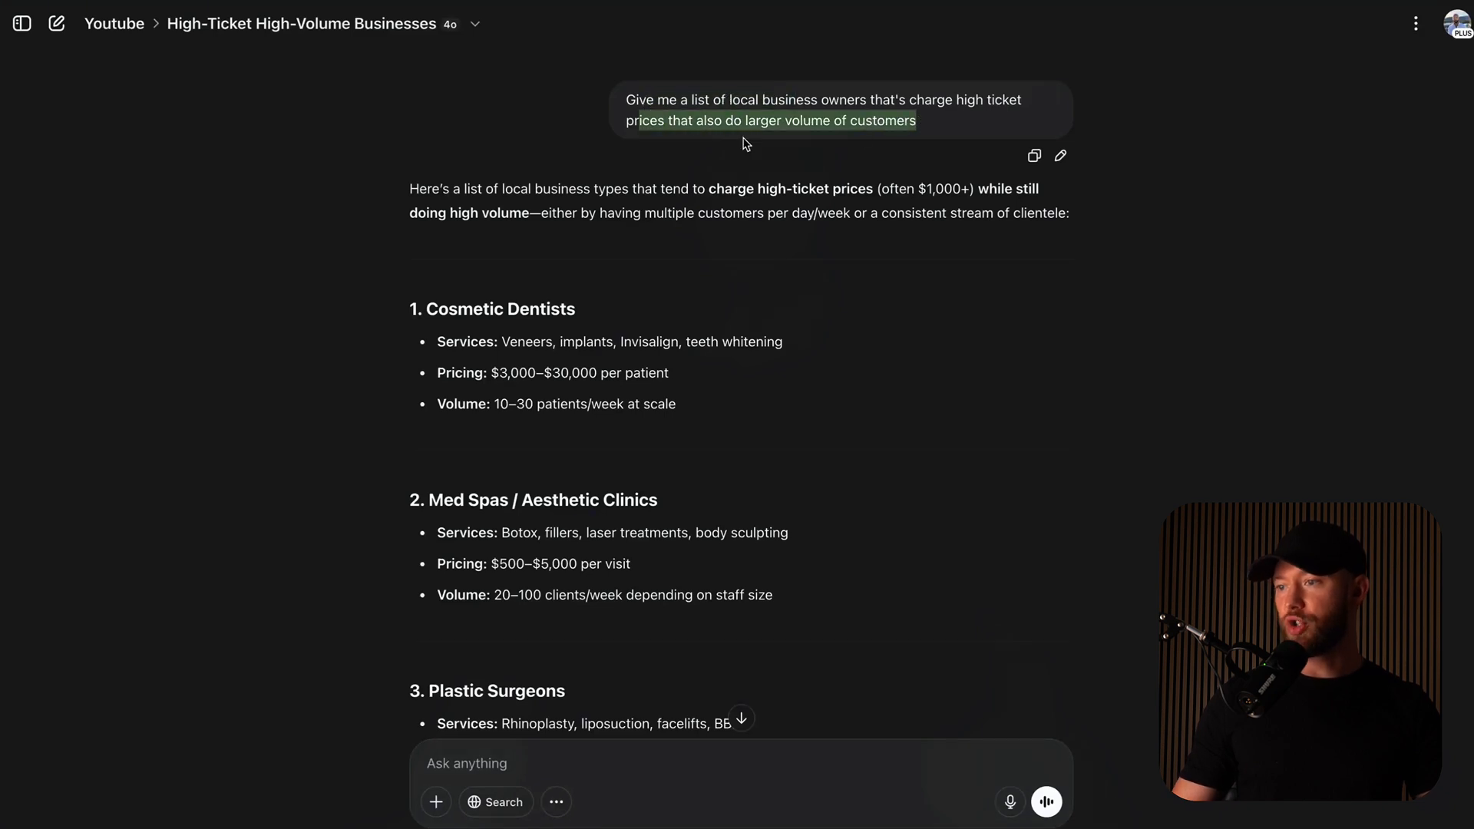
{"action": "scroll", "scroll_direction": "down", "scroll_amount": 3}
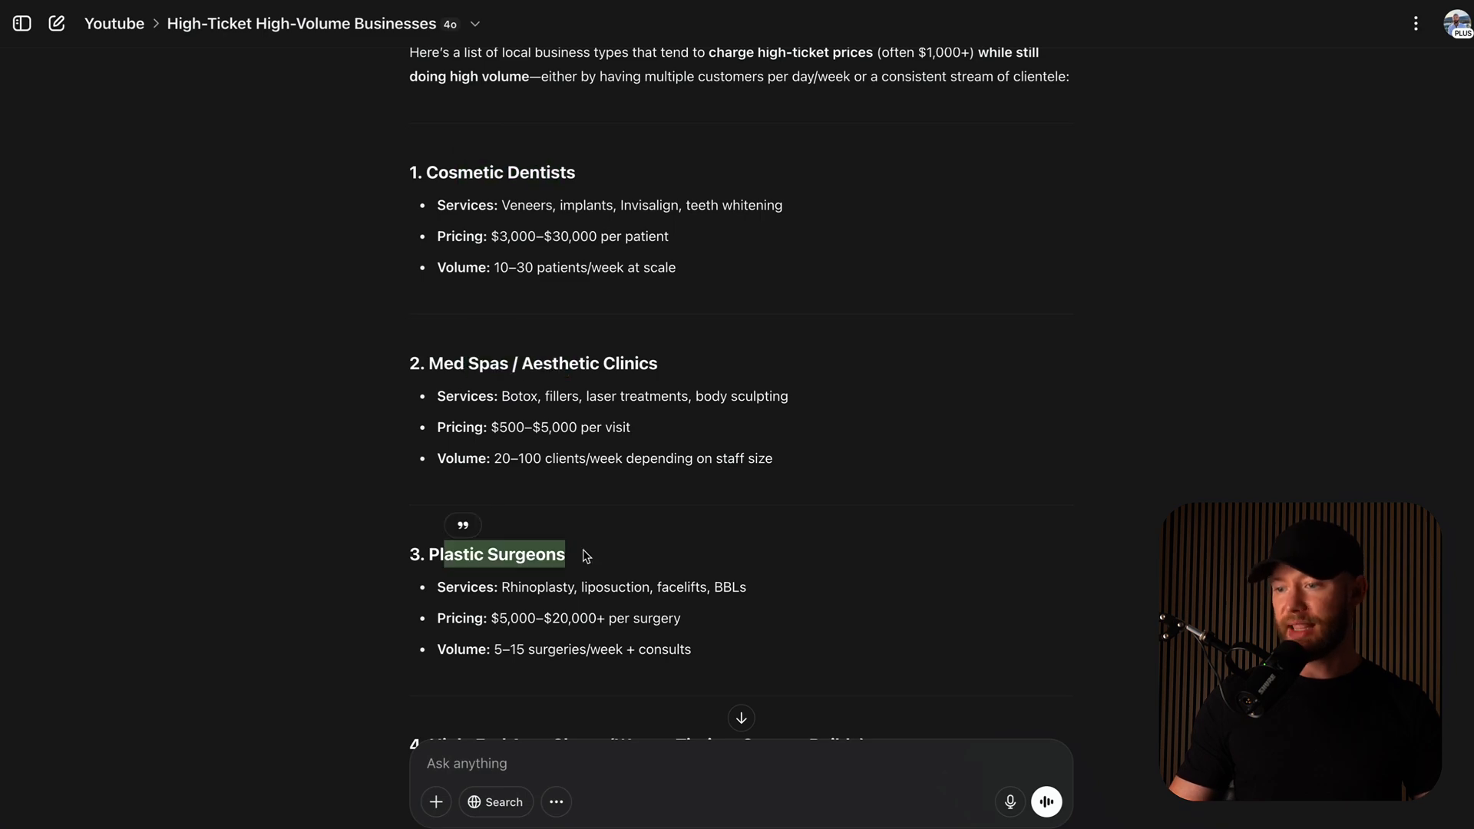
{"action": "scroll", "scroll_direction": "down", "scroll_amount": 3}
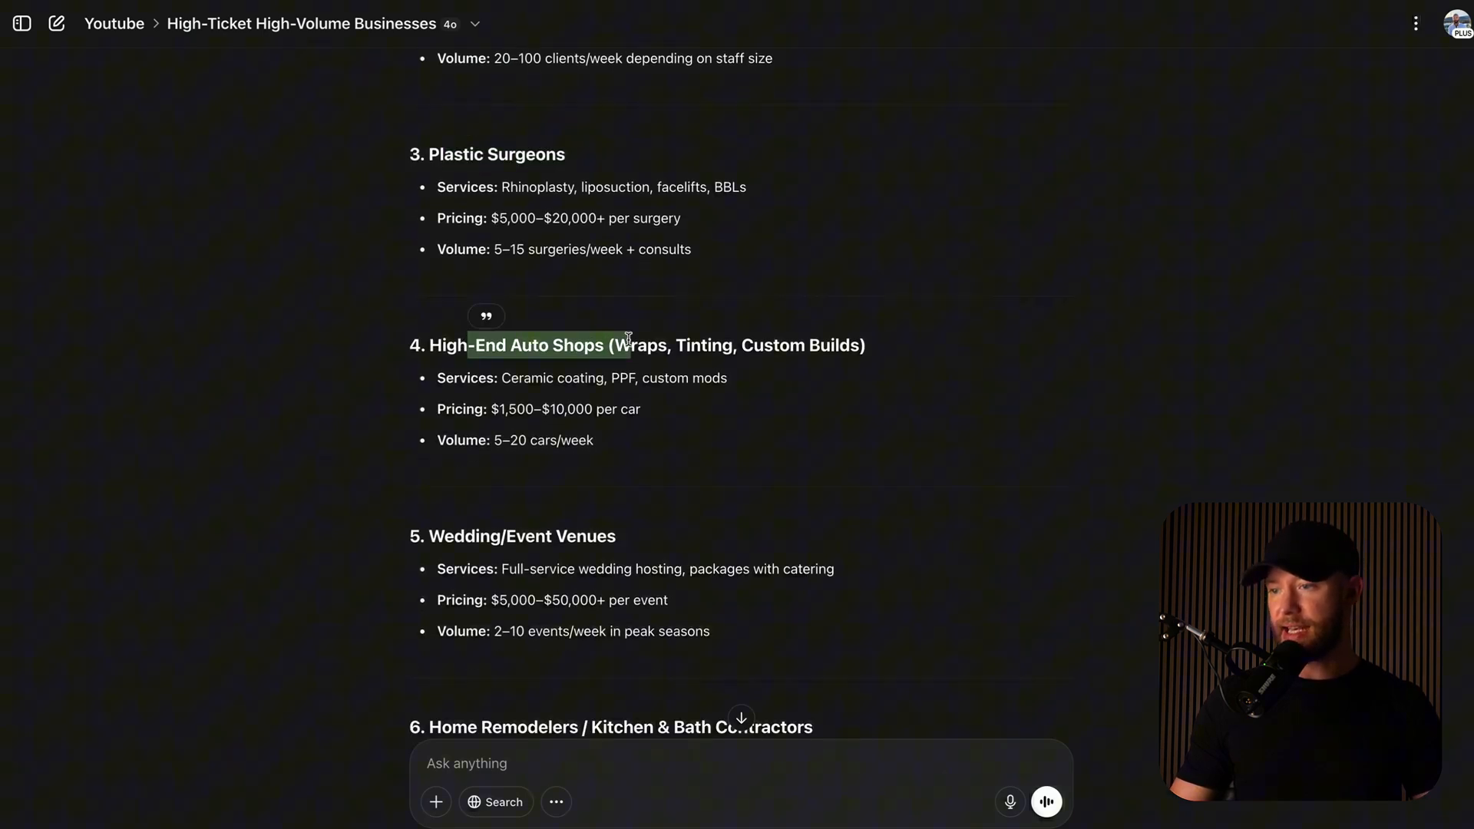
{"action": "scroll", "scroll_direction": "down", "scroll_amount": 3}
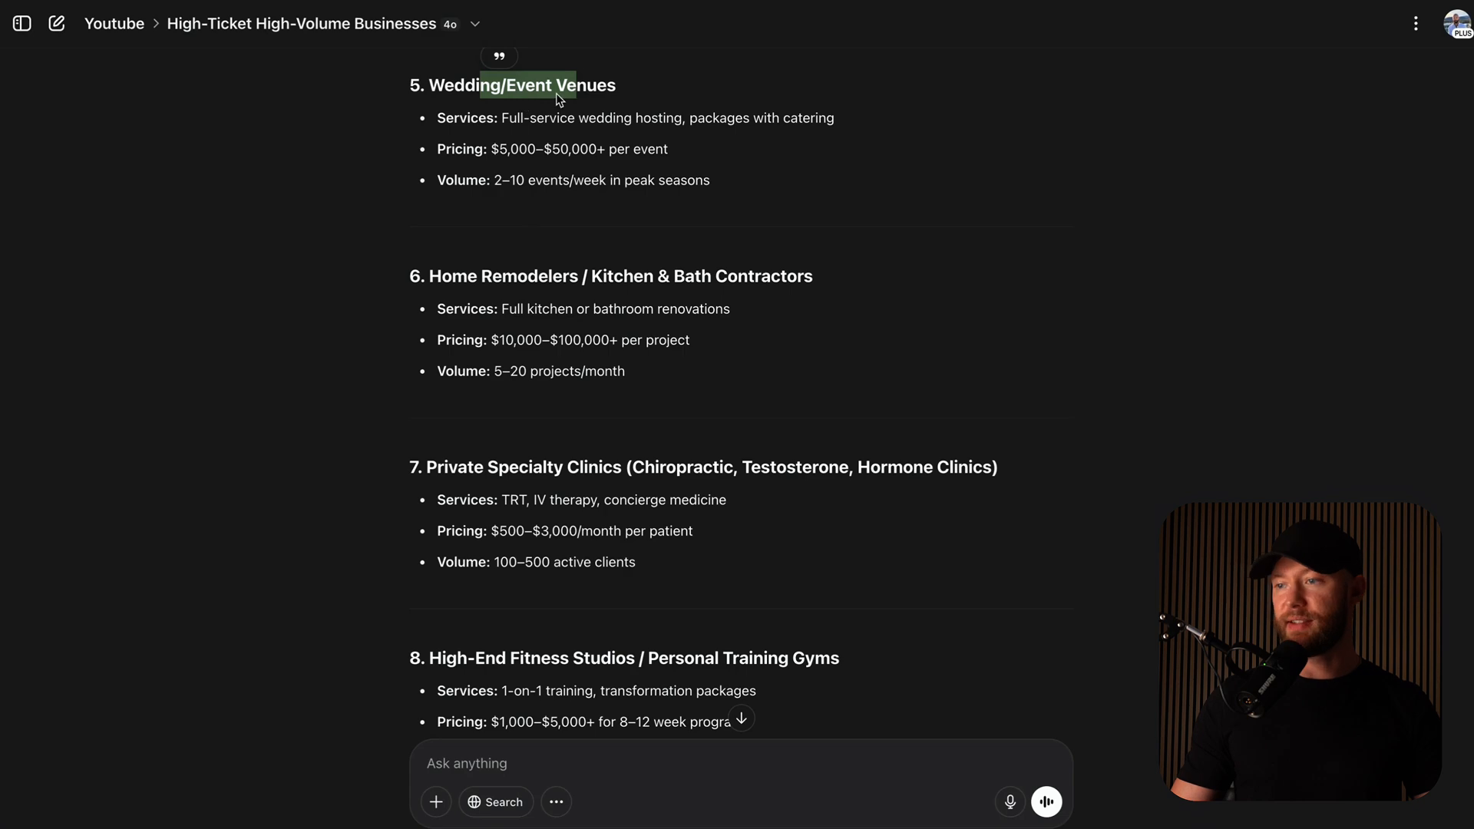
{"action": "scroll", "scroll_direction": "down", "scroll_amount": 3}
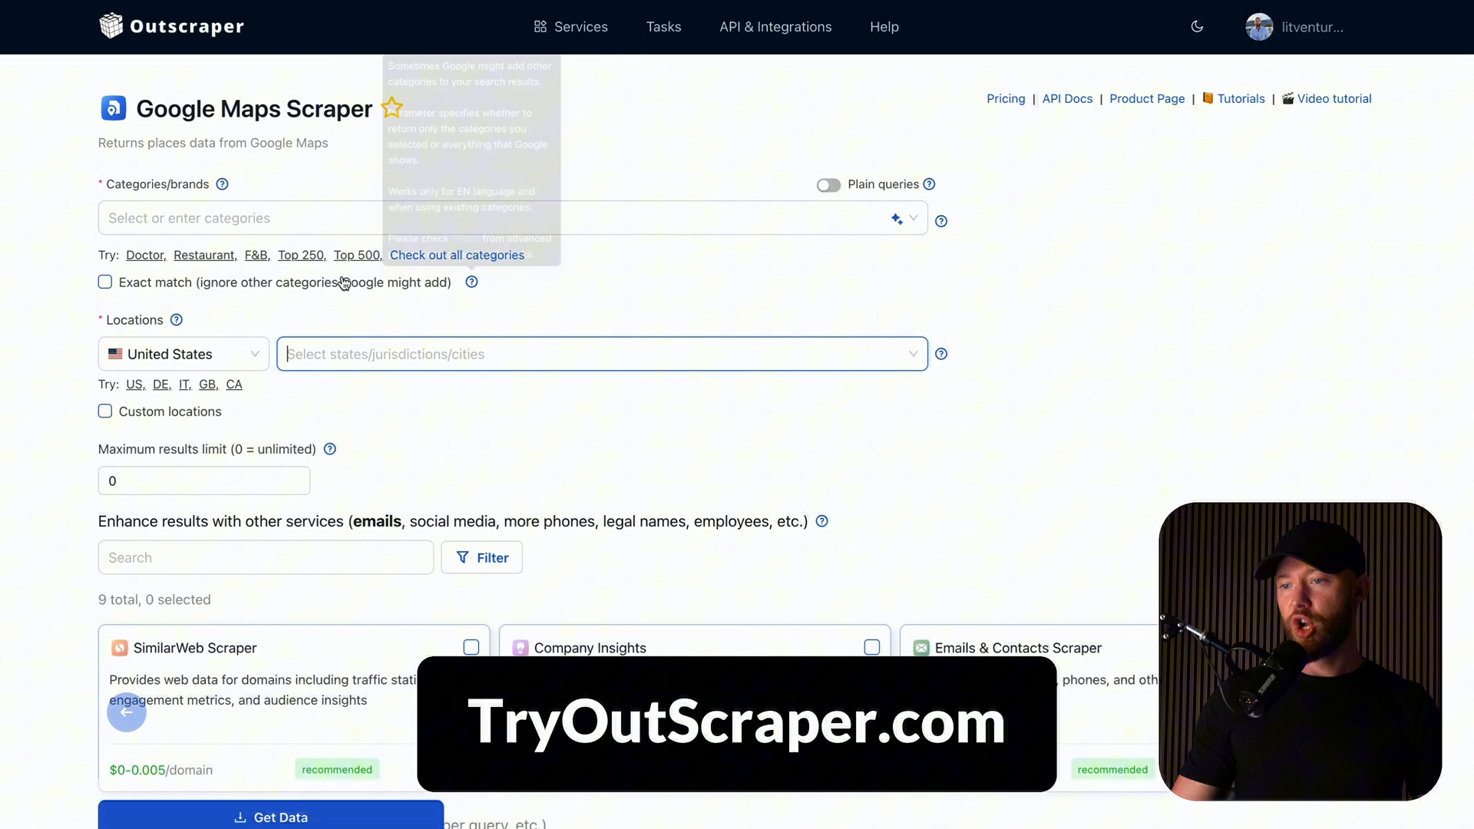
Set the scrape category to Cosmetic Surgeon by searching 'cosmet'.
{"action": "left_click", "coordinate": [513, 216]}
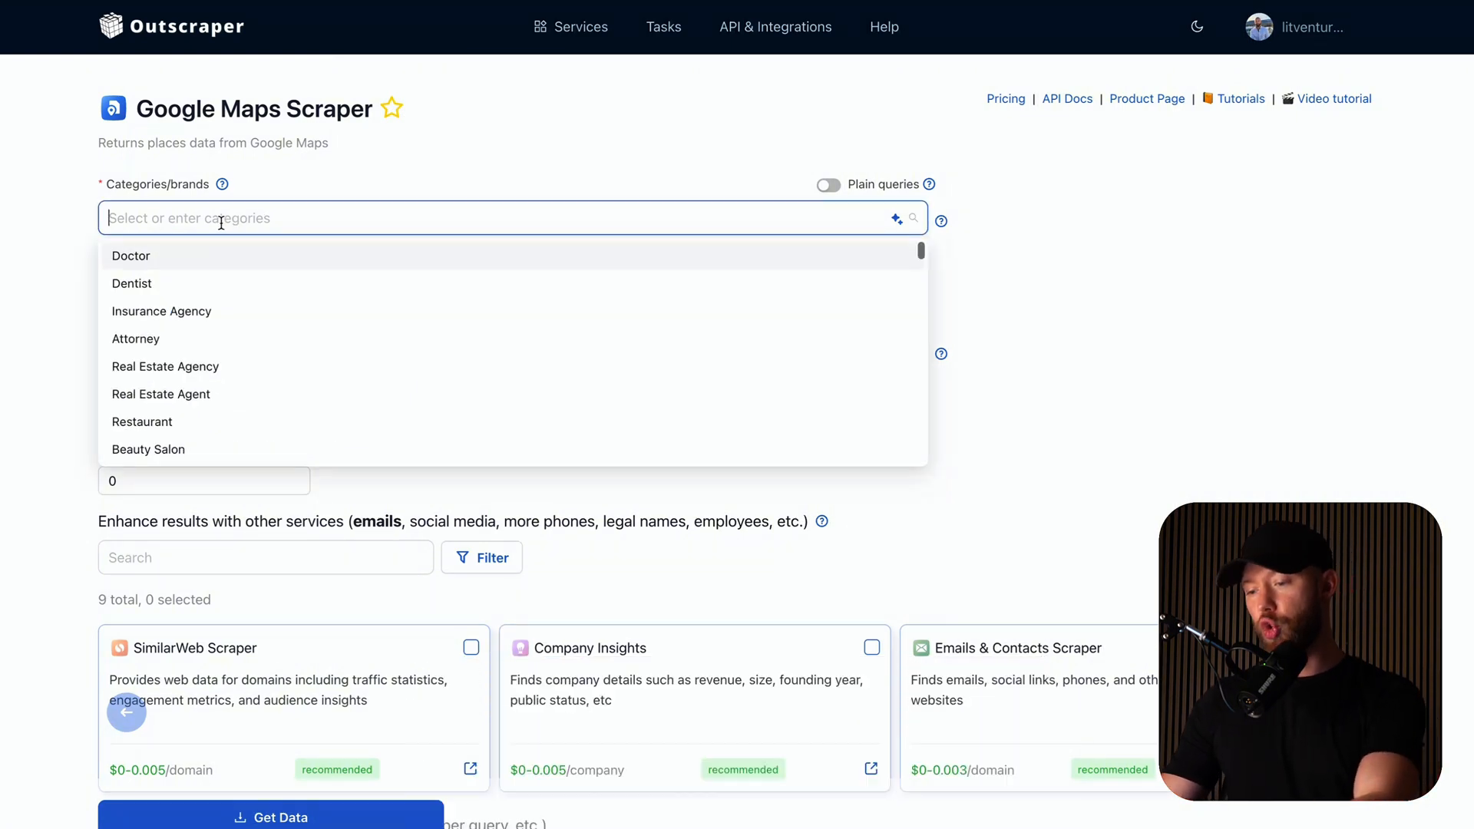
{"action": "type", "text": "cosmet"}
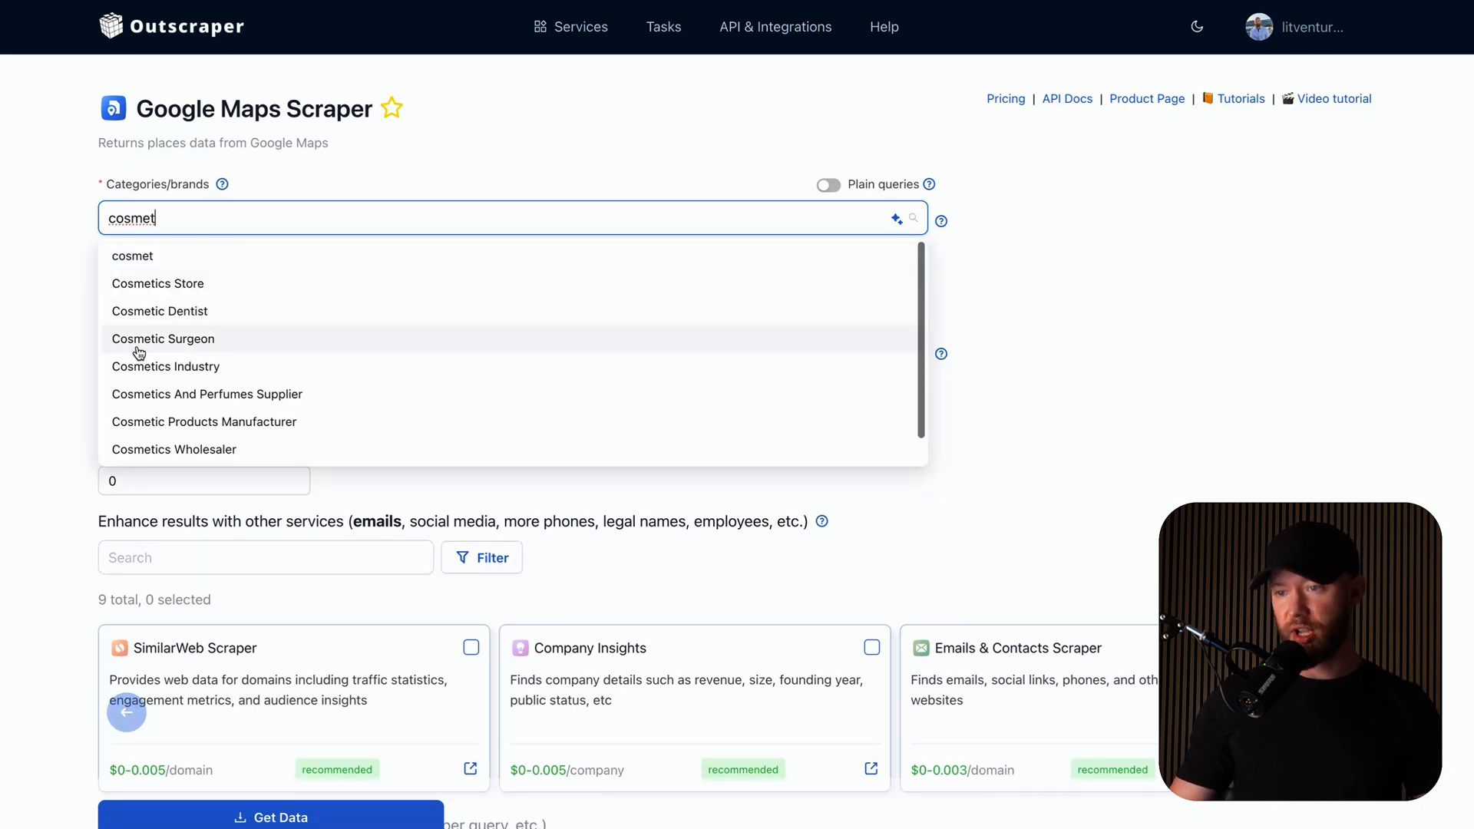
{"action": "left_click", "coordinate": [163, 338]}
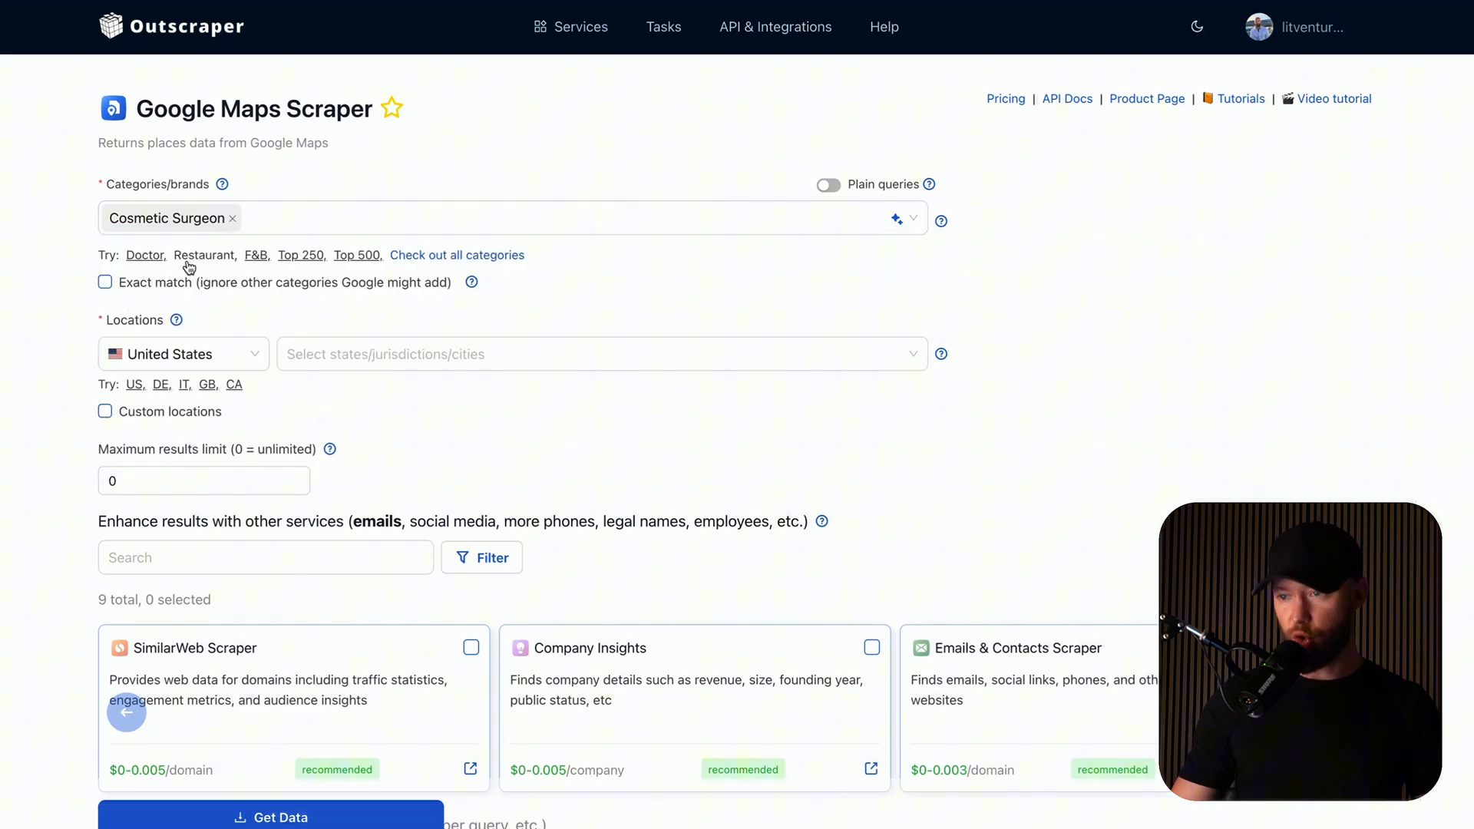
Set the location to Miami and launch the data request with Get Data.
{"action": "left_click", "coordinate": [600, 353]}
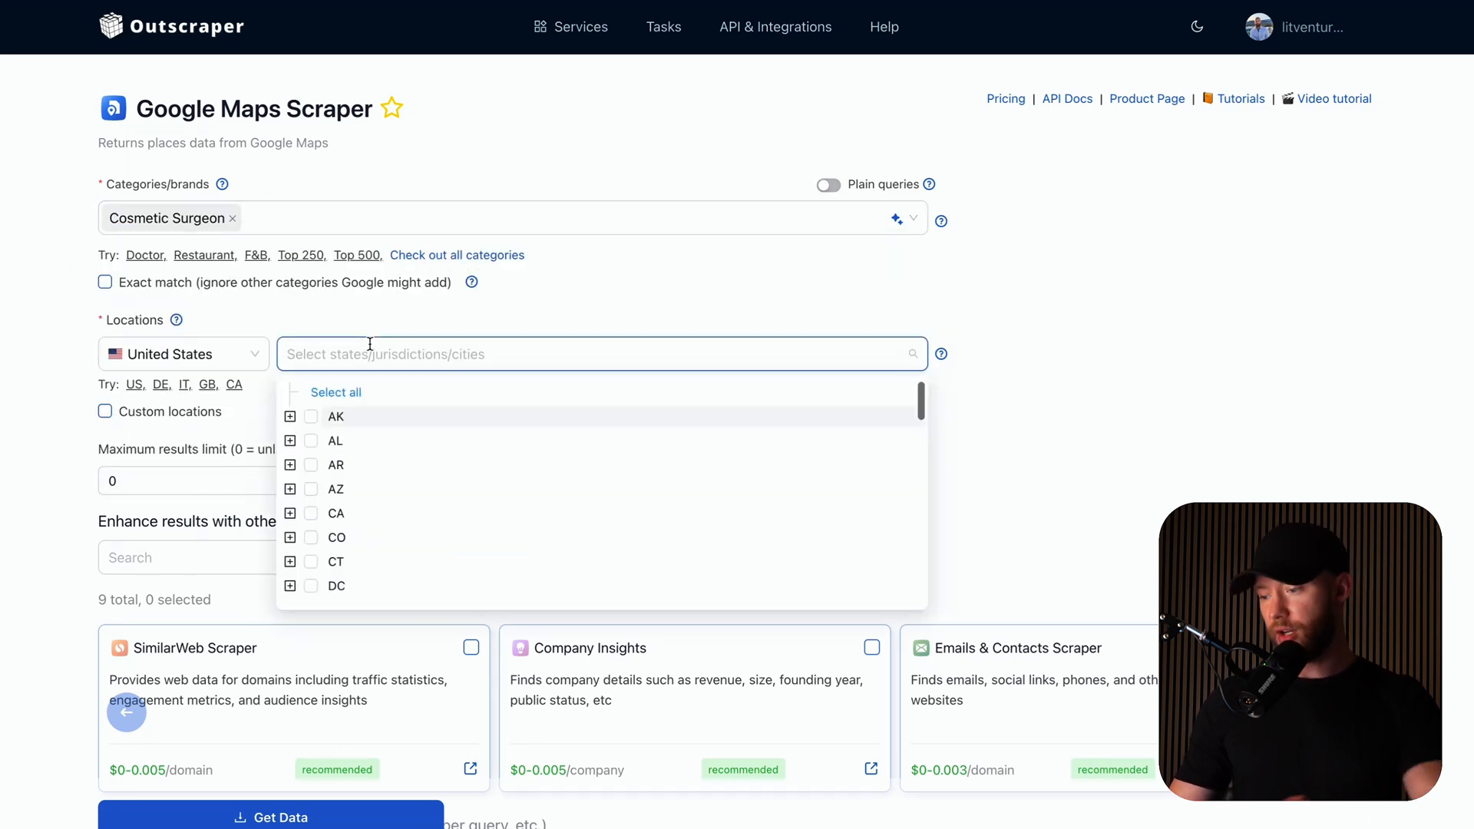
{"action": "type", "text": "miami"}
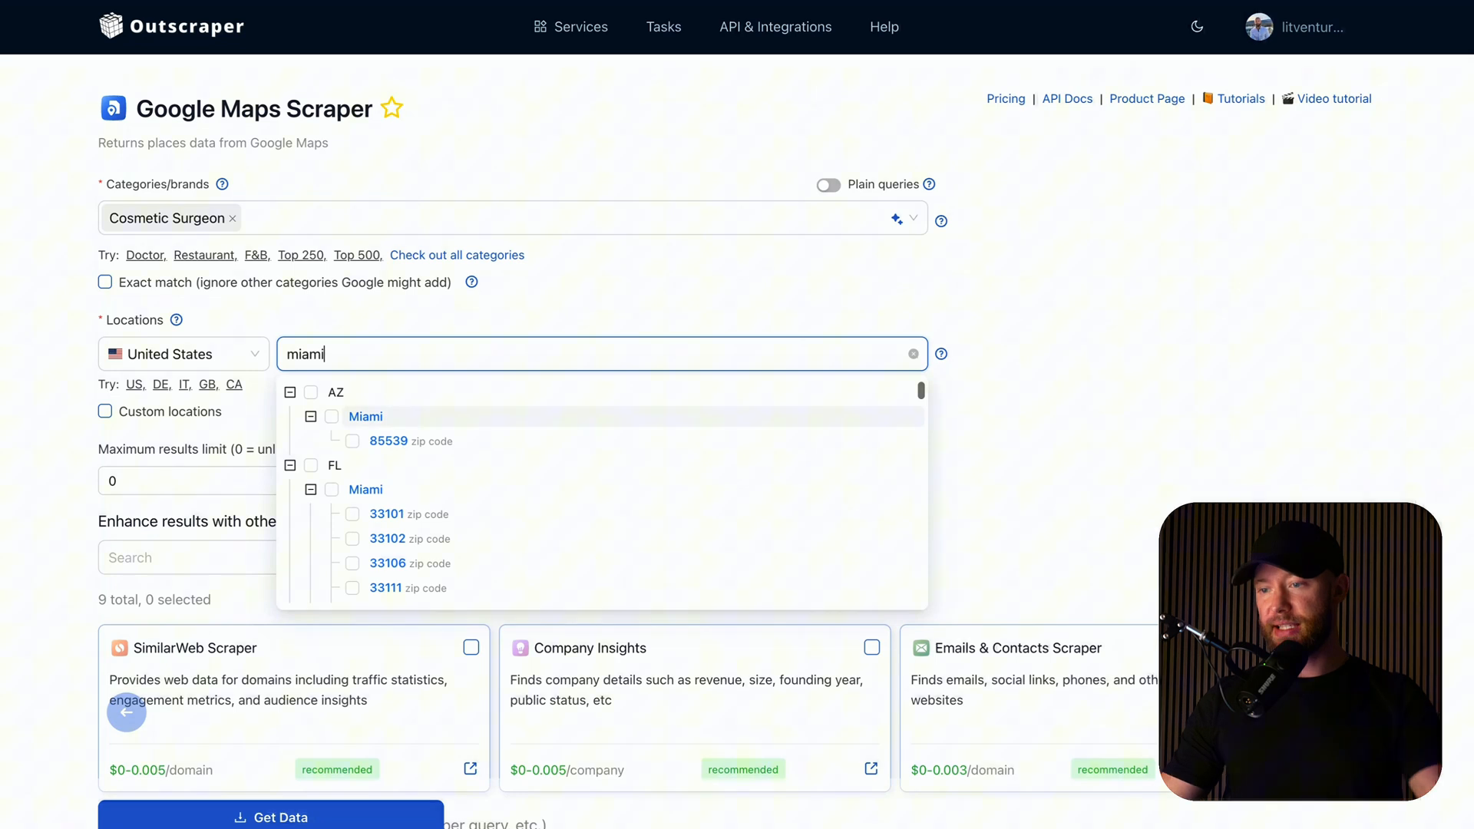
{"action": "left_click", "coordinate": [331, 489]}
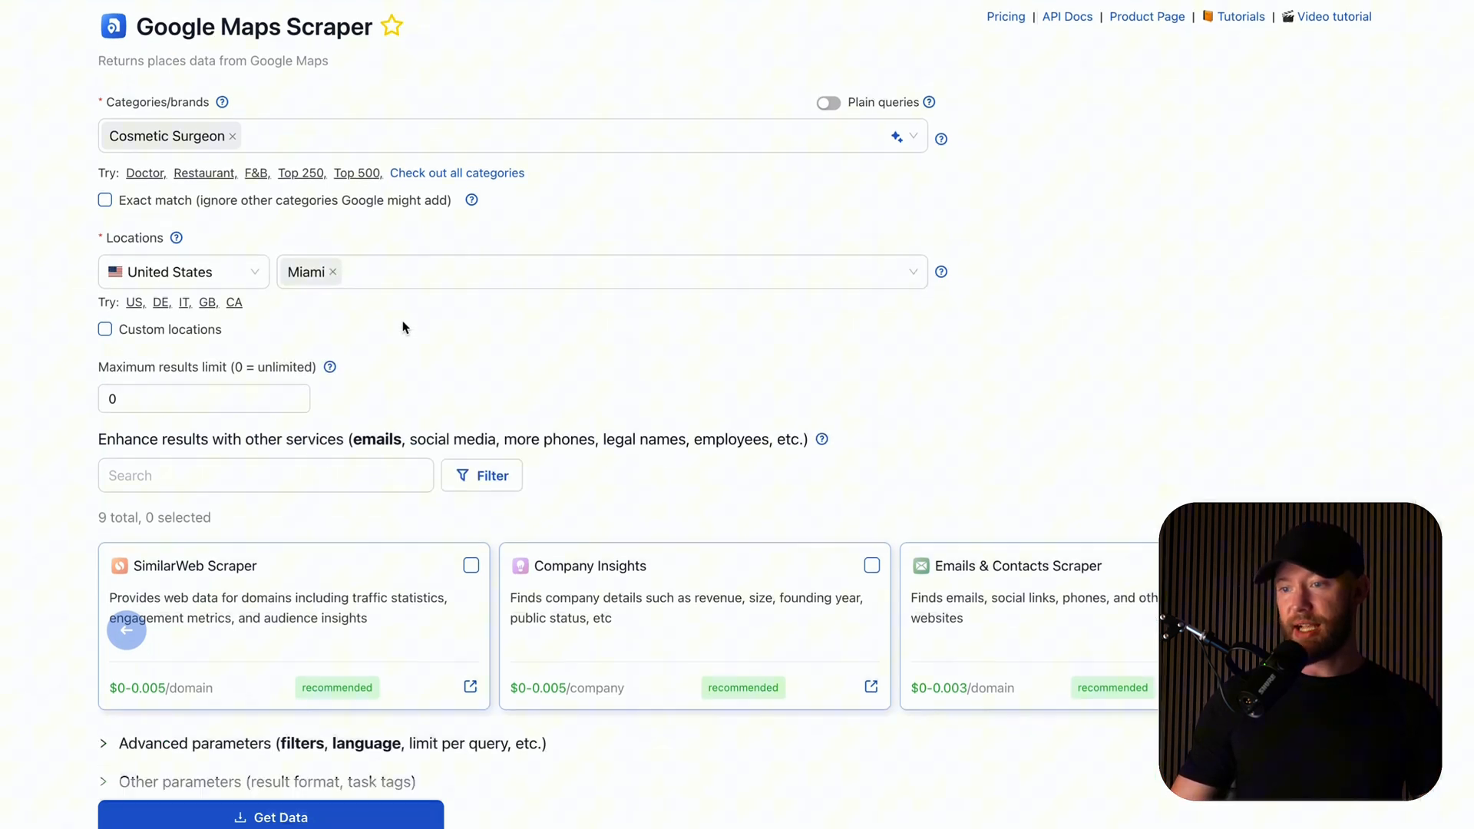
{"action": "left_click", "coordinate": [178, 272]}
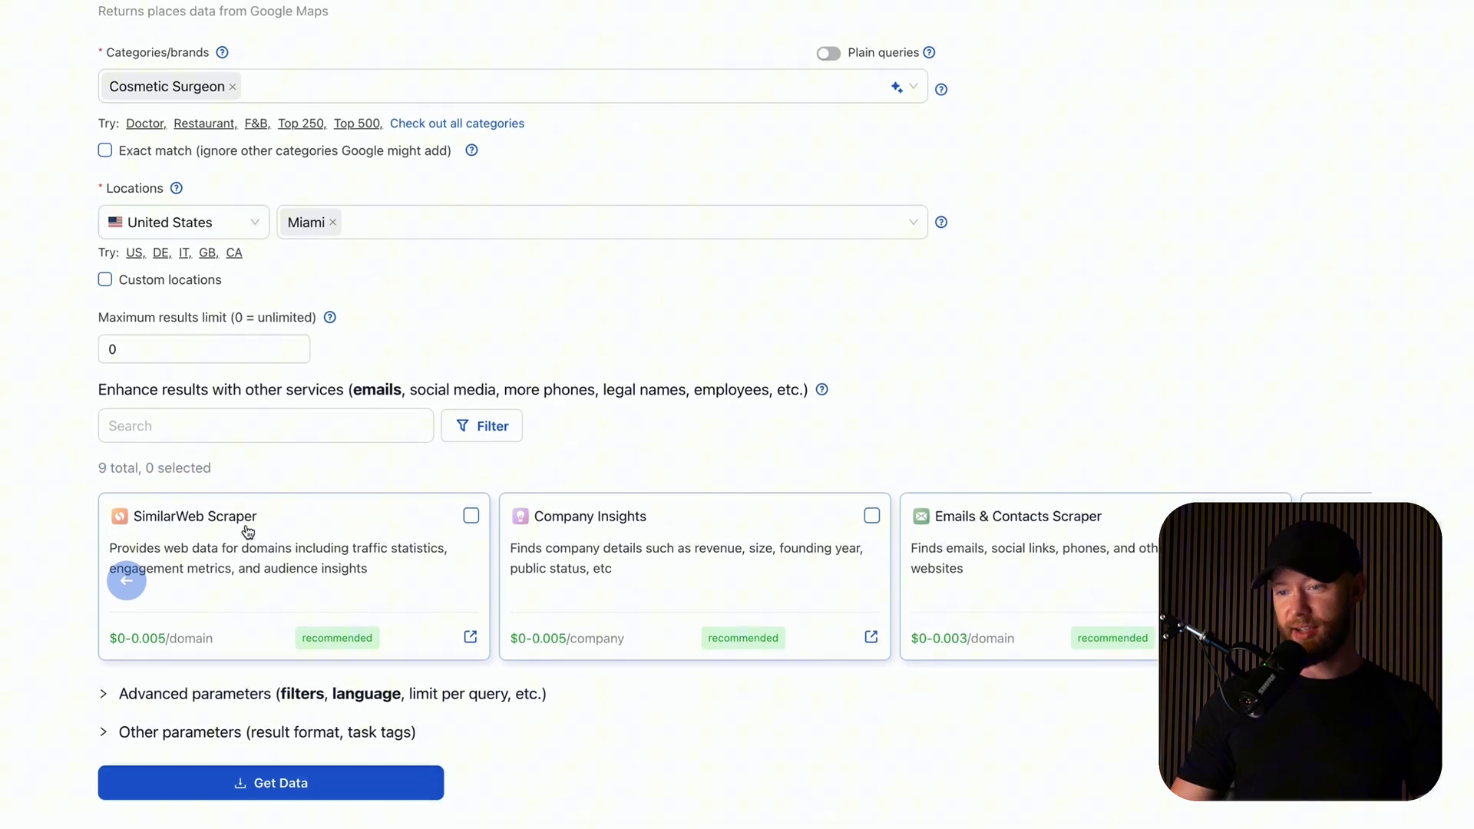
{"action": "mouse_move", "coordinate": [839, 602]}
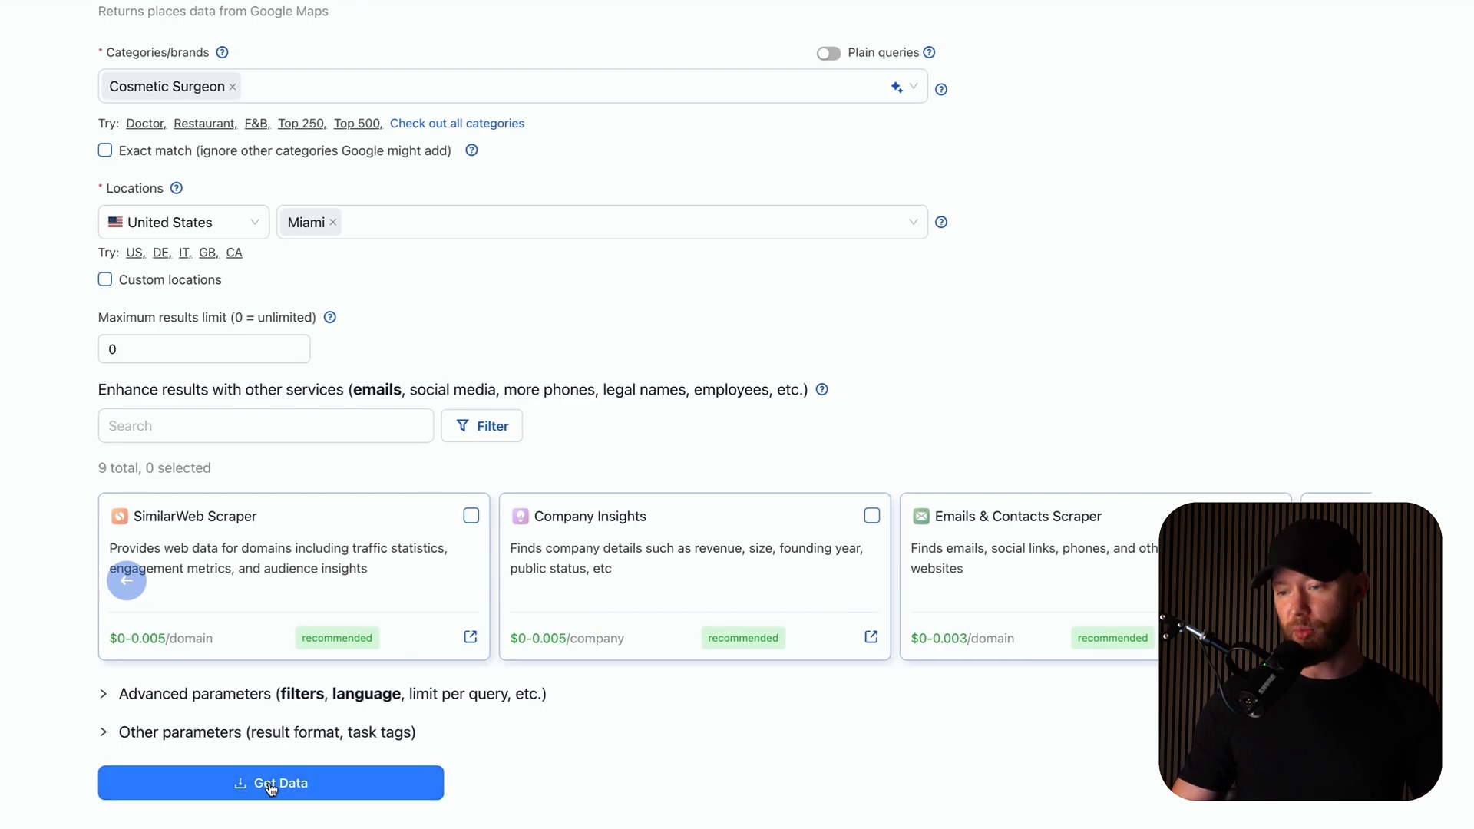
{"action": "left_click", "coordinate": [270, 781]}
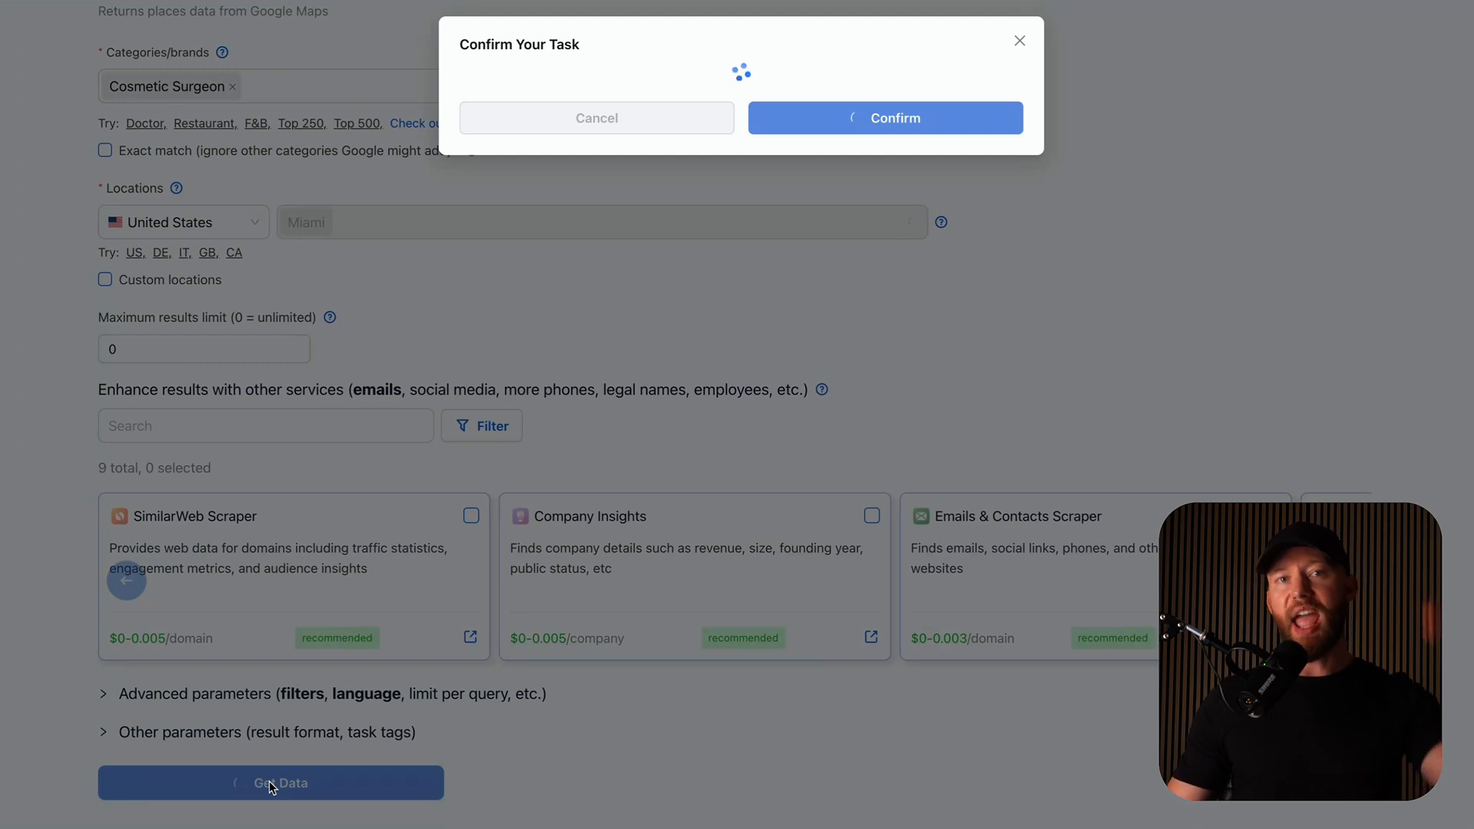
{"action": "mouse_move", "coordinate": [261, 209]}
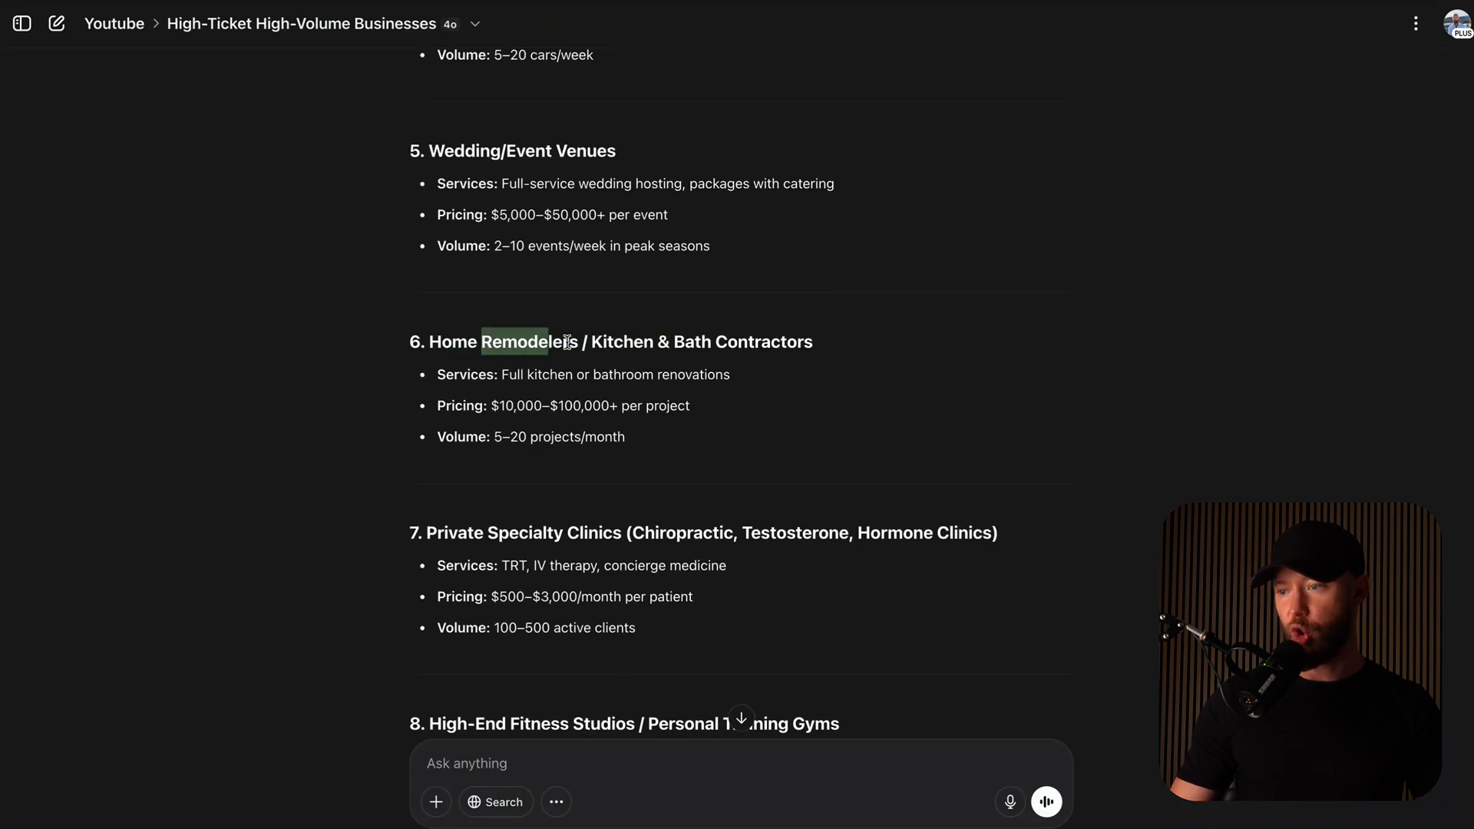
Scroll the ChatGPT answer to item 6, Home Remodelers / Kitchen & Bath Contractors.
{"action": "scroll", "scroll_direction": "down", "scroll_amount": 3}
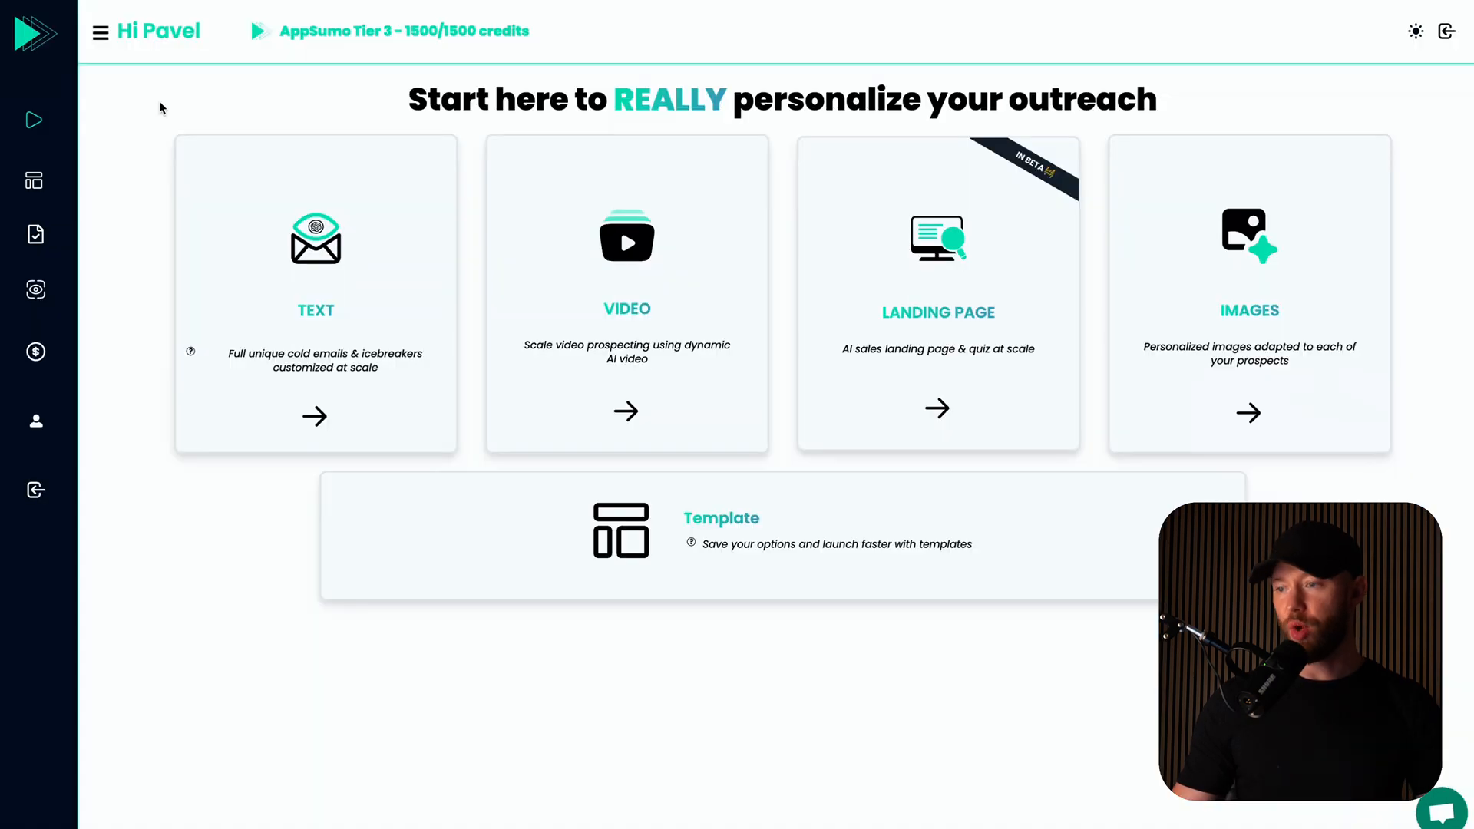
{"action": "mouse_move", "coordinate": [626, 296]}
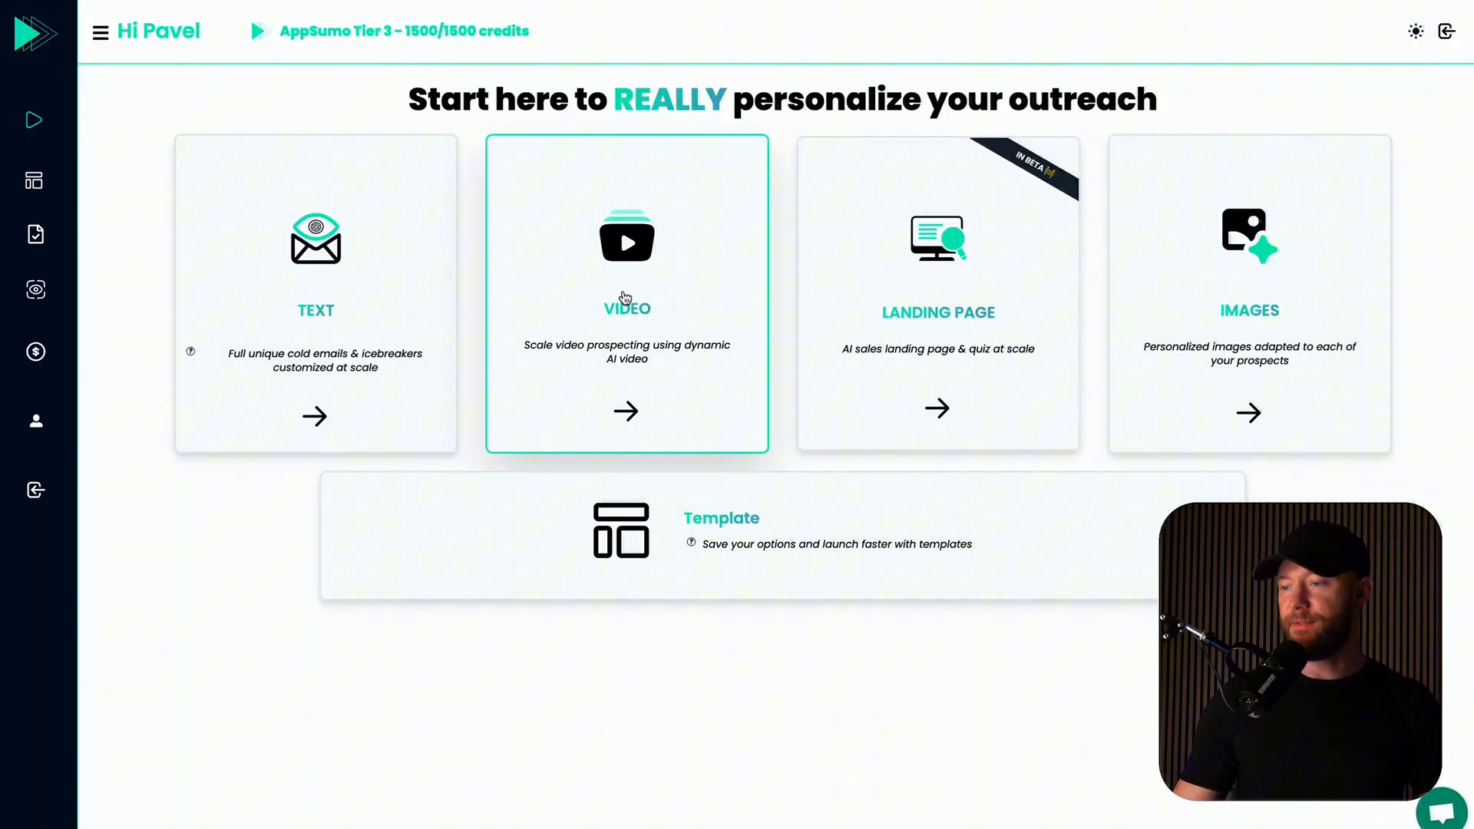
Choose the VIDEO option to start a personalized video campaign.
{"action": "left_click", "coordinate": [626, 295]}
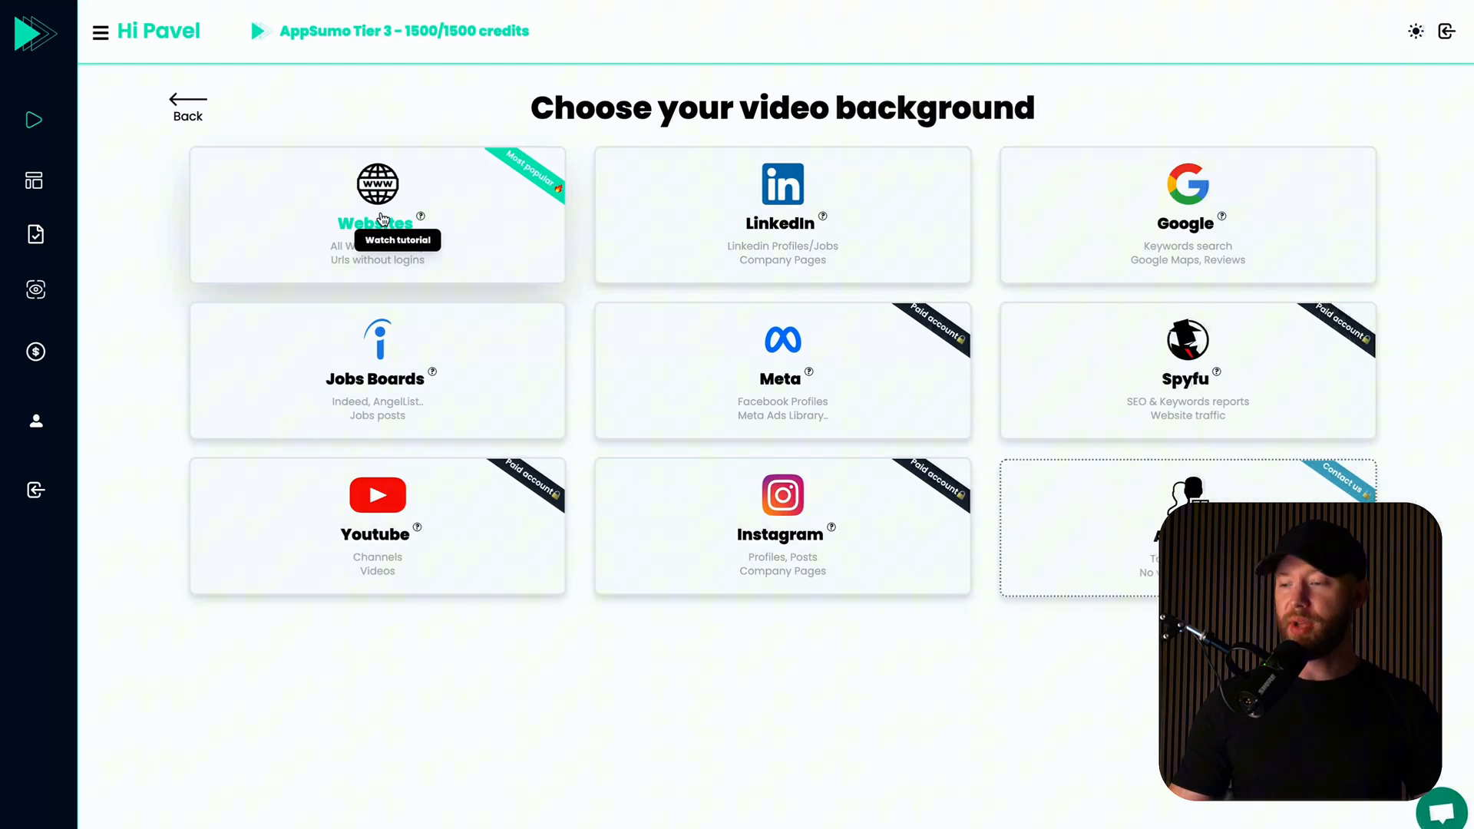
{"action": "mouse_move", "coordinate": [872, 709]}
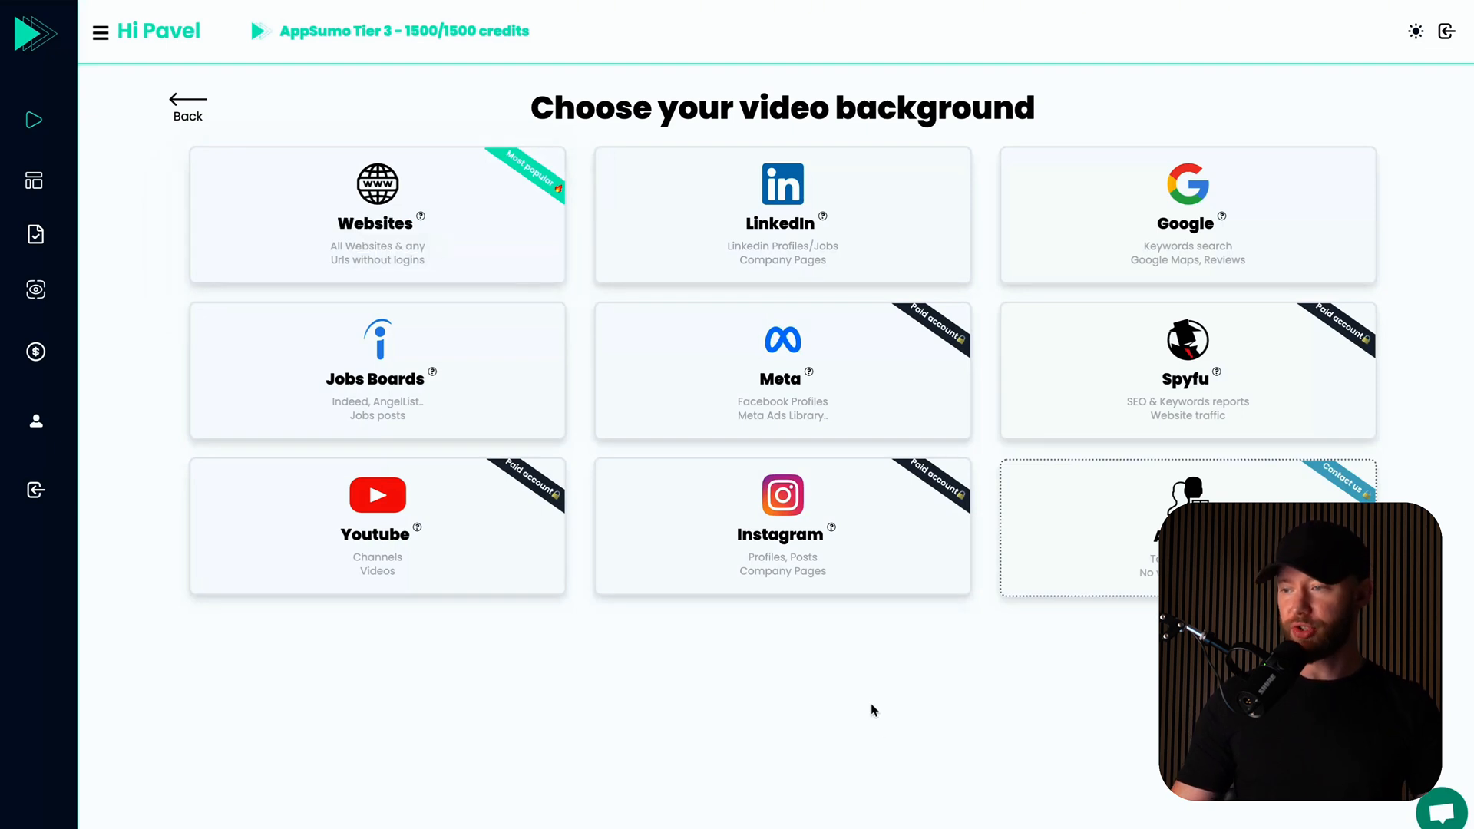
{"action": "mouse_move", "coordinate": [842, 536]}
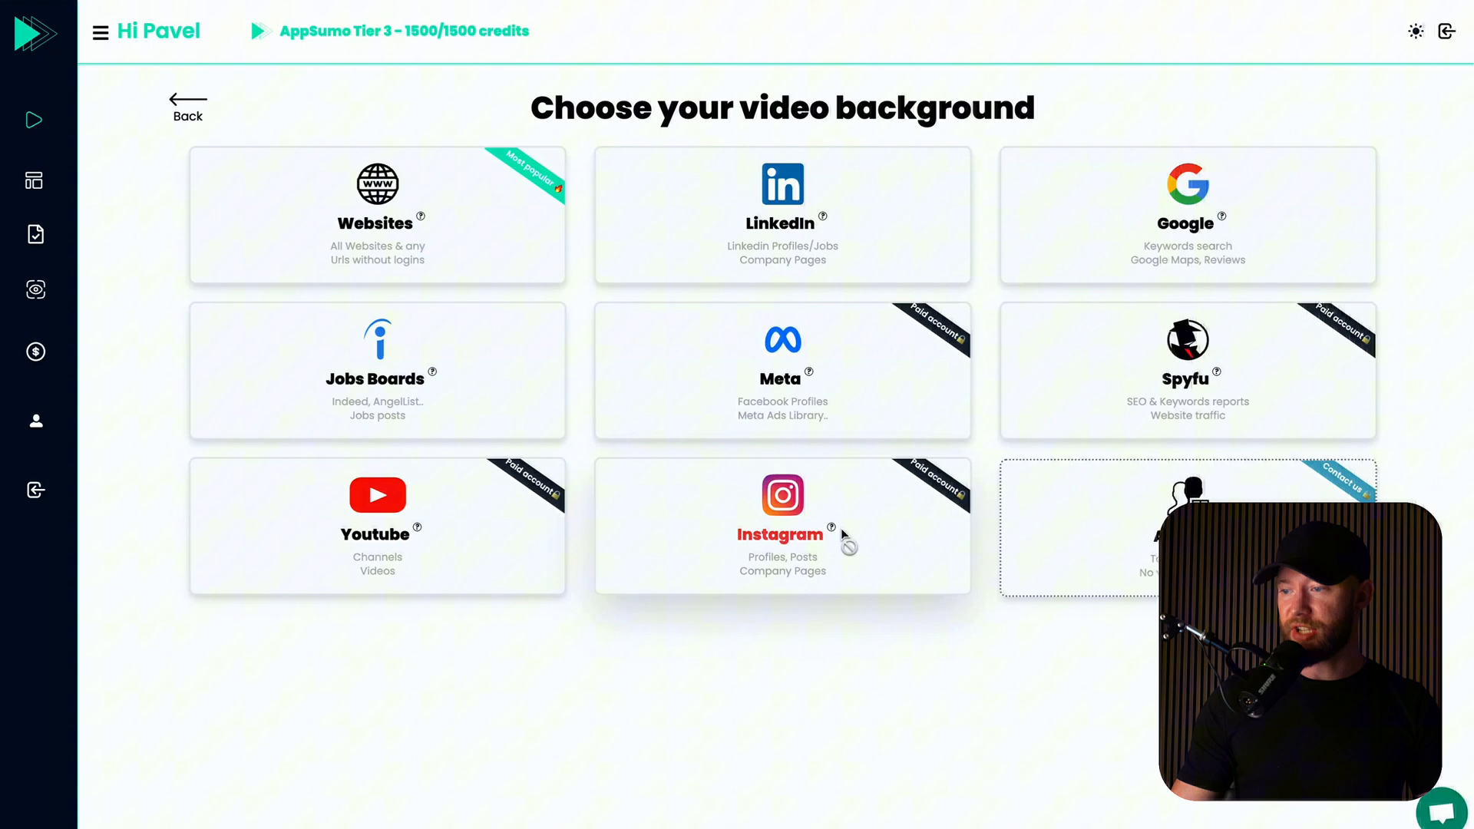
{"action": "mouse_move", "coordinate": [753, 389]}
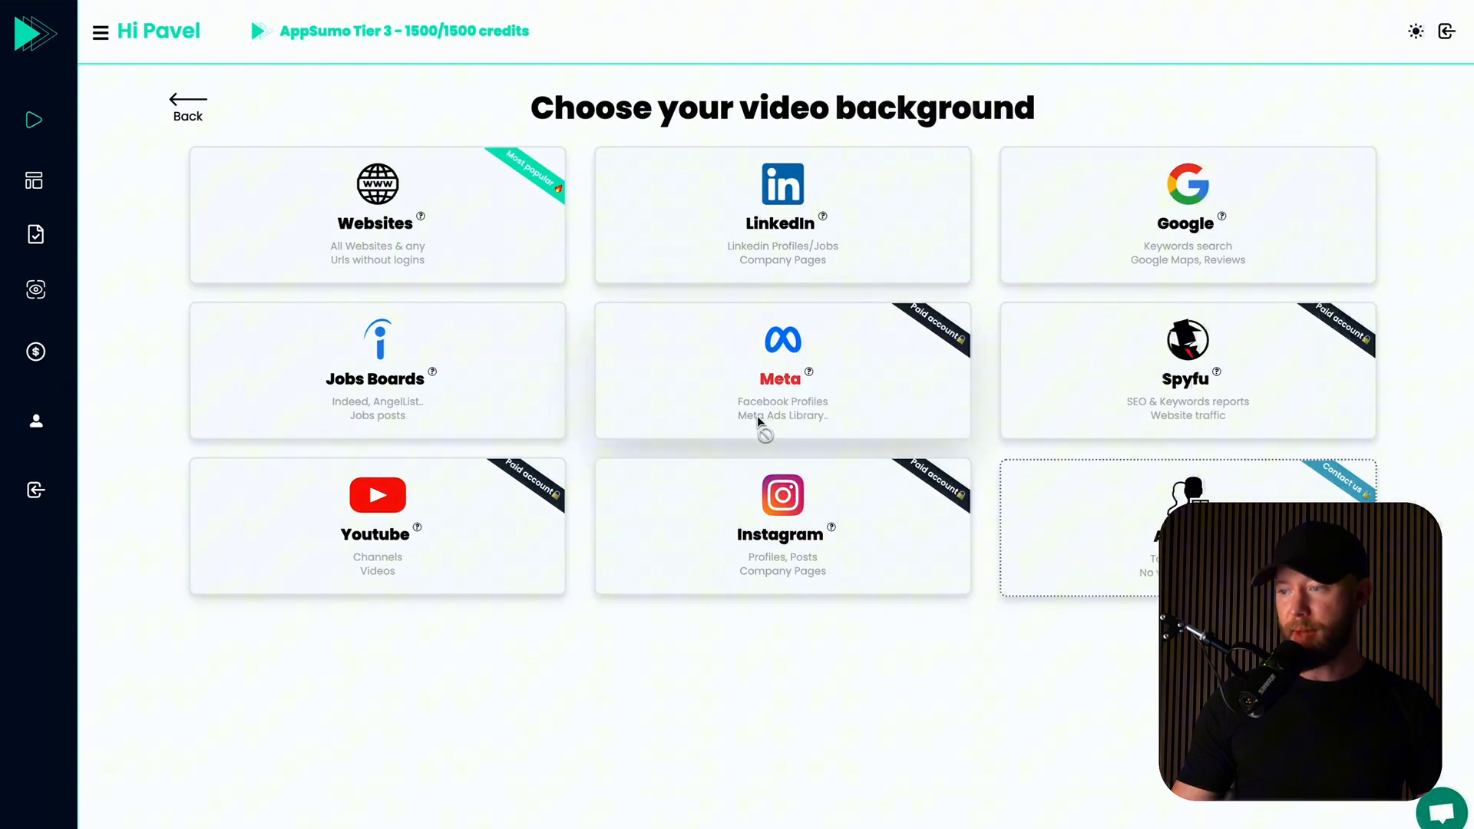
{"action": "mouse_move", "coordinate": [811, 435]}
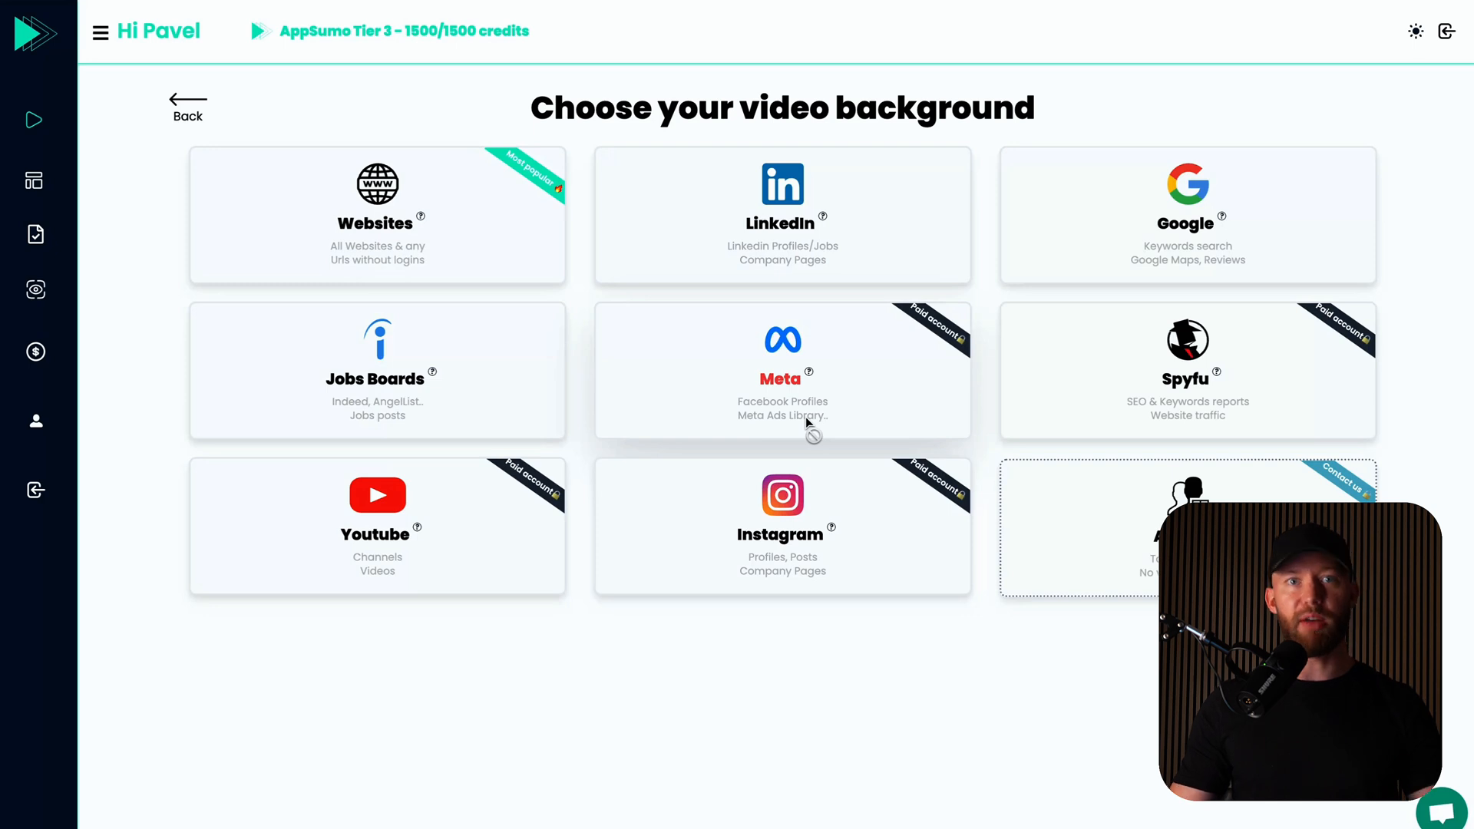
{"action": "mouse_move", "coordinate": [797, 584]}
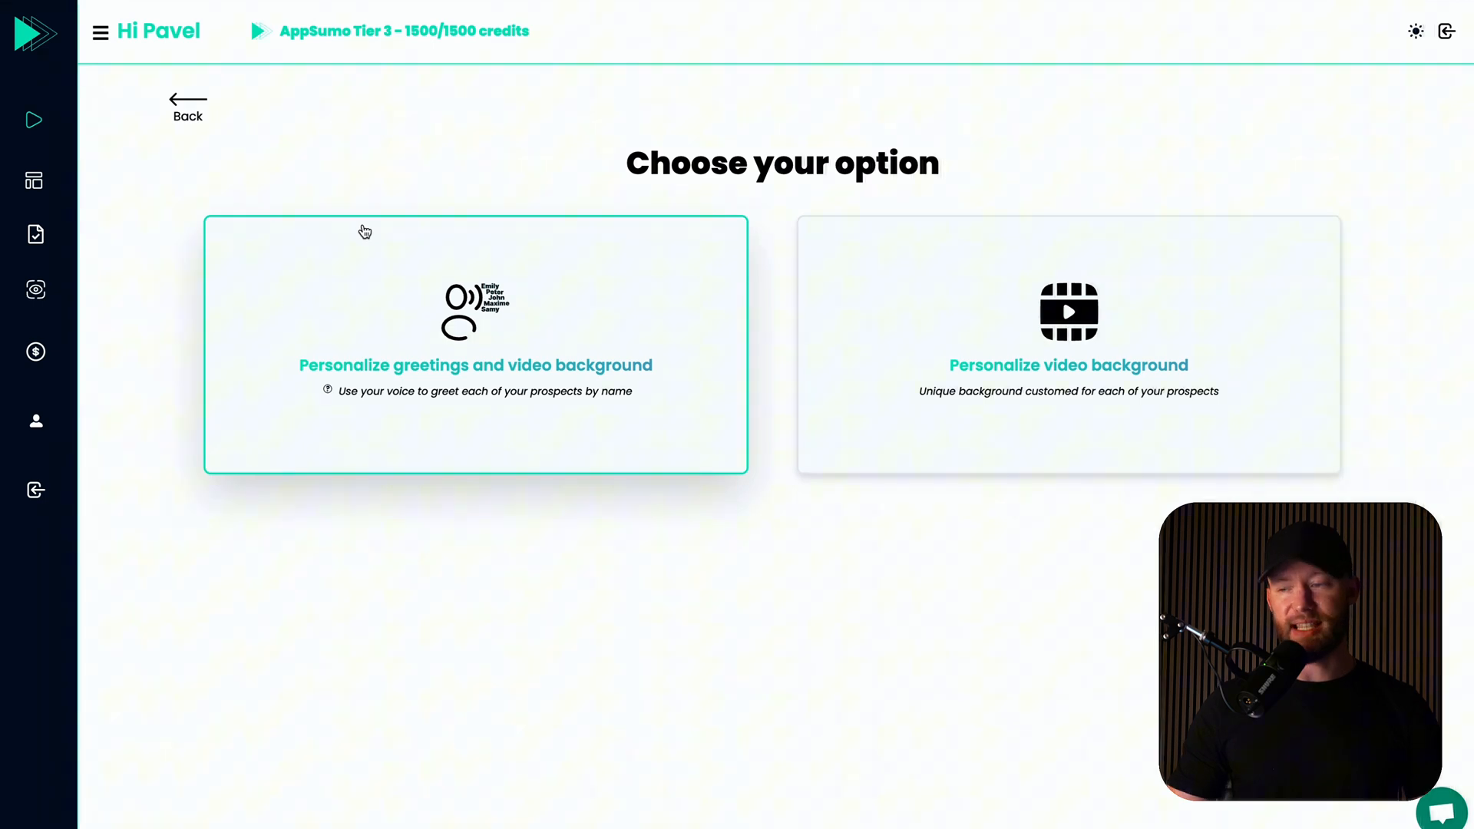
{"action": "mouse_move", "coordinate": [207, 396]}
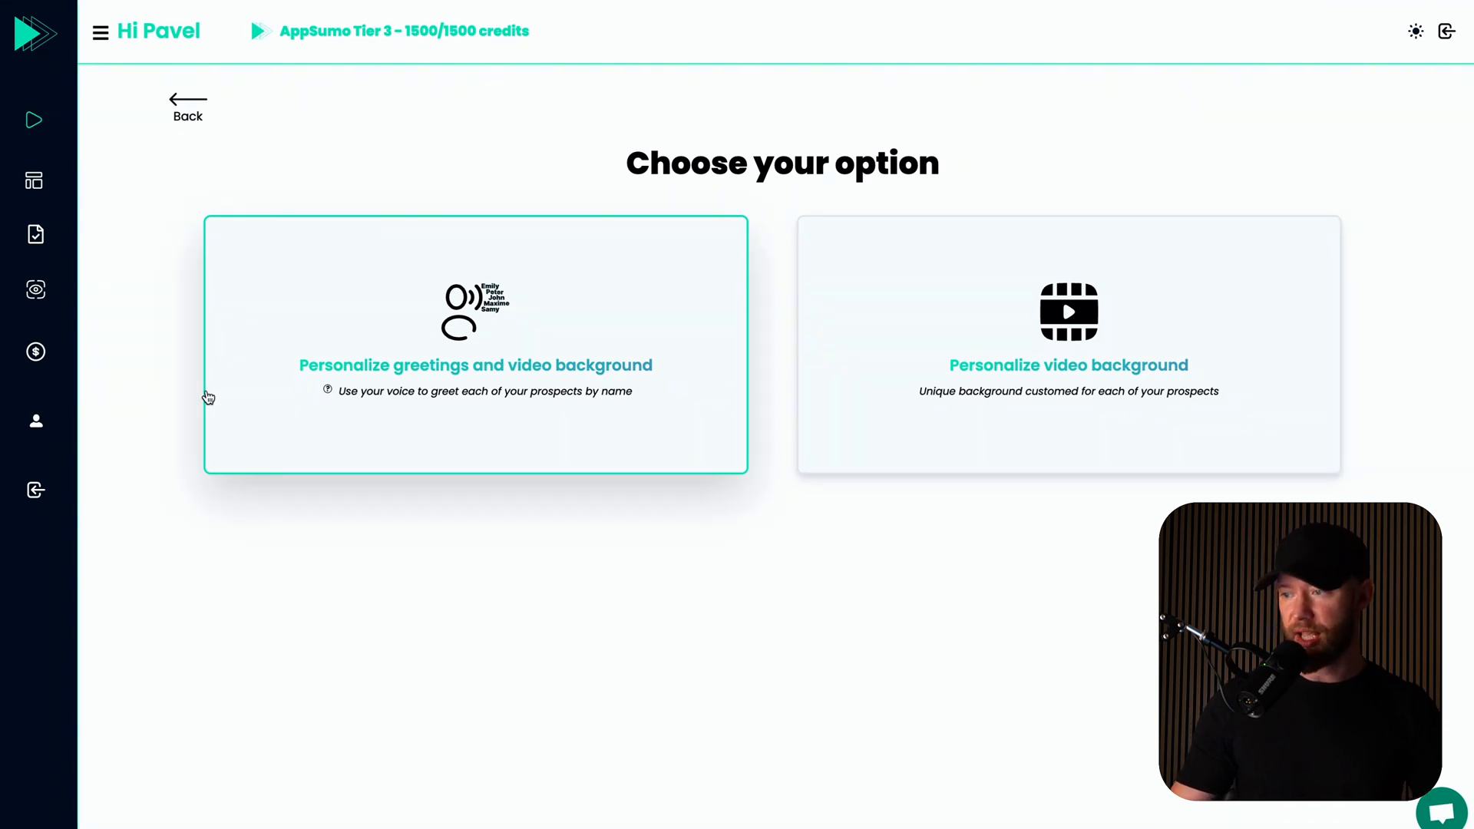
{"action": "mouse_move", "coordinate": [349, 381]}
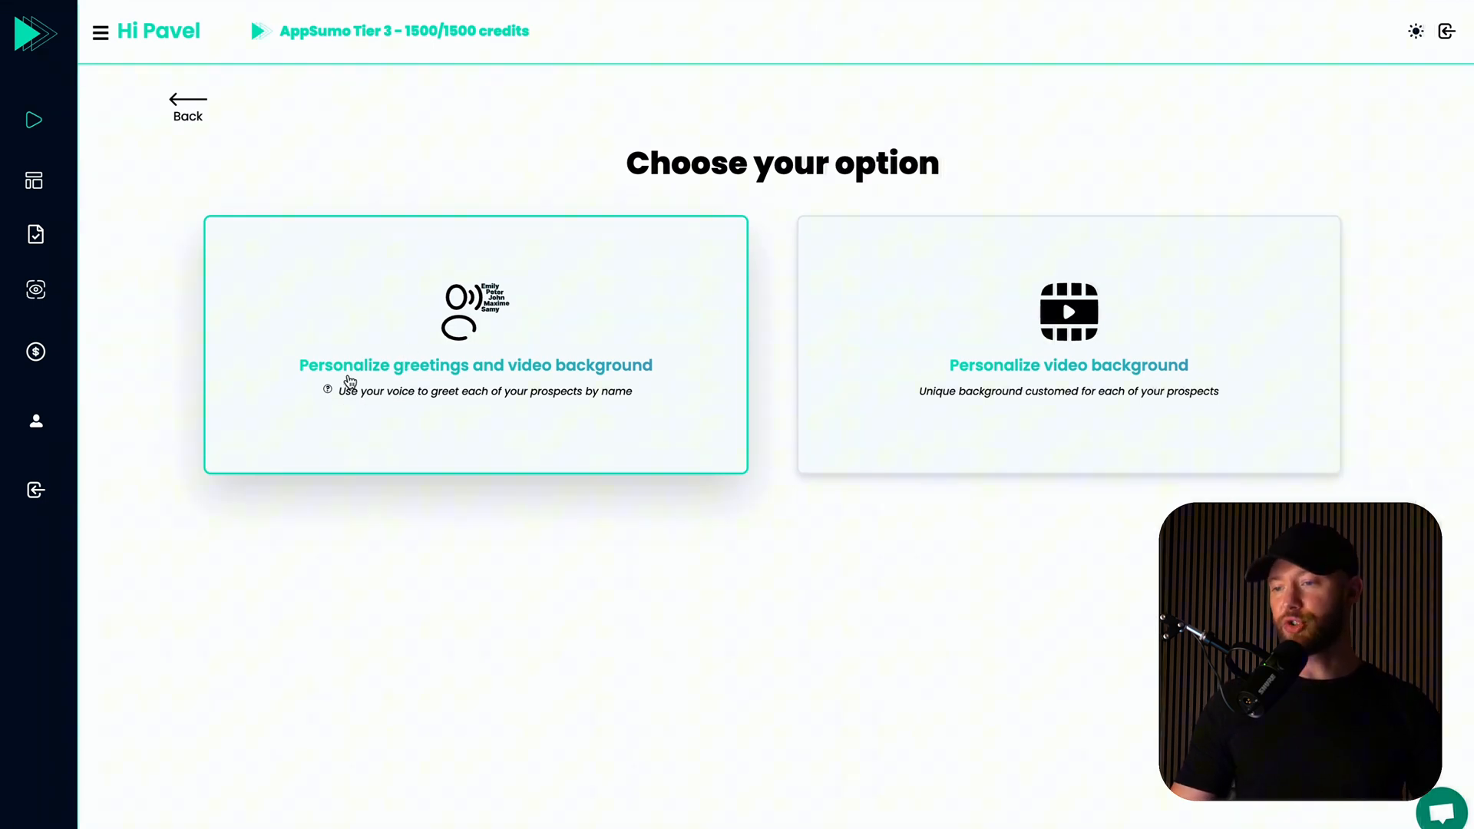
Choose 'Personalize greetings and video background' and use the demo video as the template.
{"action": "left_click", "coordinate": [474, 365]}
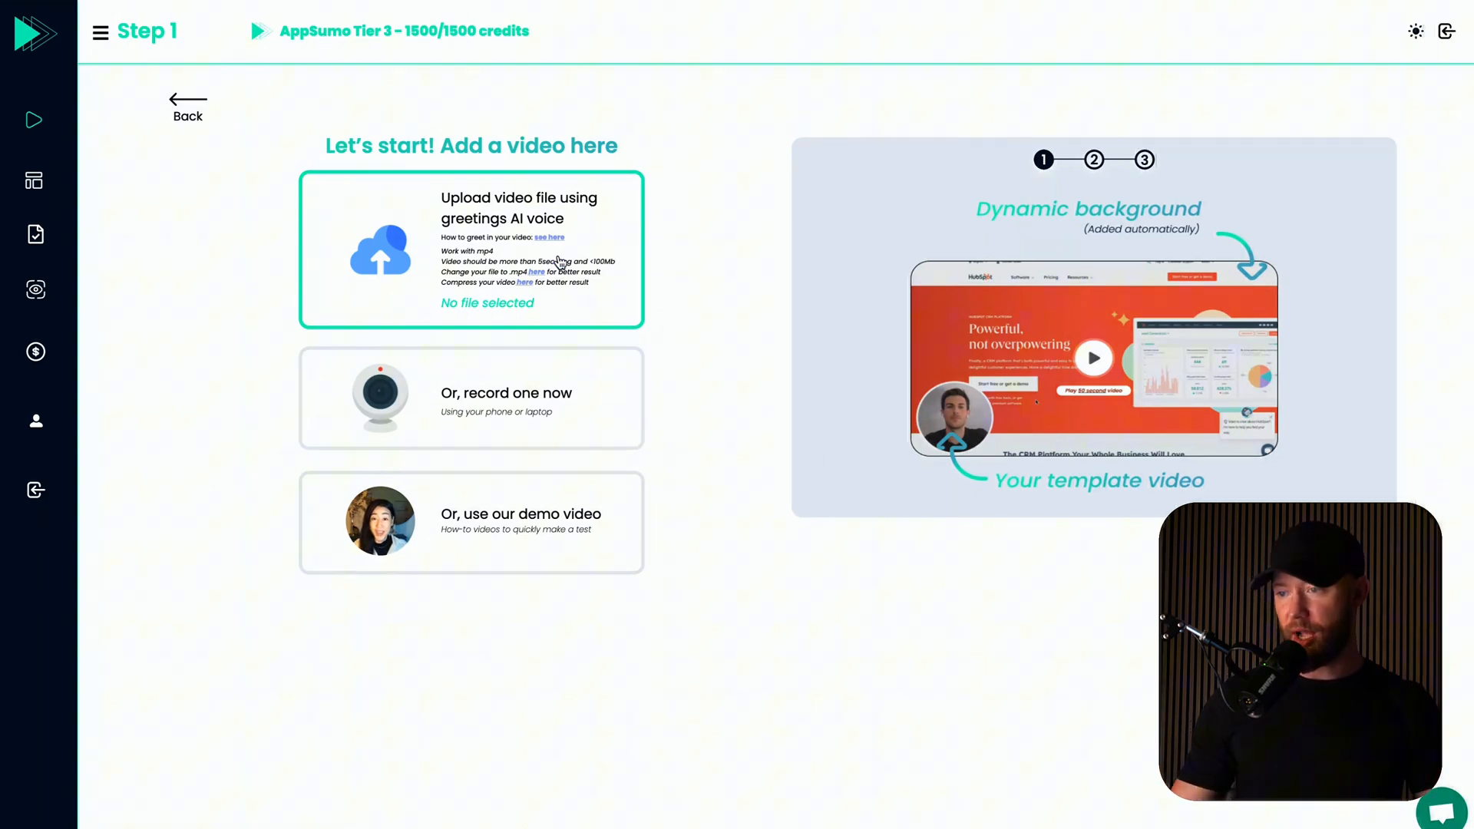
{"action": "left_click", "coordinate": [470, 523]}
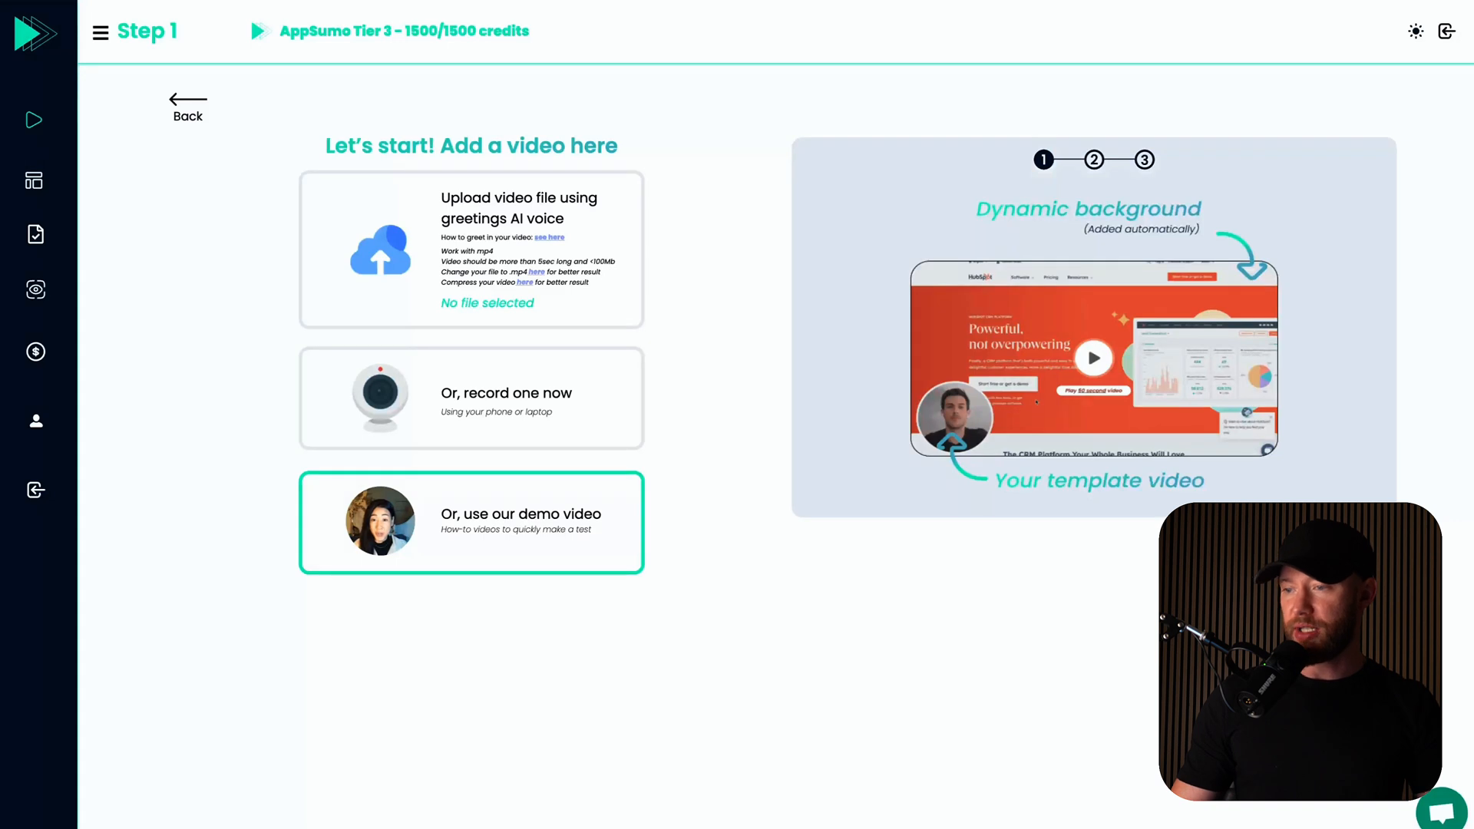
{"action": "left_click", "coordinate": [470, 522]}
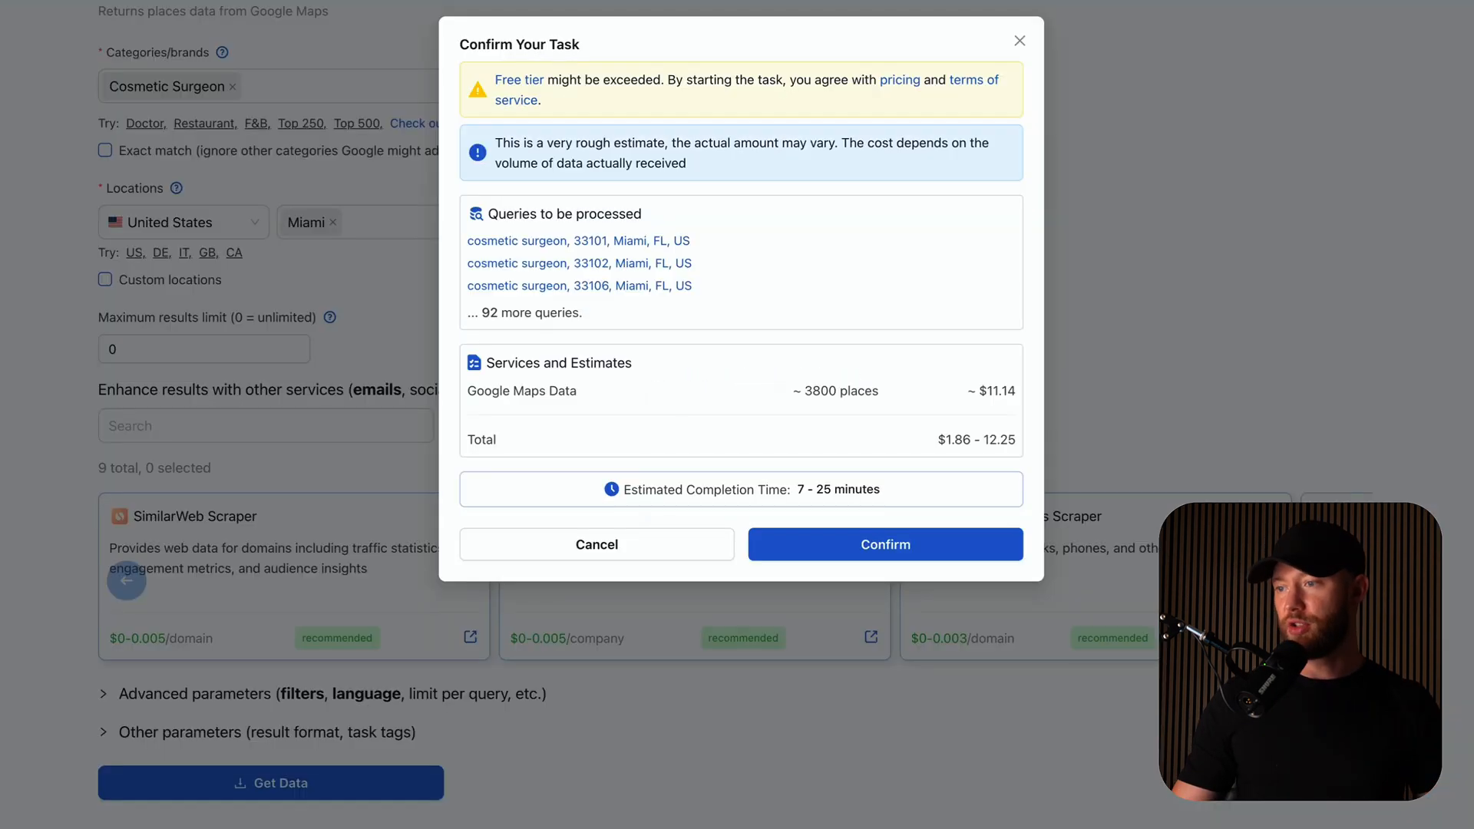
Confirm the Miami Cosmetic Surgeon Google Maps scraping task.
{"action": "left_click", "coordinate": [883, 544]}
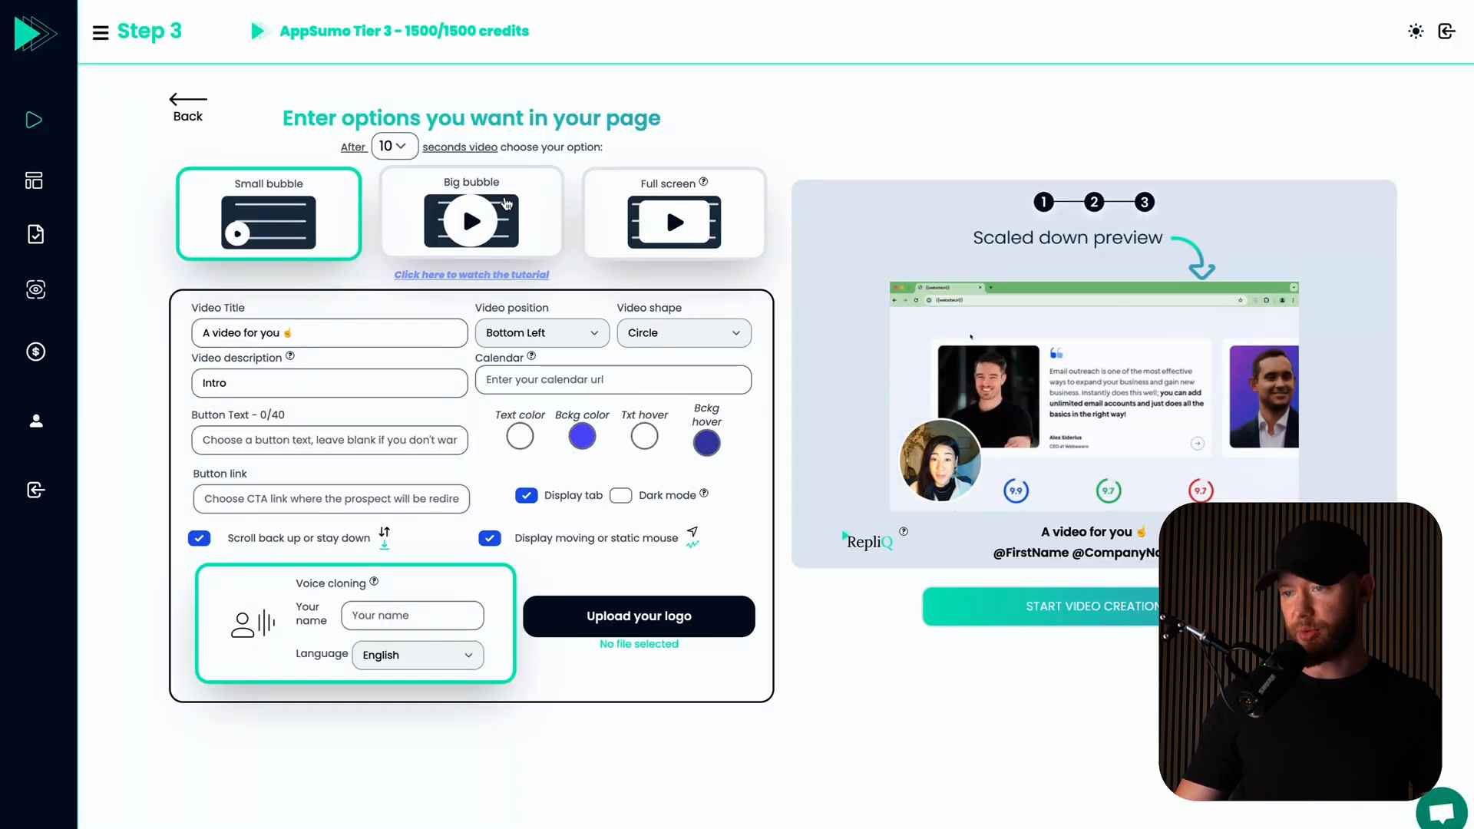
Try Big bubble, Full screen and Small bubble previews, keep Big bubble, and move to the Video Title field.
{"action": "left_click", "coordinate": [469, 214]}
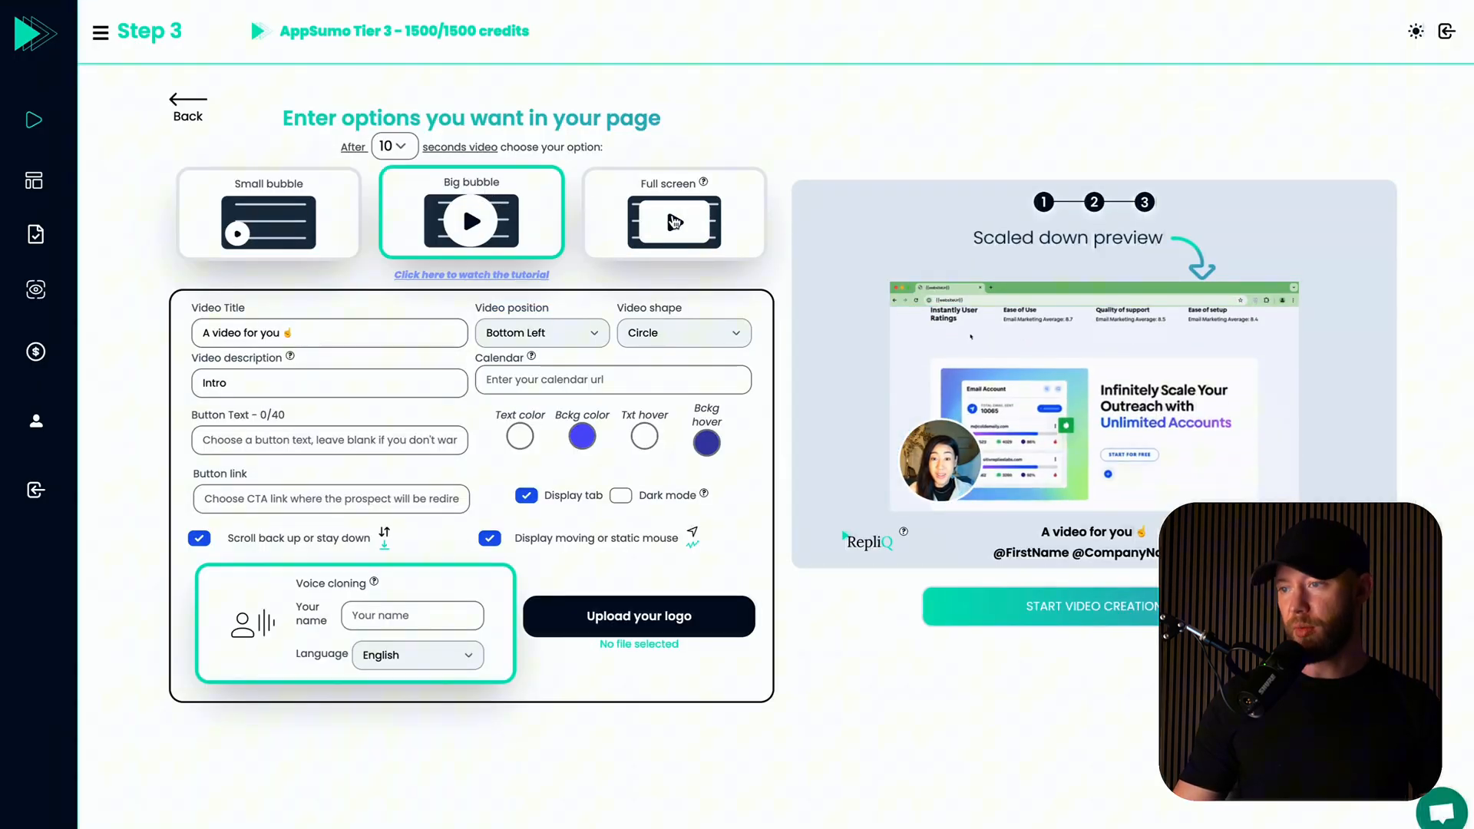
{"action": "left_click", "coordinate": [674, 214]}
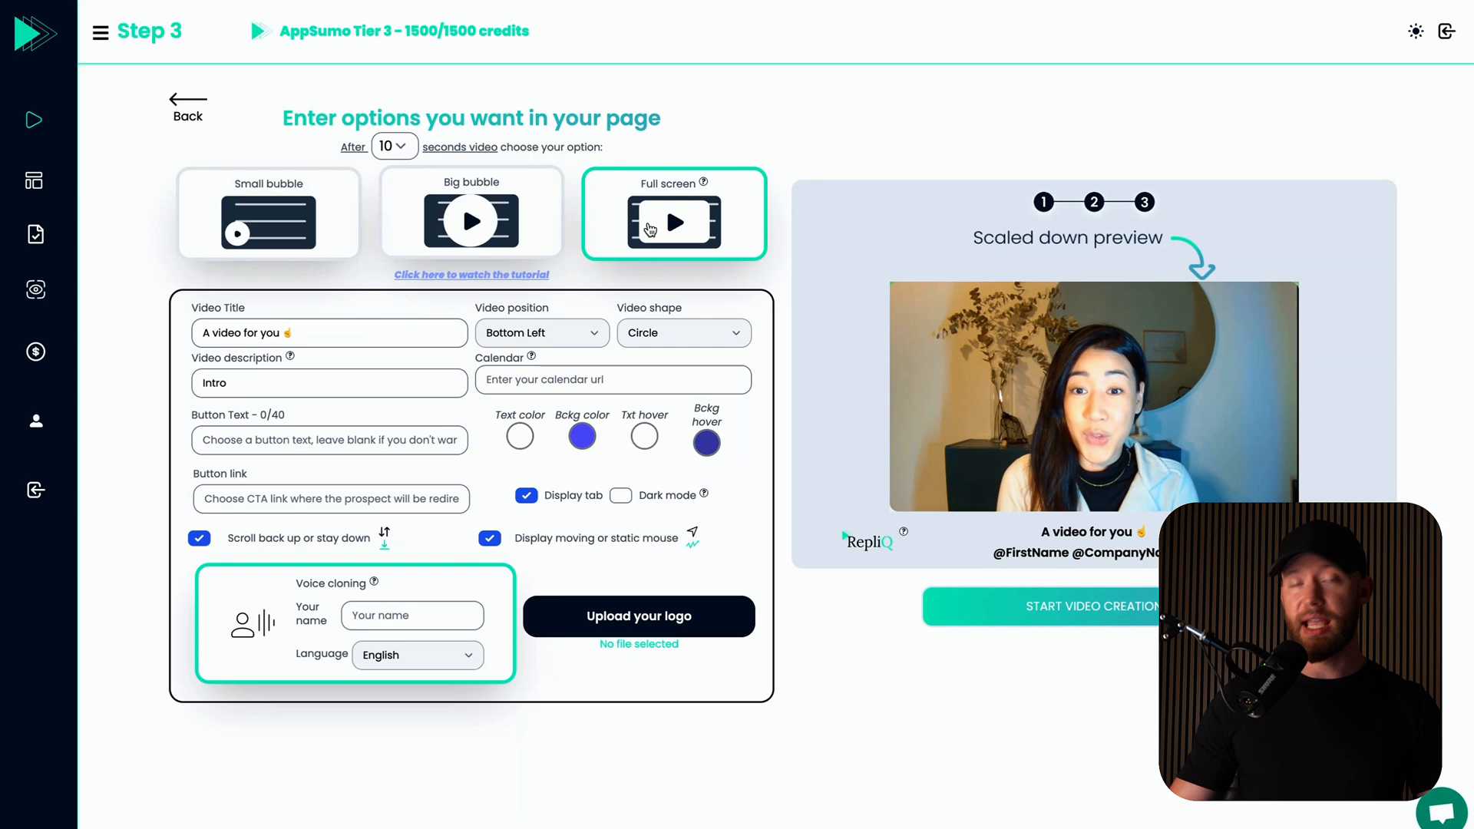
{"action": "left_click", "coordinate": [267, 212]}
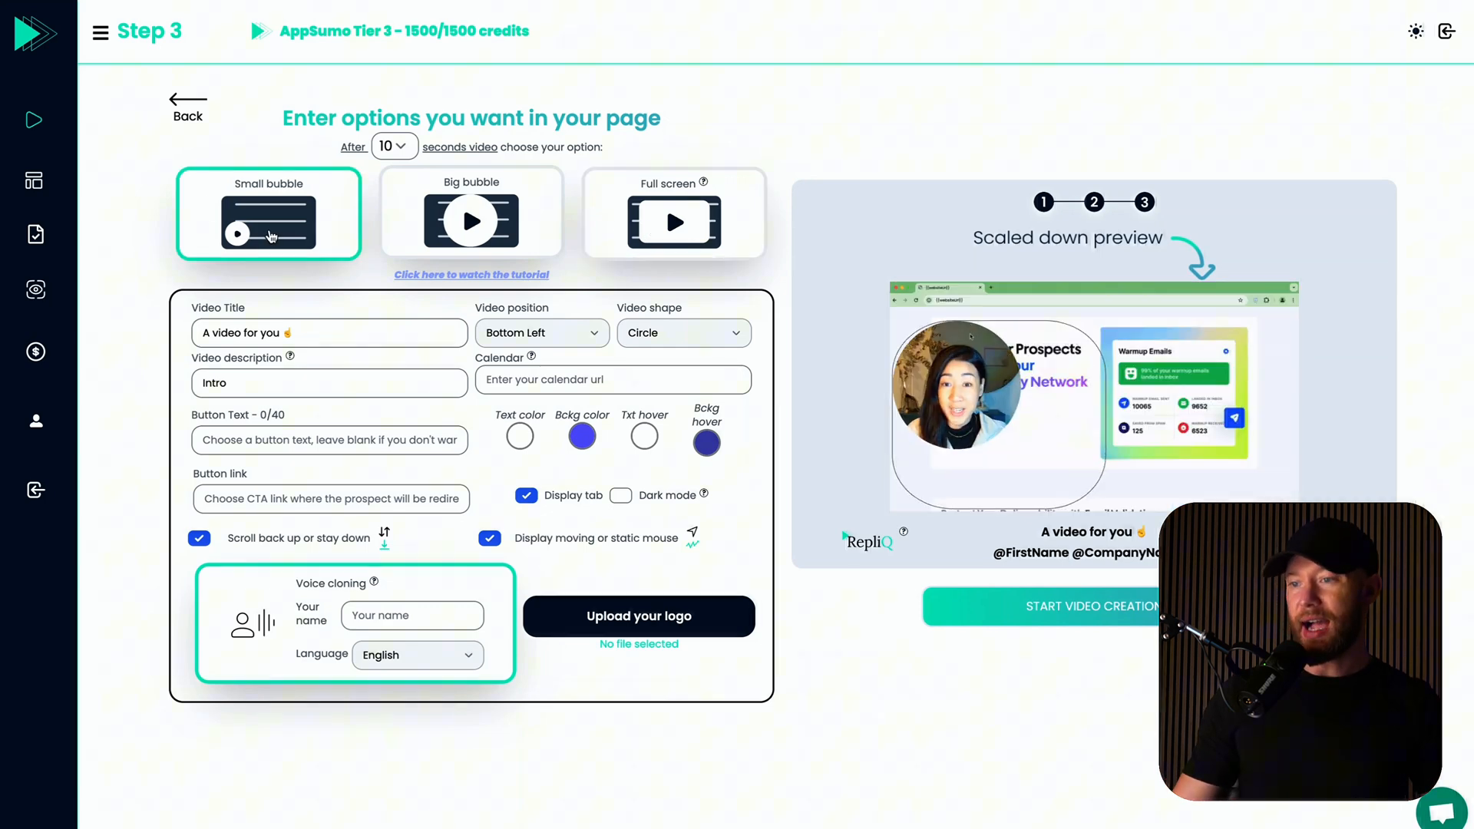
{"action": "left_click", "coordinate": [470, 219]}
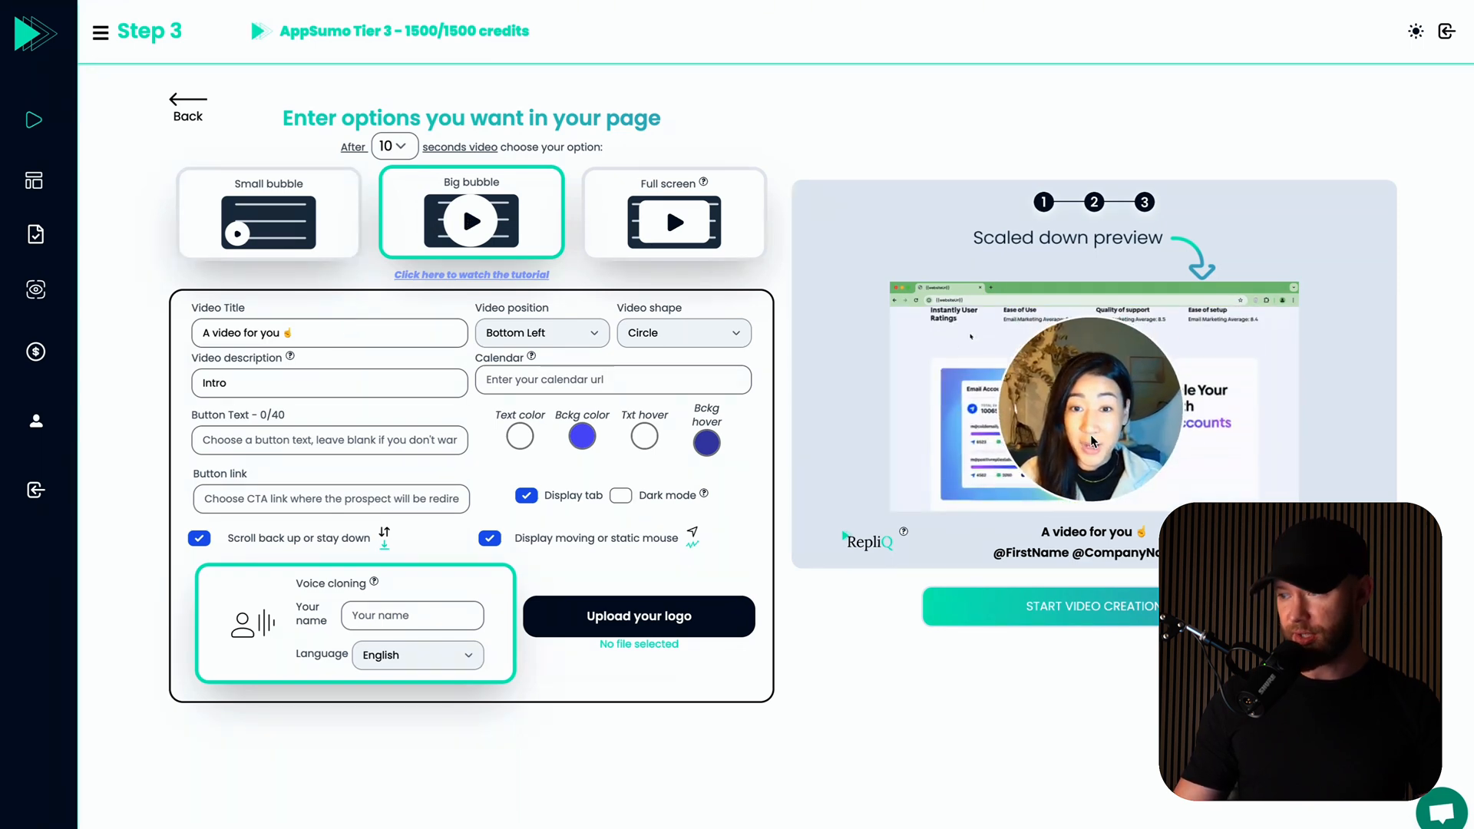
{"action": "left_click", "coordinate": [328, 333]}
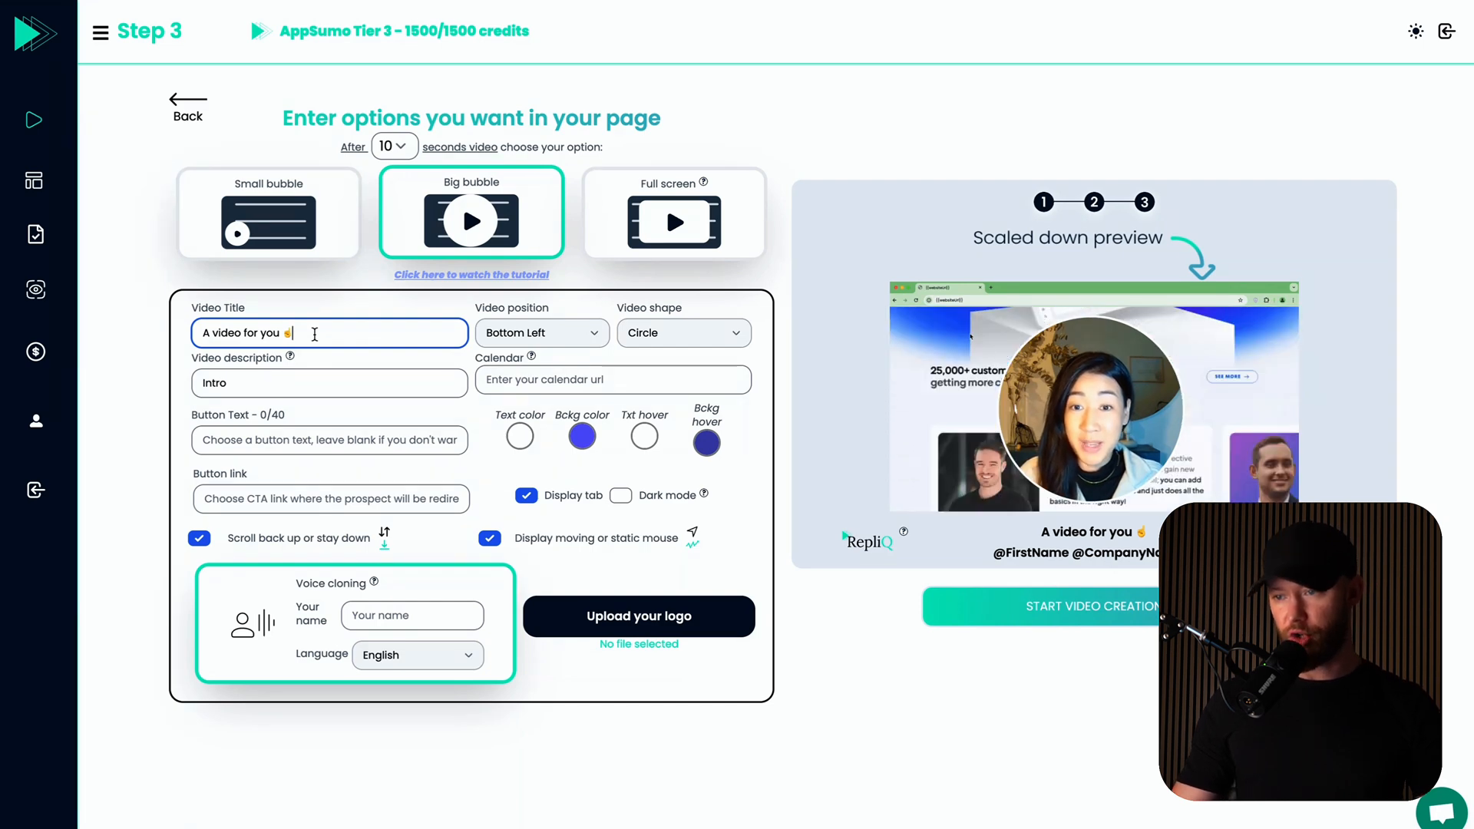
Enter 'Check this out...' as the title, make the video square, and start video creation.
{"action": "type", "text": "Check this out..."}
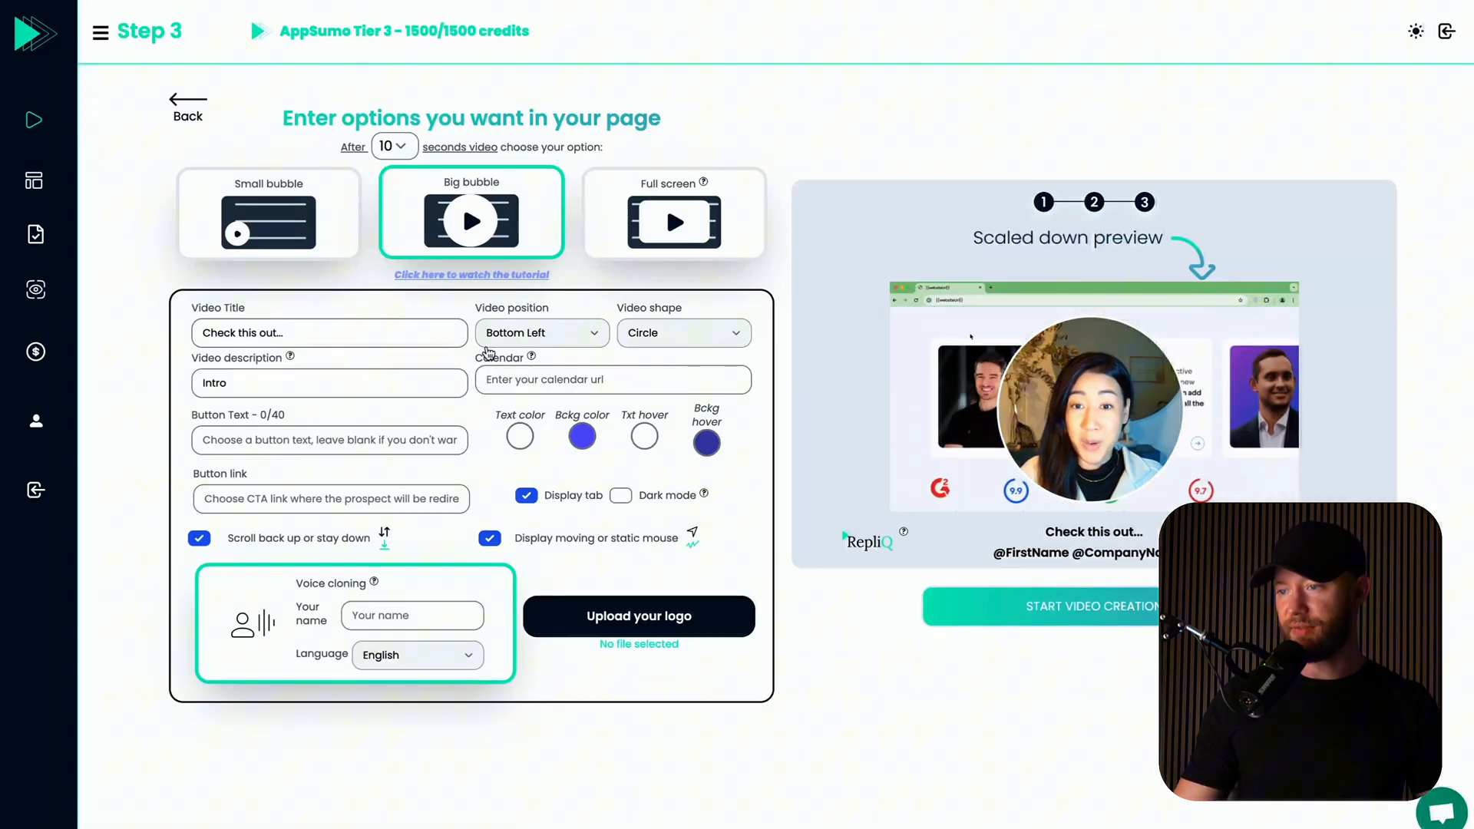
{"action": "left_click", "coordinate": [684, 331]}
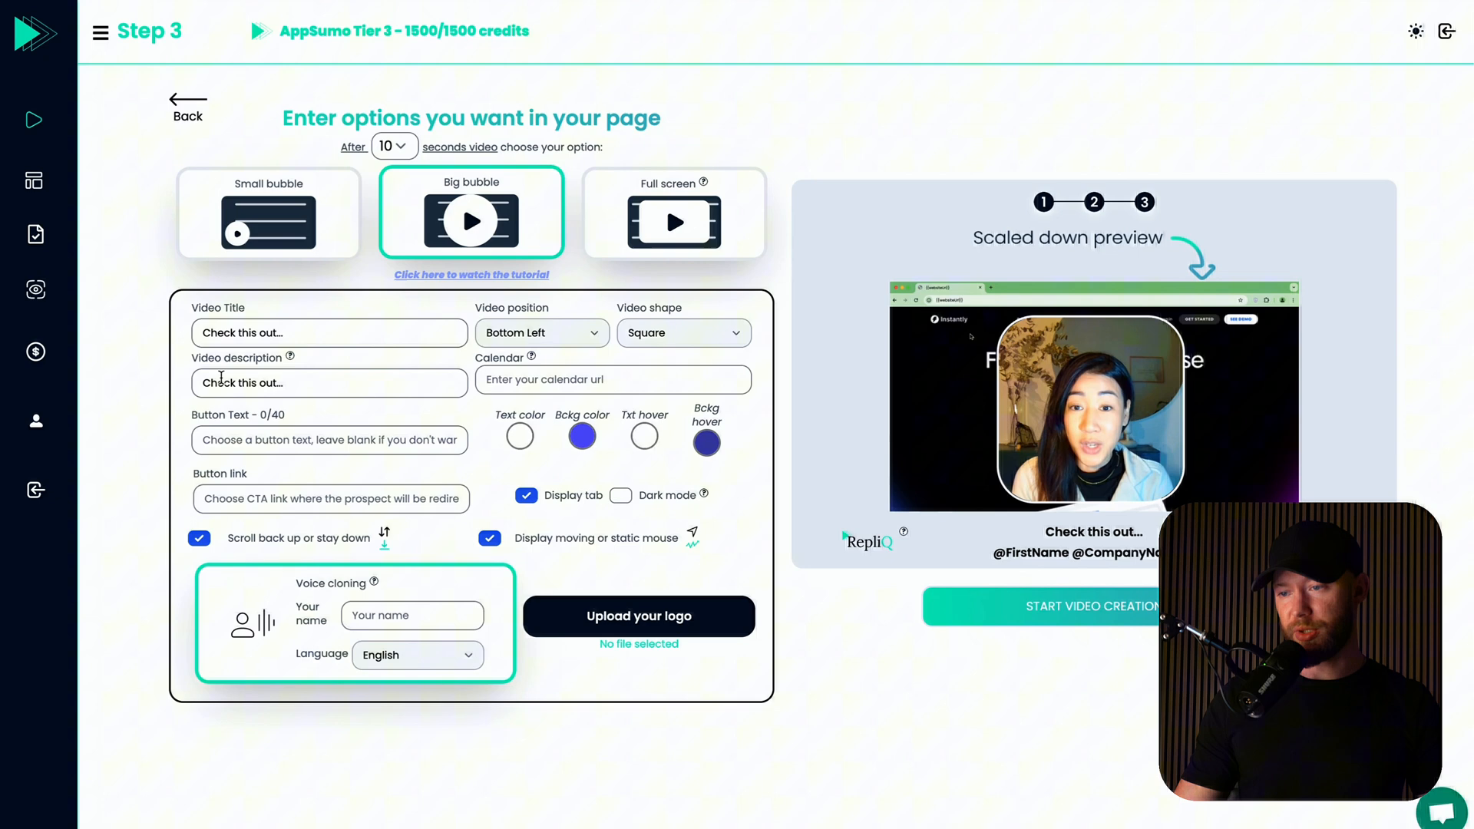
{"action": "mouse_move", "coordinate": [290, 358]}
{"action": "type", "text": "link.com"}
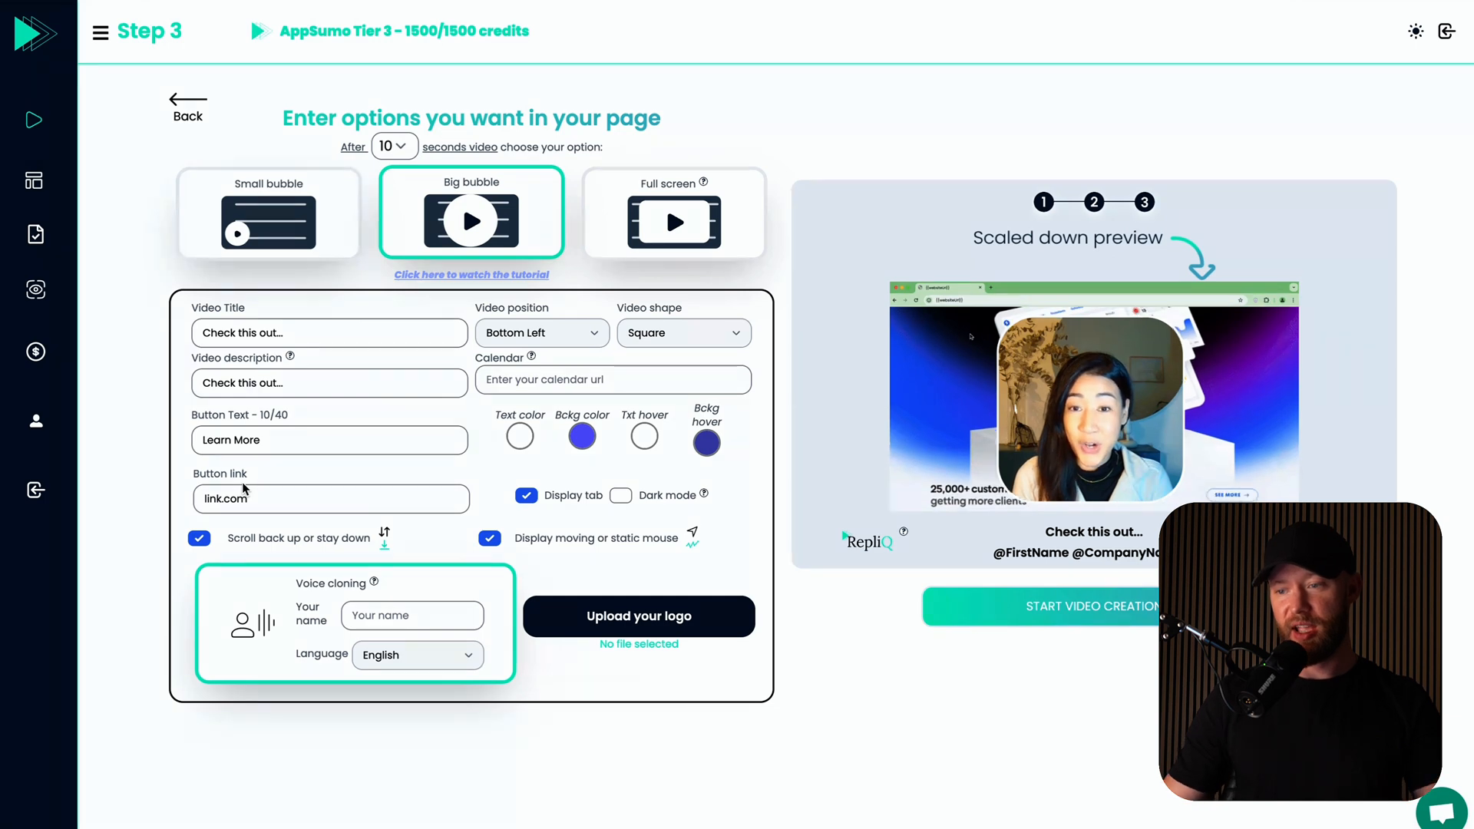
{"action": "left_click", "coordinate": [328, 498]}
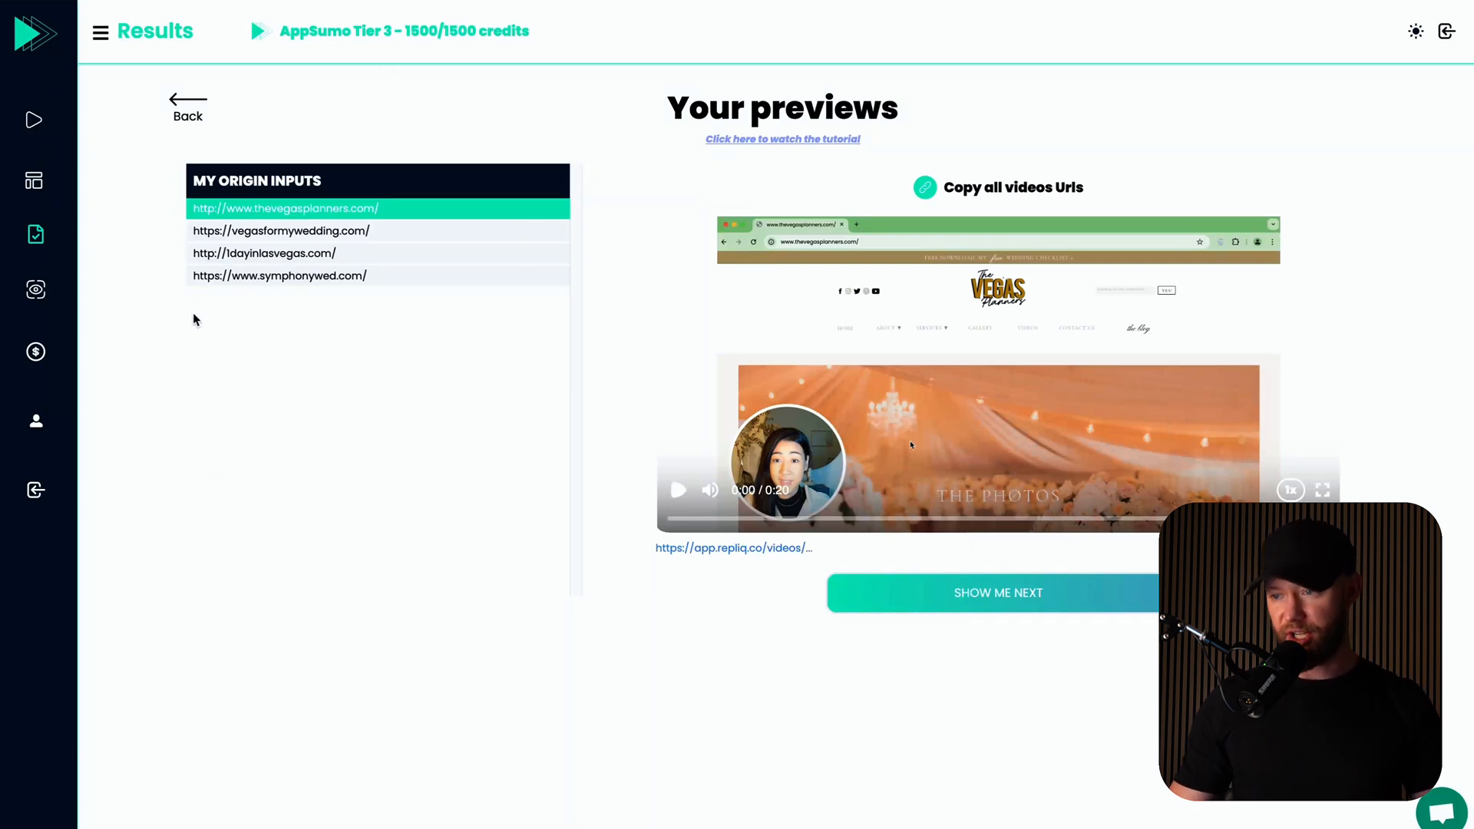
Load the 1dayinlasvegas.com preview from the MY ORIGIN INPUTS list.
{"action": "left_click", "coordinate": [264, 253]}
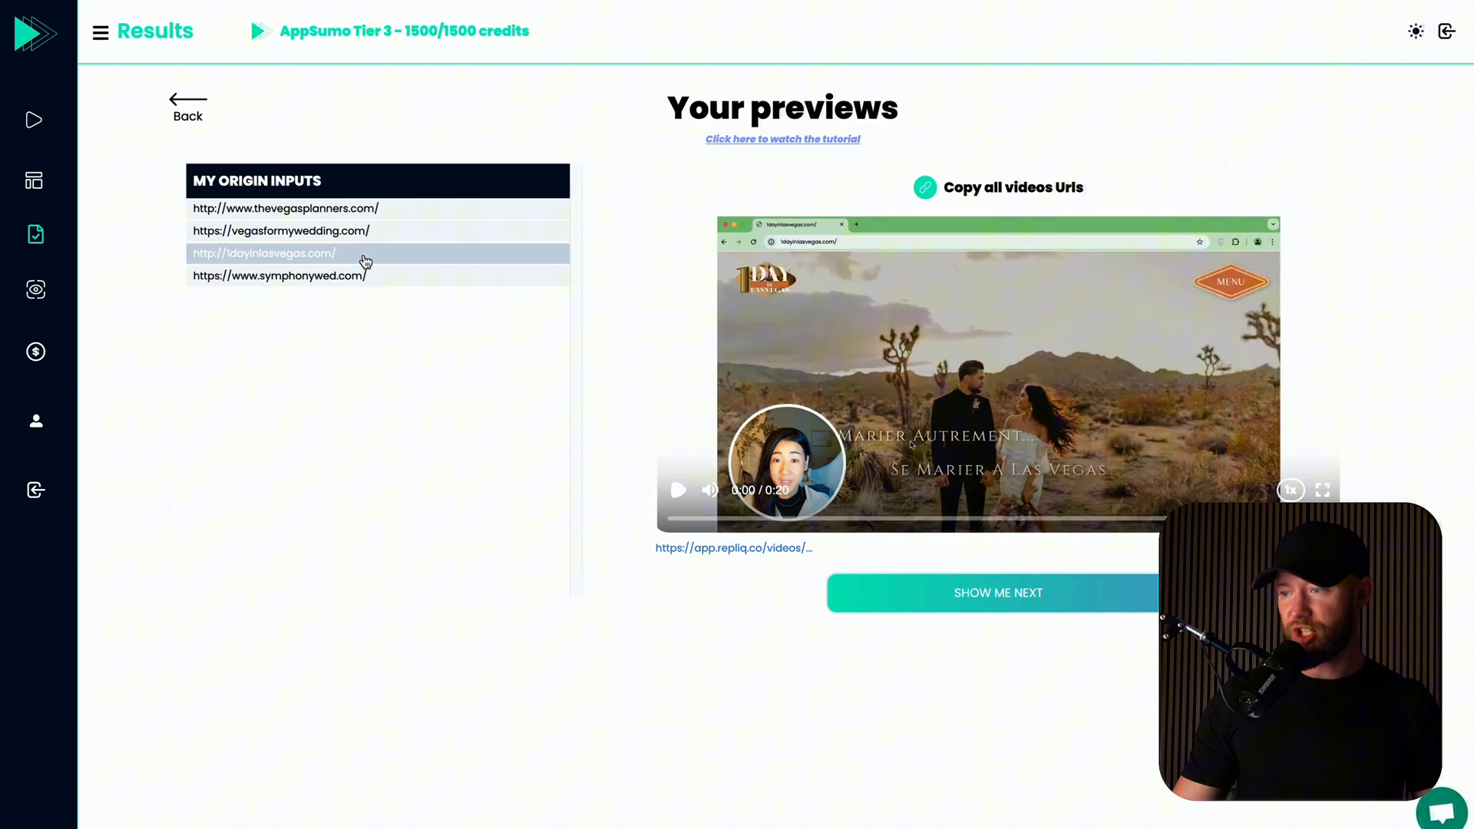
{"action": "left_click", "coordinate": [281, 230]}
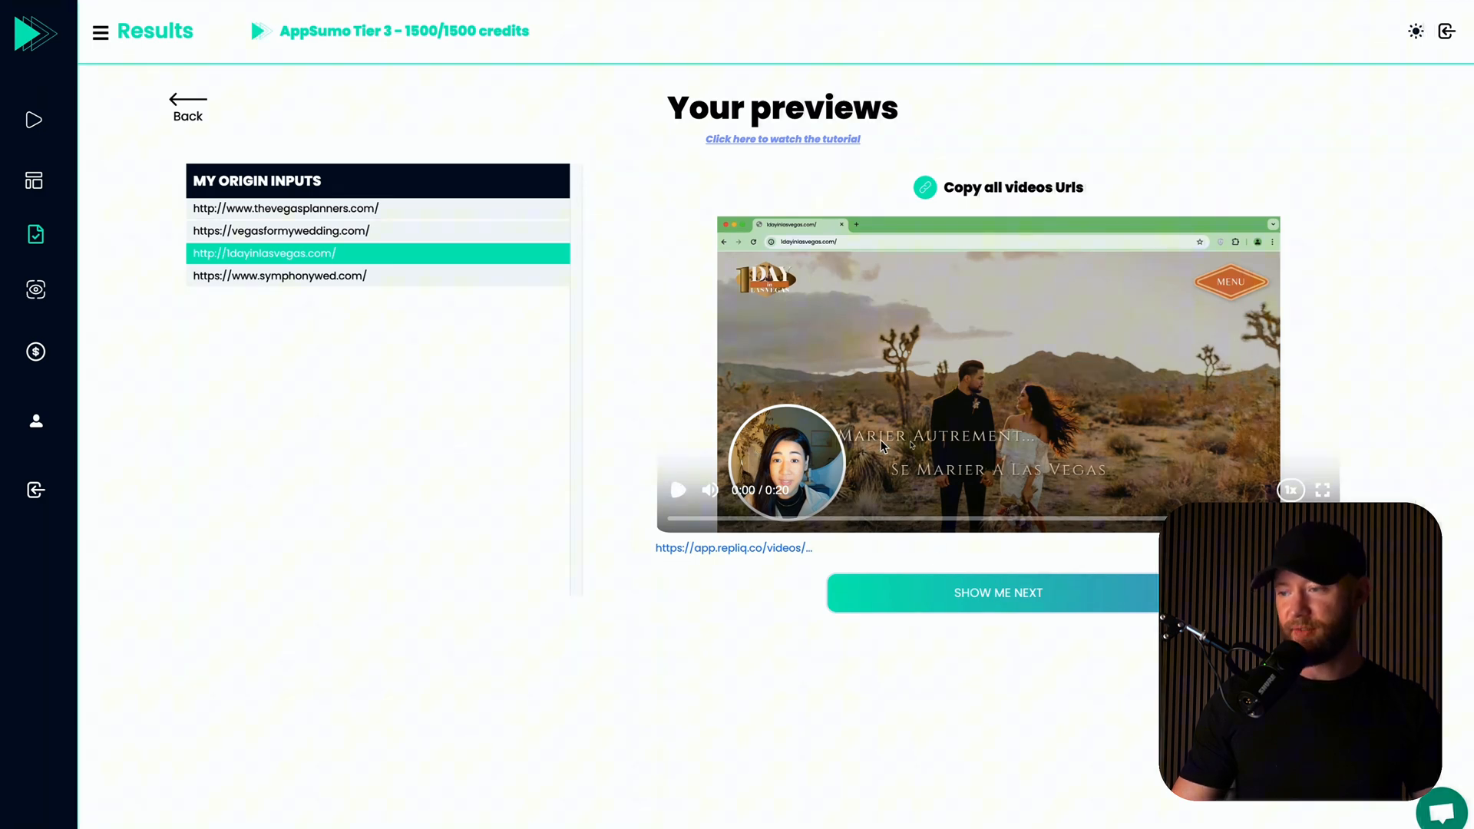
{"action": "mouse_move", "coordinate": [611, 331]}
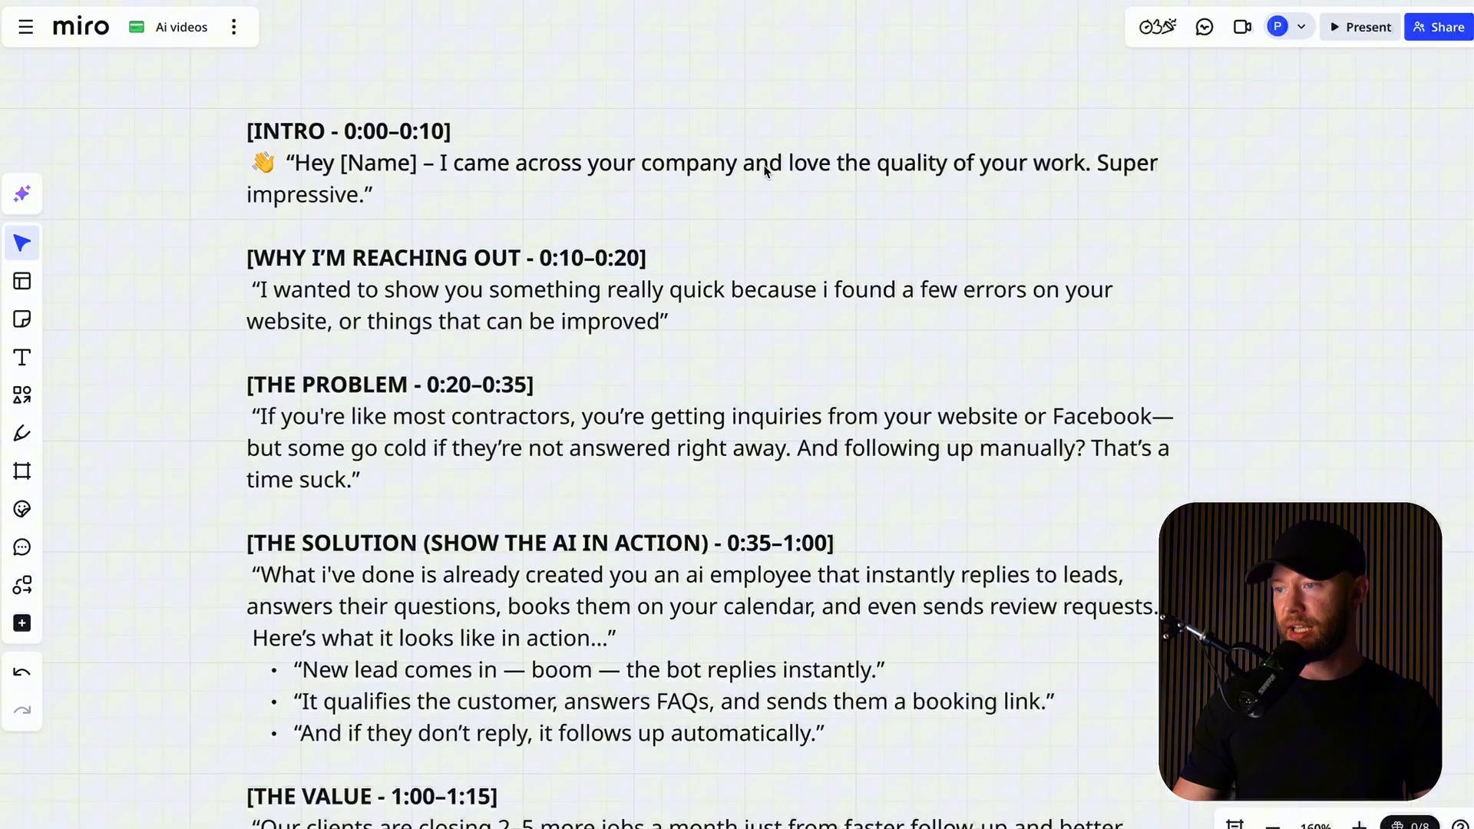
{"action": "scroll", "scroll_direction": "down", "scroll_amount": 3}
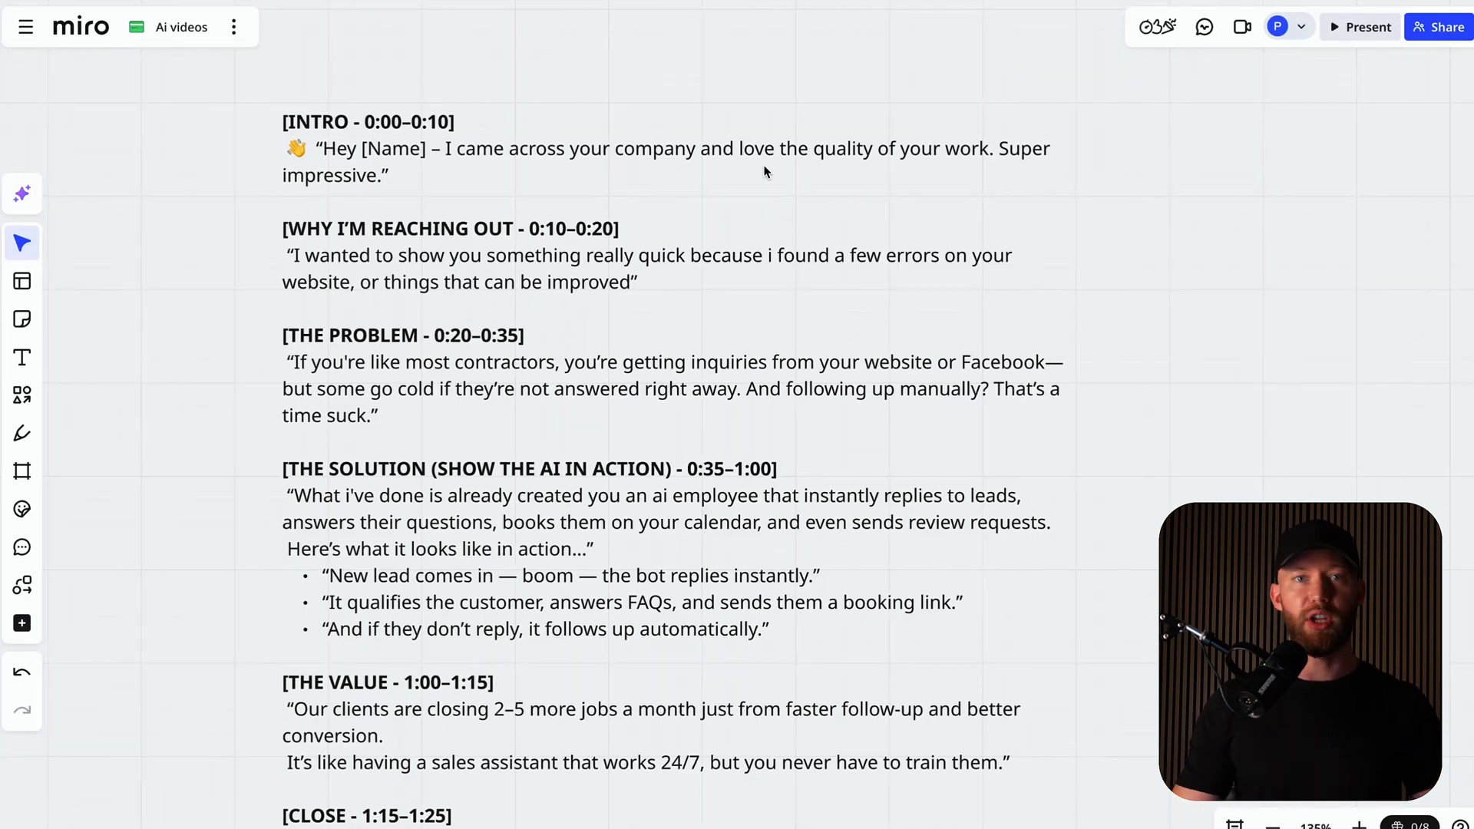
{"action": "scroll", "scroll_direction": "down", "scroll_amount": 3}
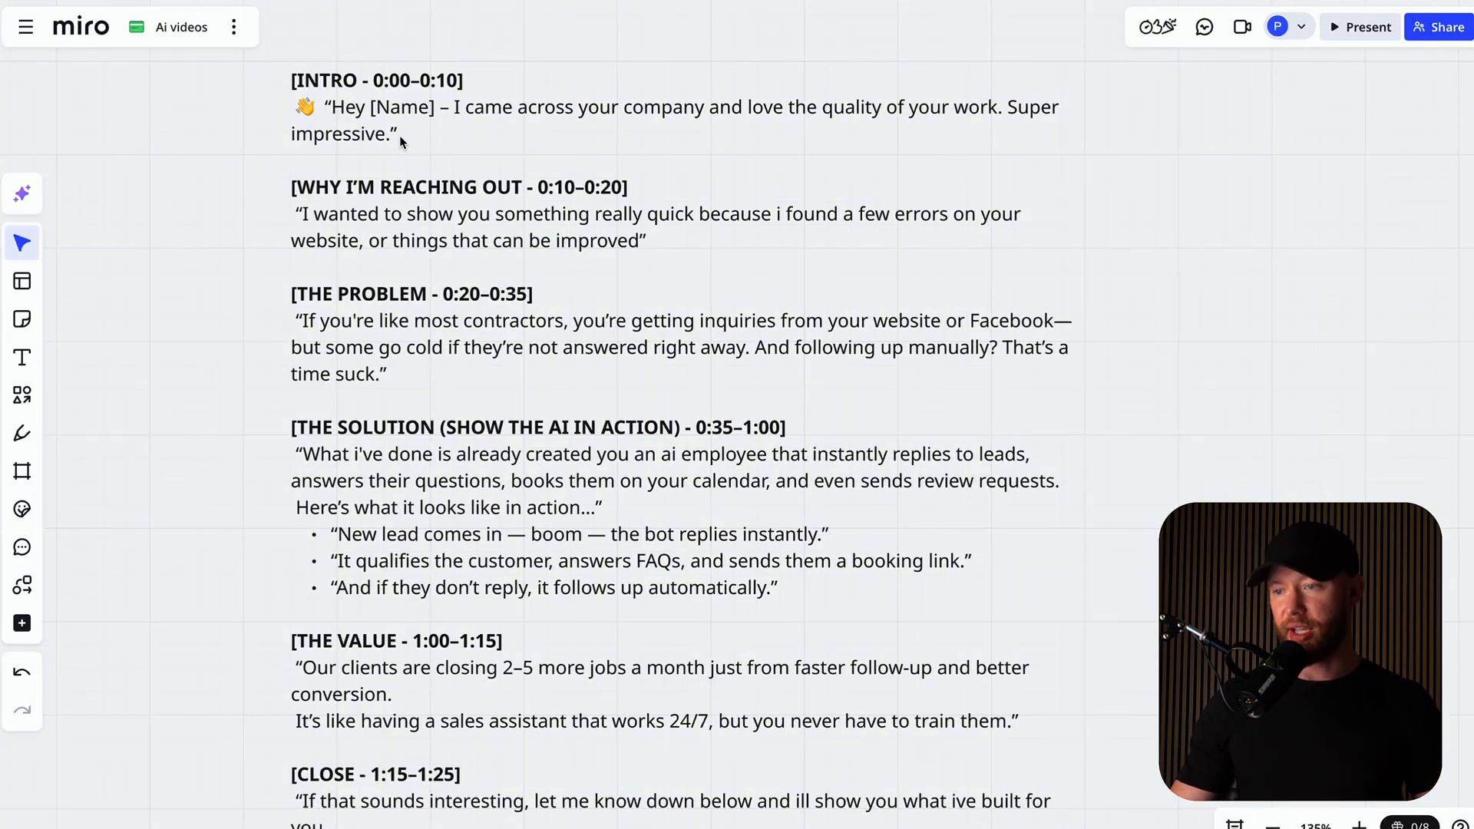
{"action": "scroll", "scroll_direction": "down", "scroll_amount": 3}
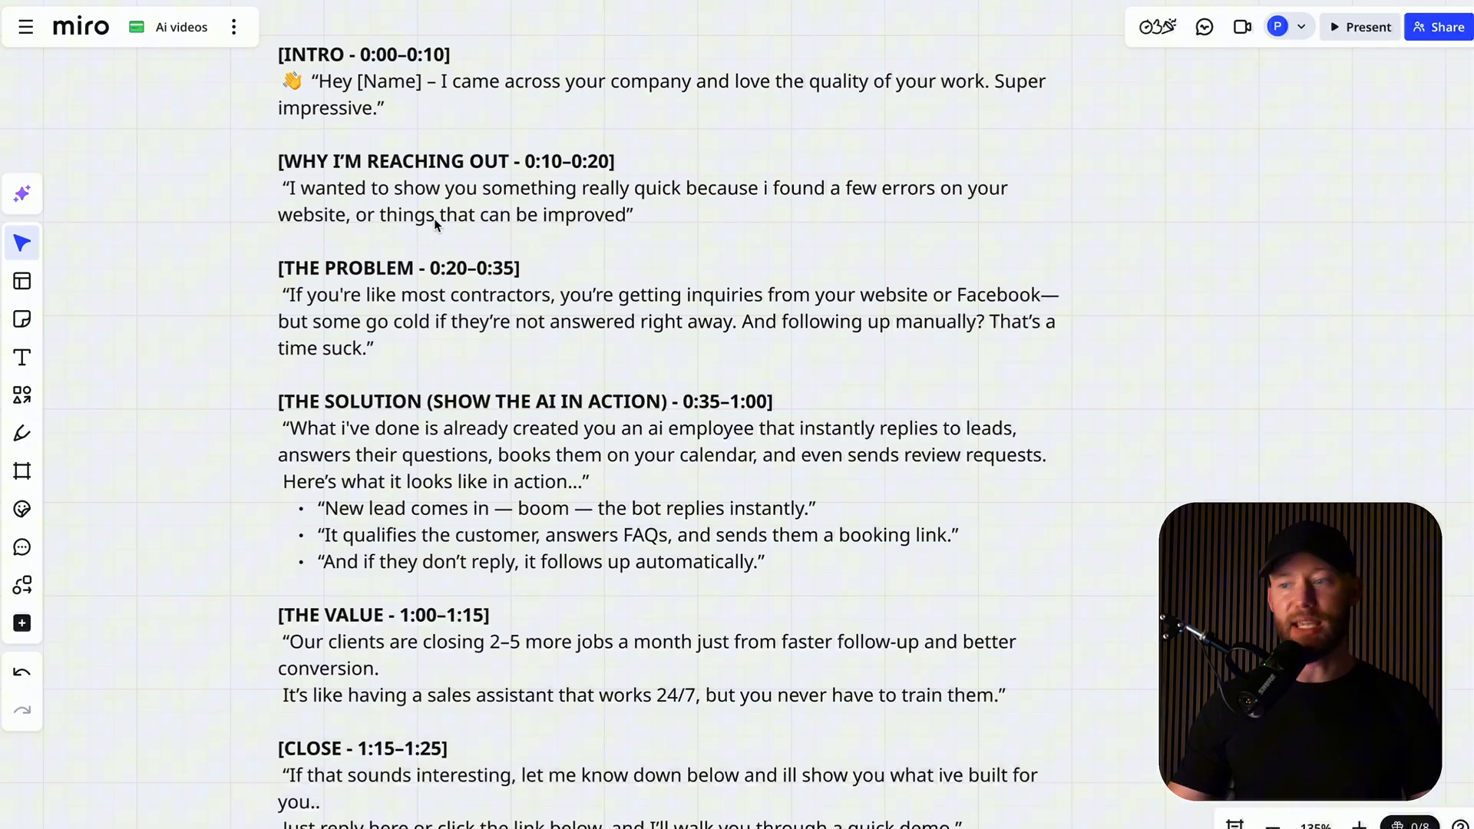
{"action": "scroll", "scroll_direction": "down", "scroll_amount": 3}
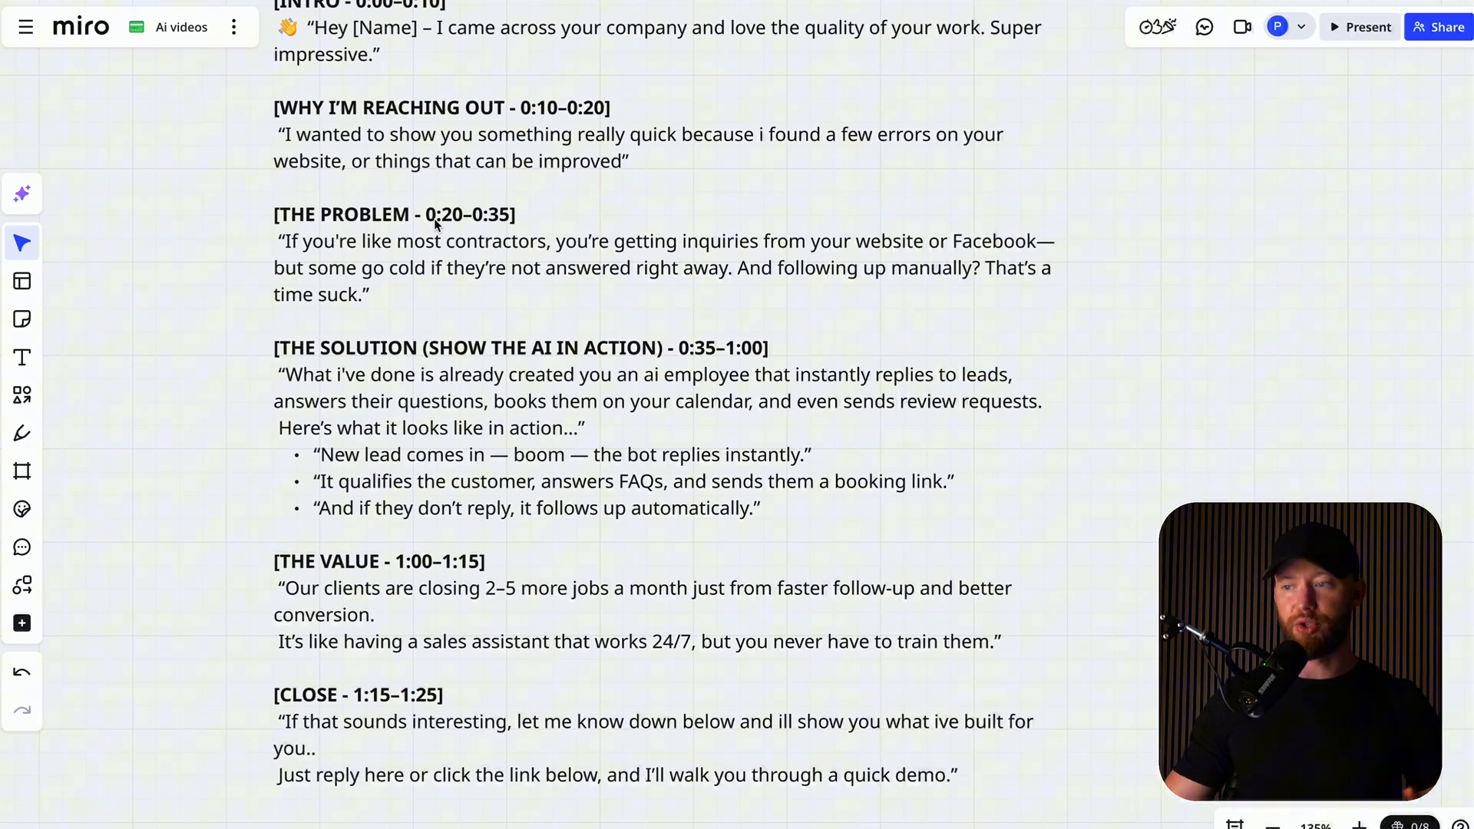
{"action": "scroll", "scroll_direction": "down", "scroll_amount": 3}
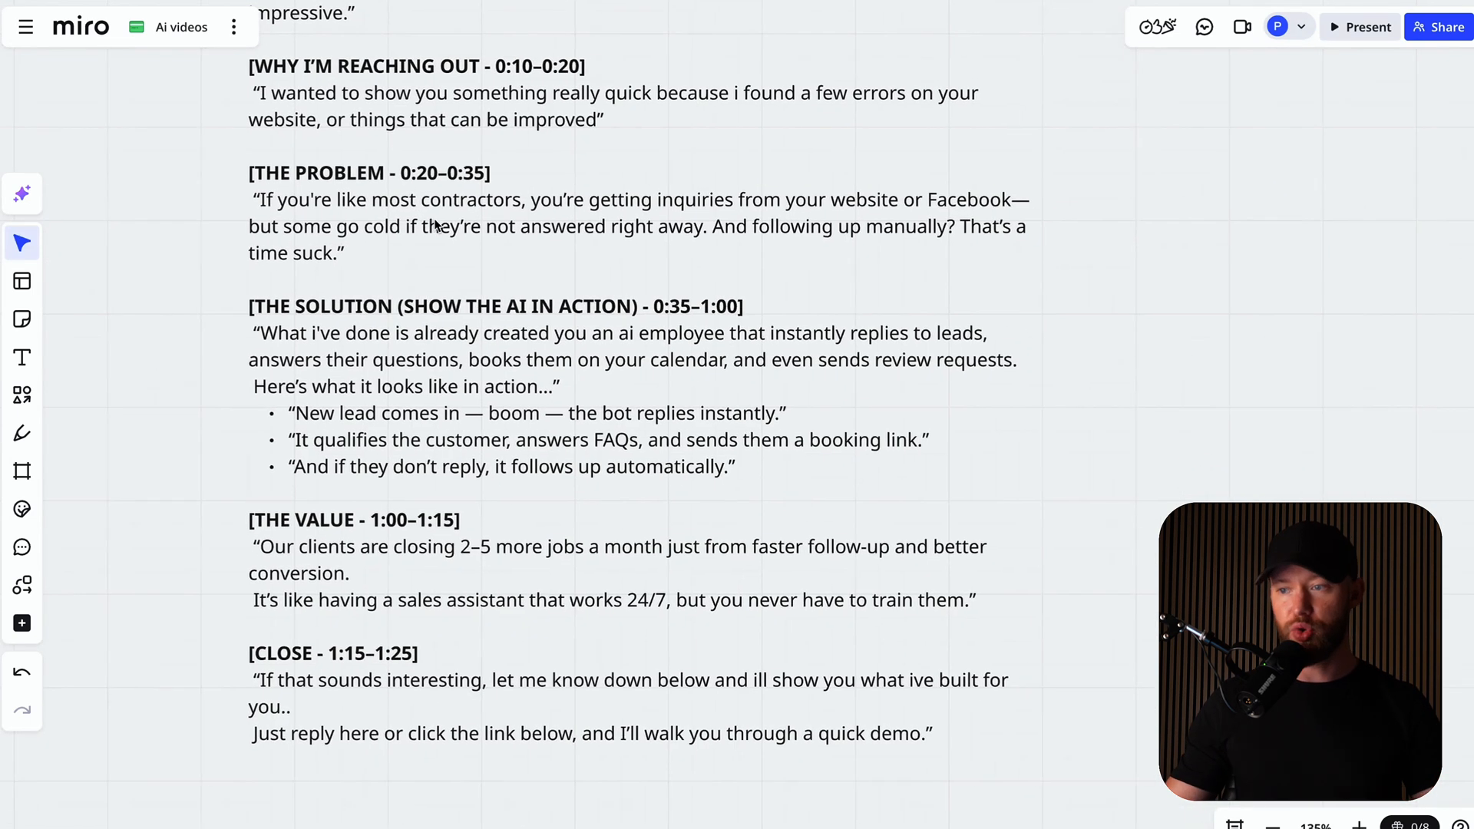
{"action": "scroll", "scroll_direction": "down", "scroll_amount": 3}
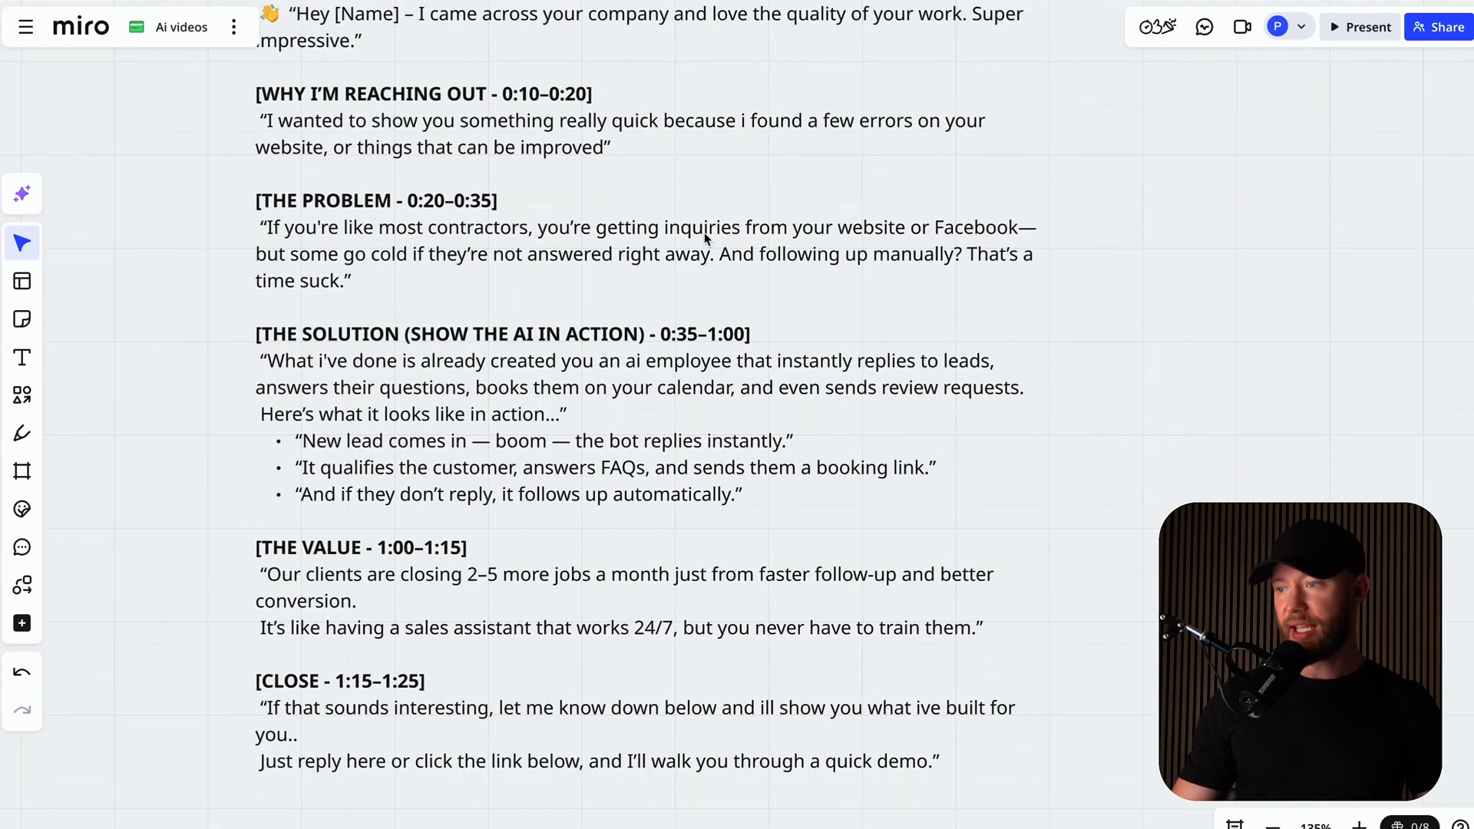
{"action": "mouse_move", "coordinate": [421, 304]}
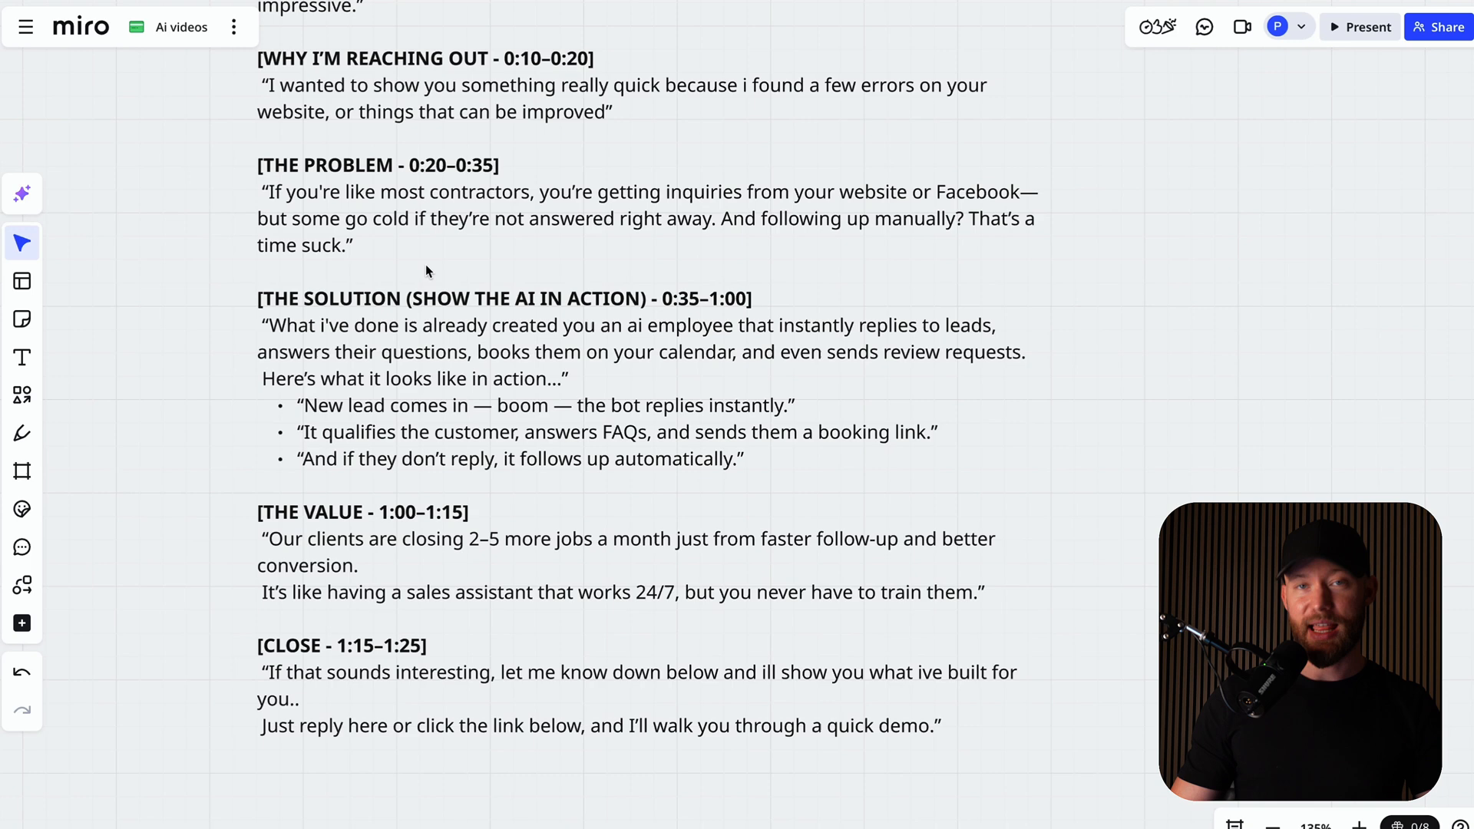
{"action": "scroll", "scroll_direction": "down", "scroll_amount": 3}
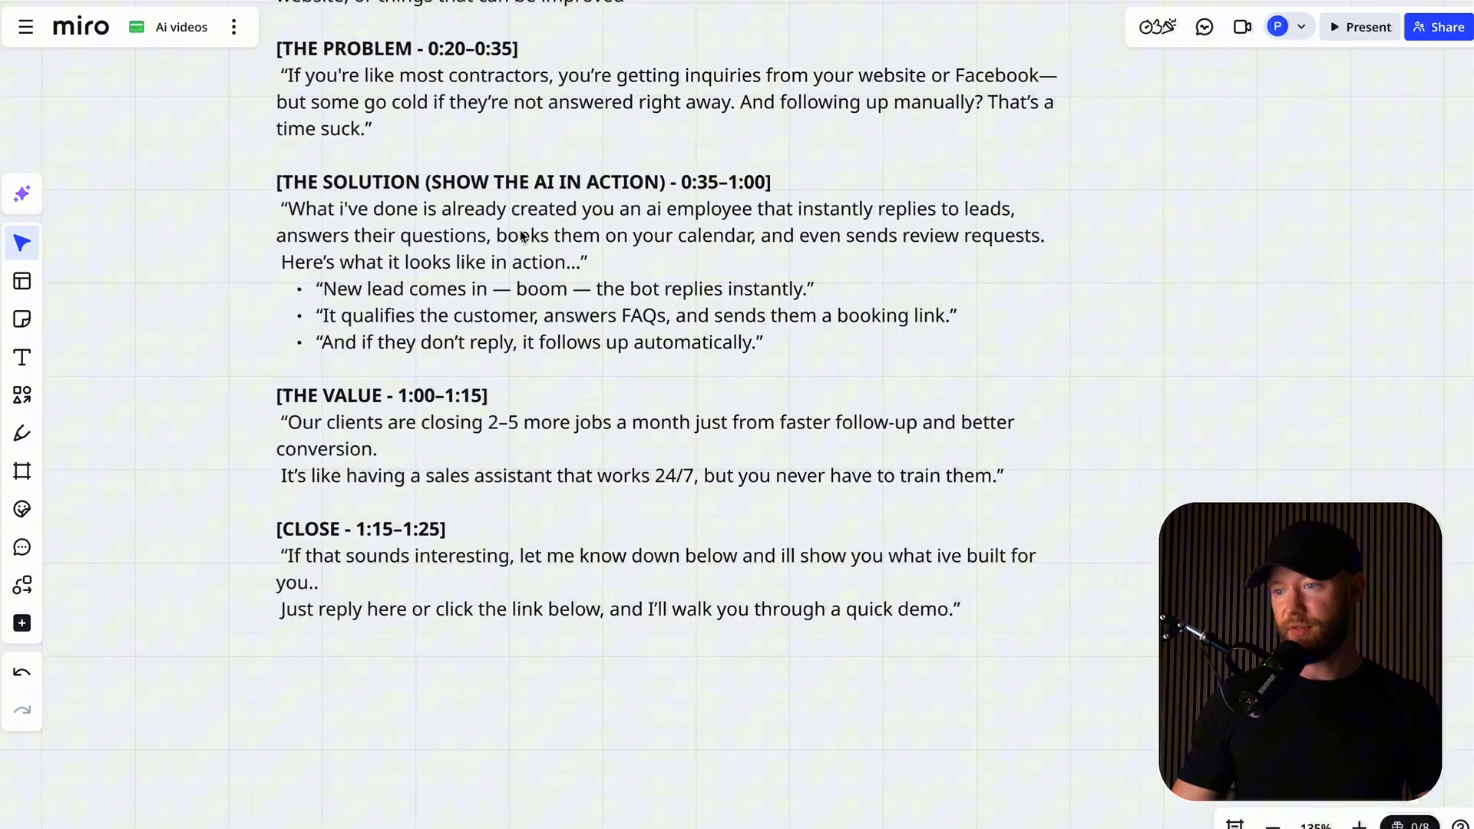
{"action": "scroll", "scroll_direction": "down", "scroll_amount": 3}
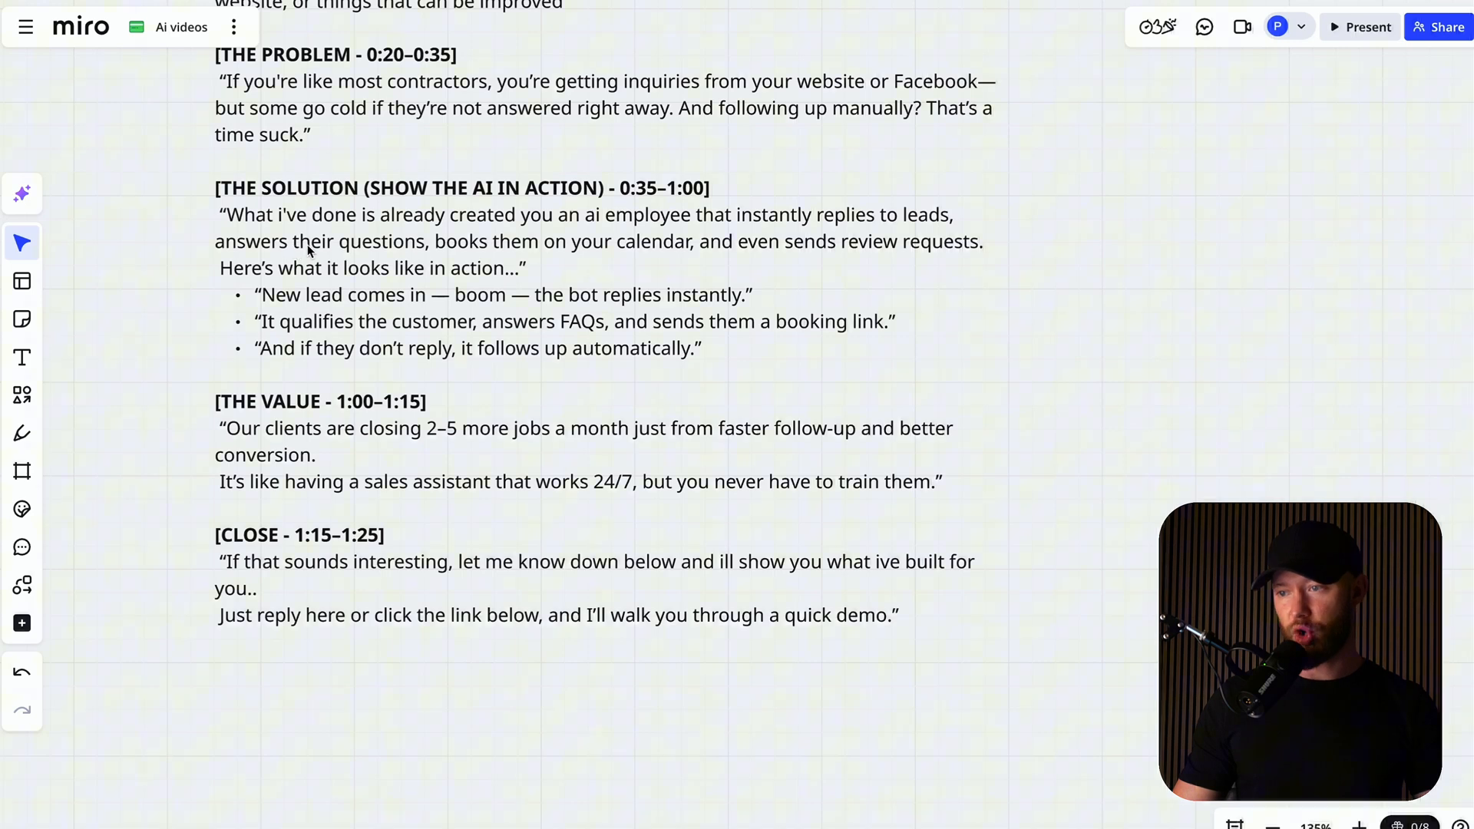
{"action": "mouse_move", "coordinate": [618, 266]}
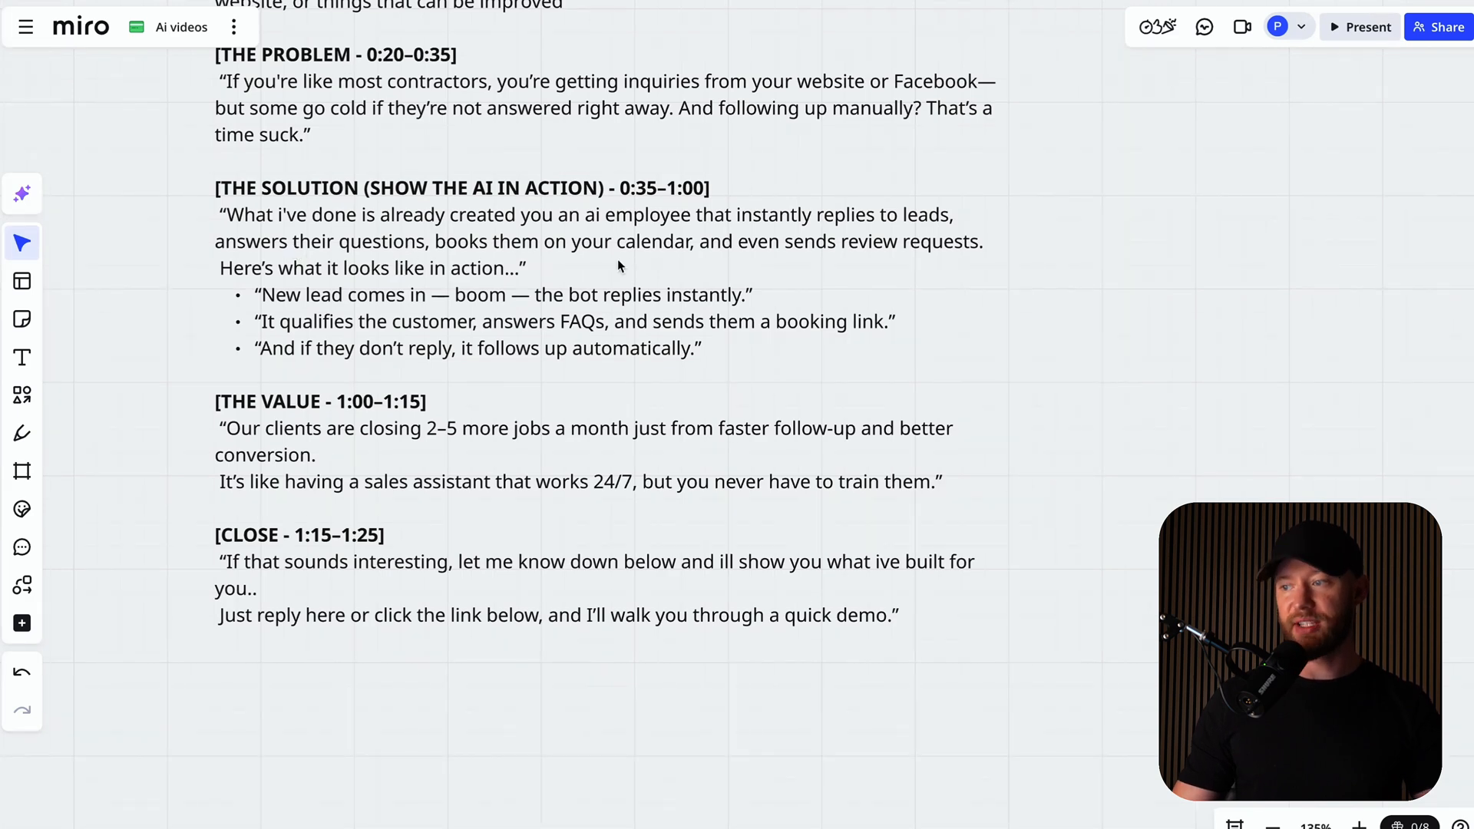
{"action": "scroll", "scroll_direction": "down", "scroll_amount": 3}
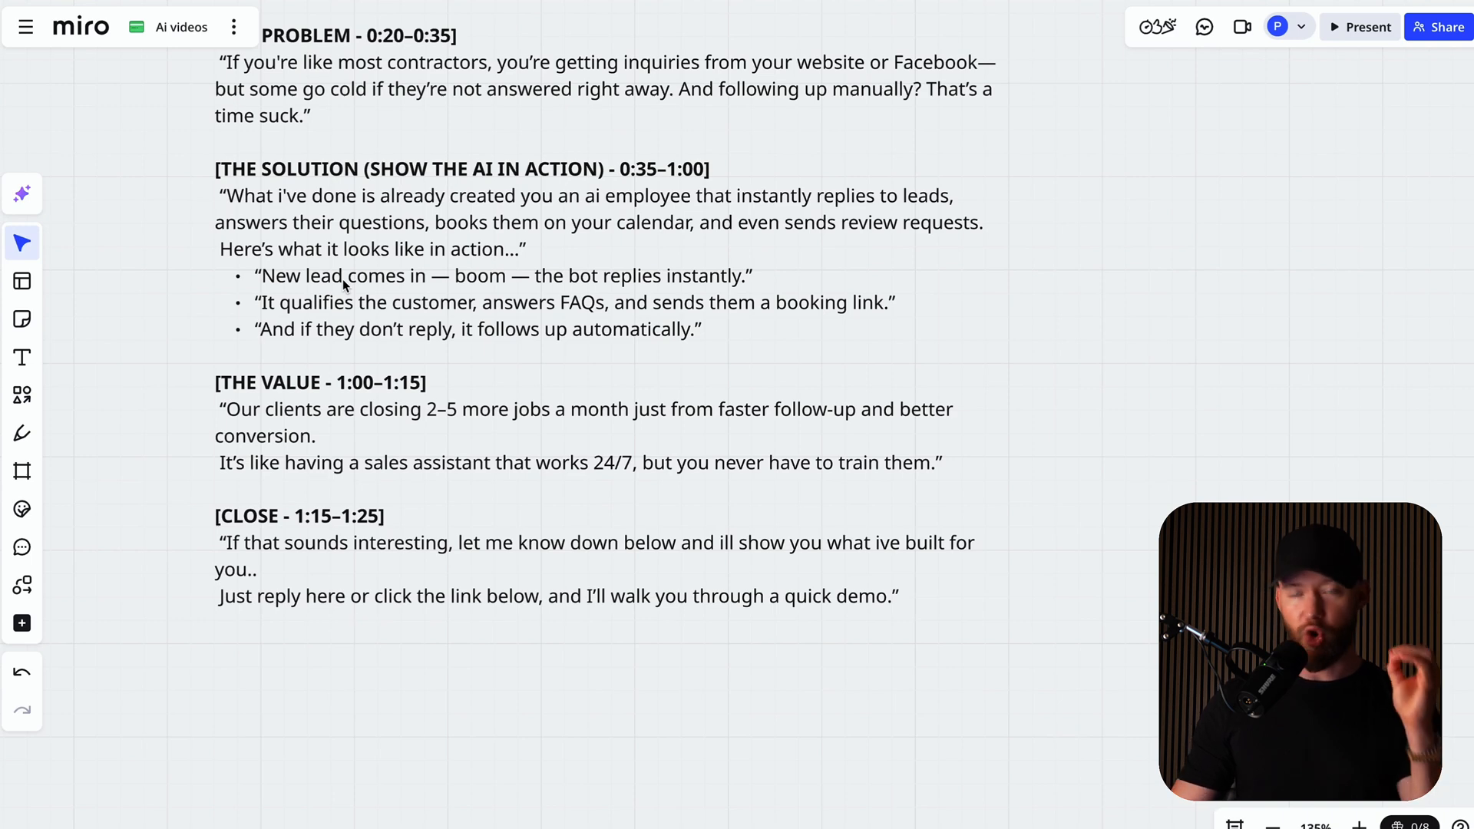
{"action": "mouse_move", "coordinate": [289, 310]}
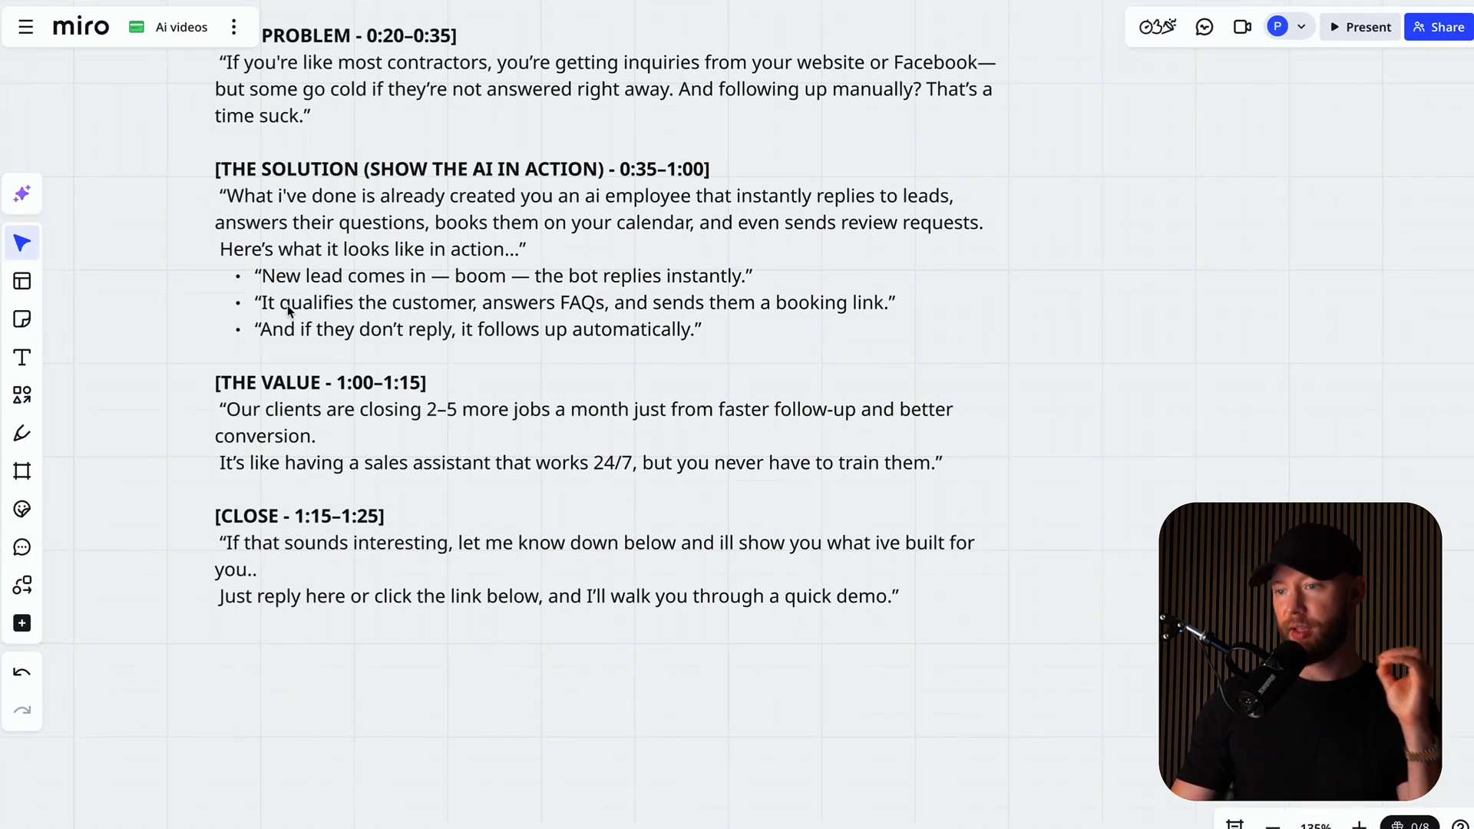
{"action": "mouse_move", "coordinate": [360, 317]}
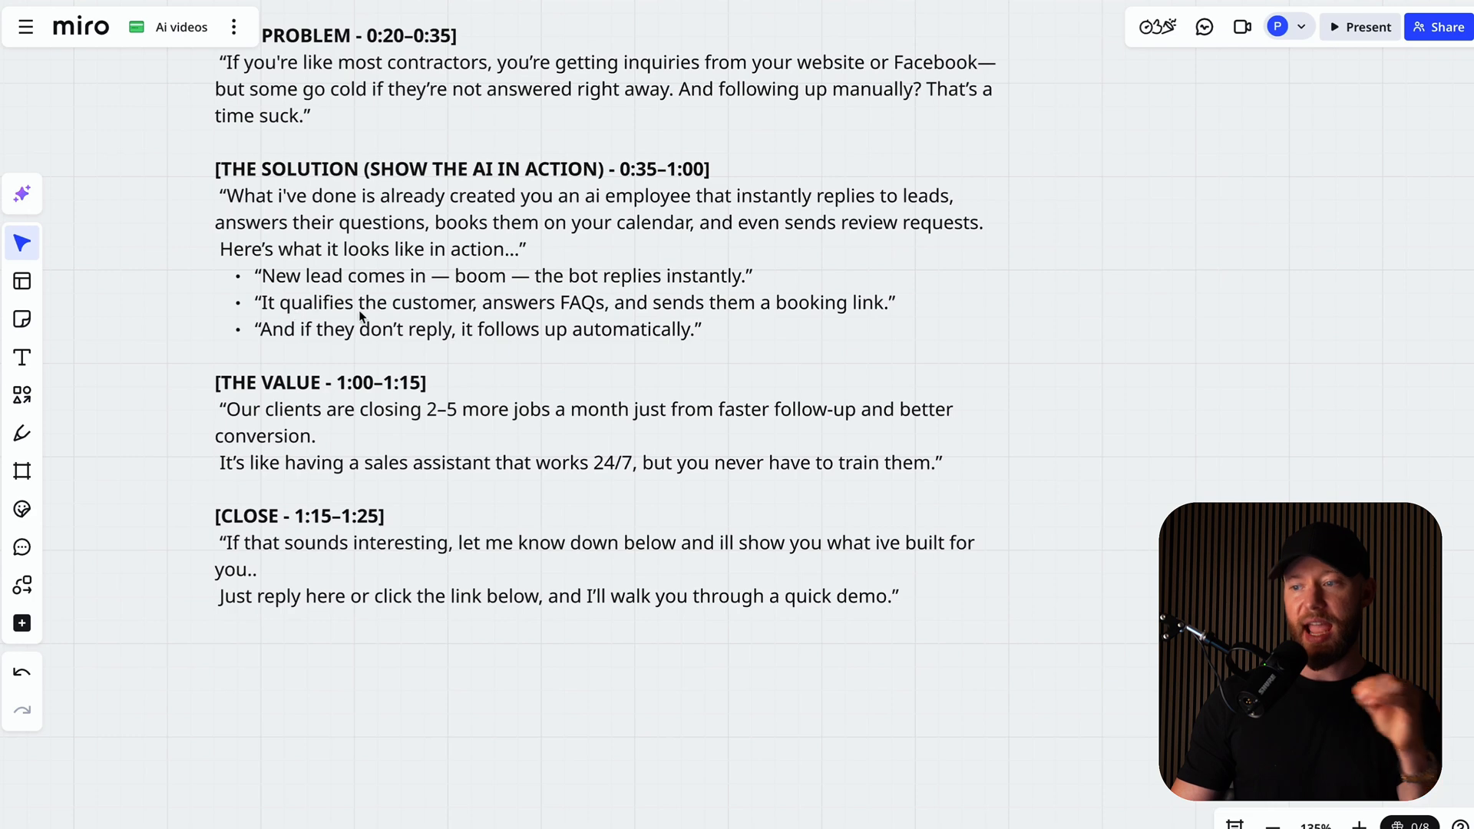
{"action": "mouse_move", "coordinate": [470, 329]}
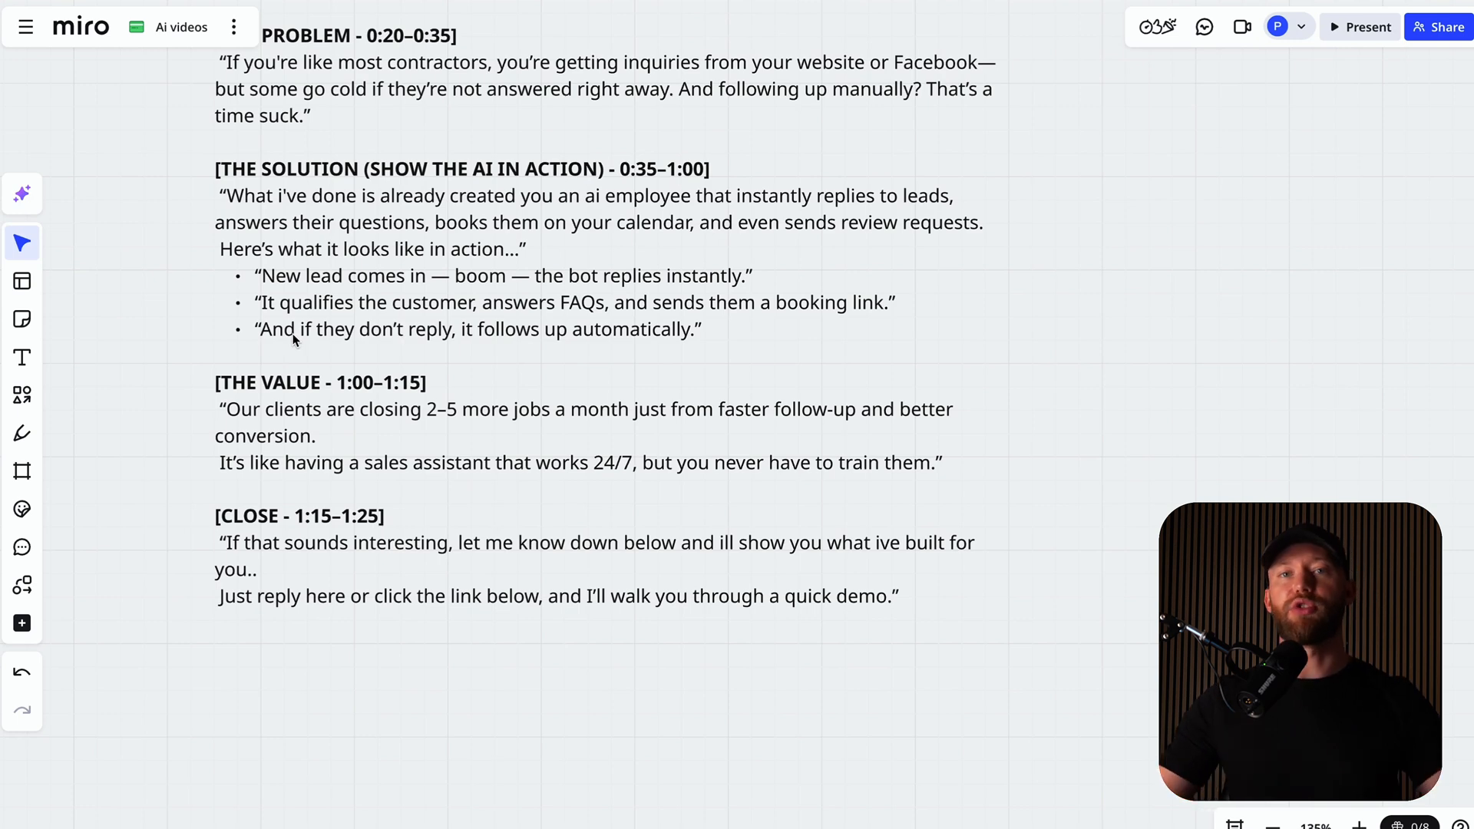
{"action": "scroll", "scroll_direction": "down", "scroll_amount": 3}
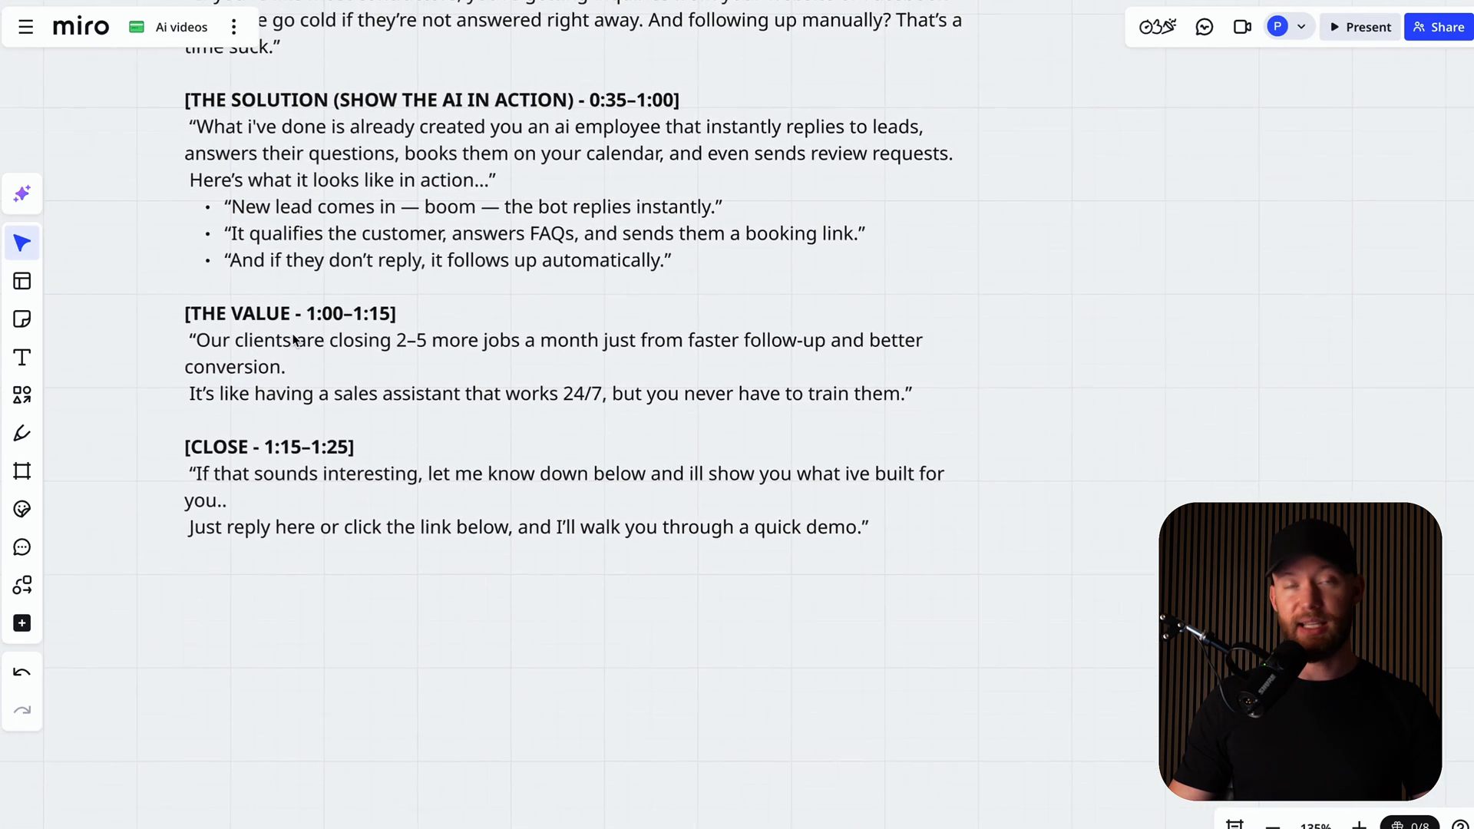
{"action": "scroll", "scroll_direction": "down", "scroll_amount": 3}
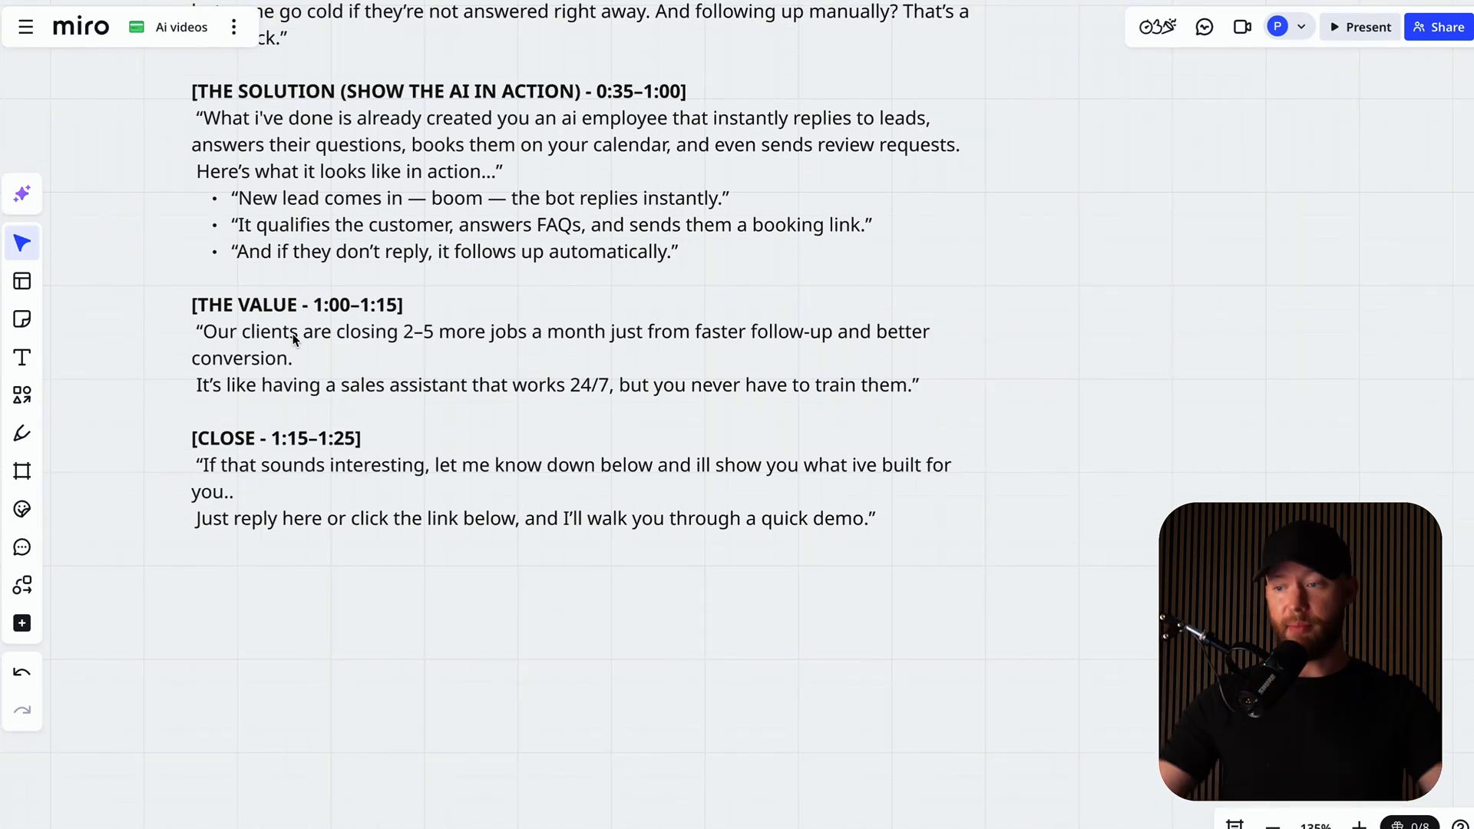
{"action": "scroll", "scroll_direction": "down", "scroll_amount": 3}
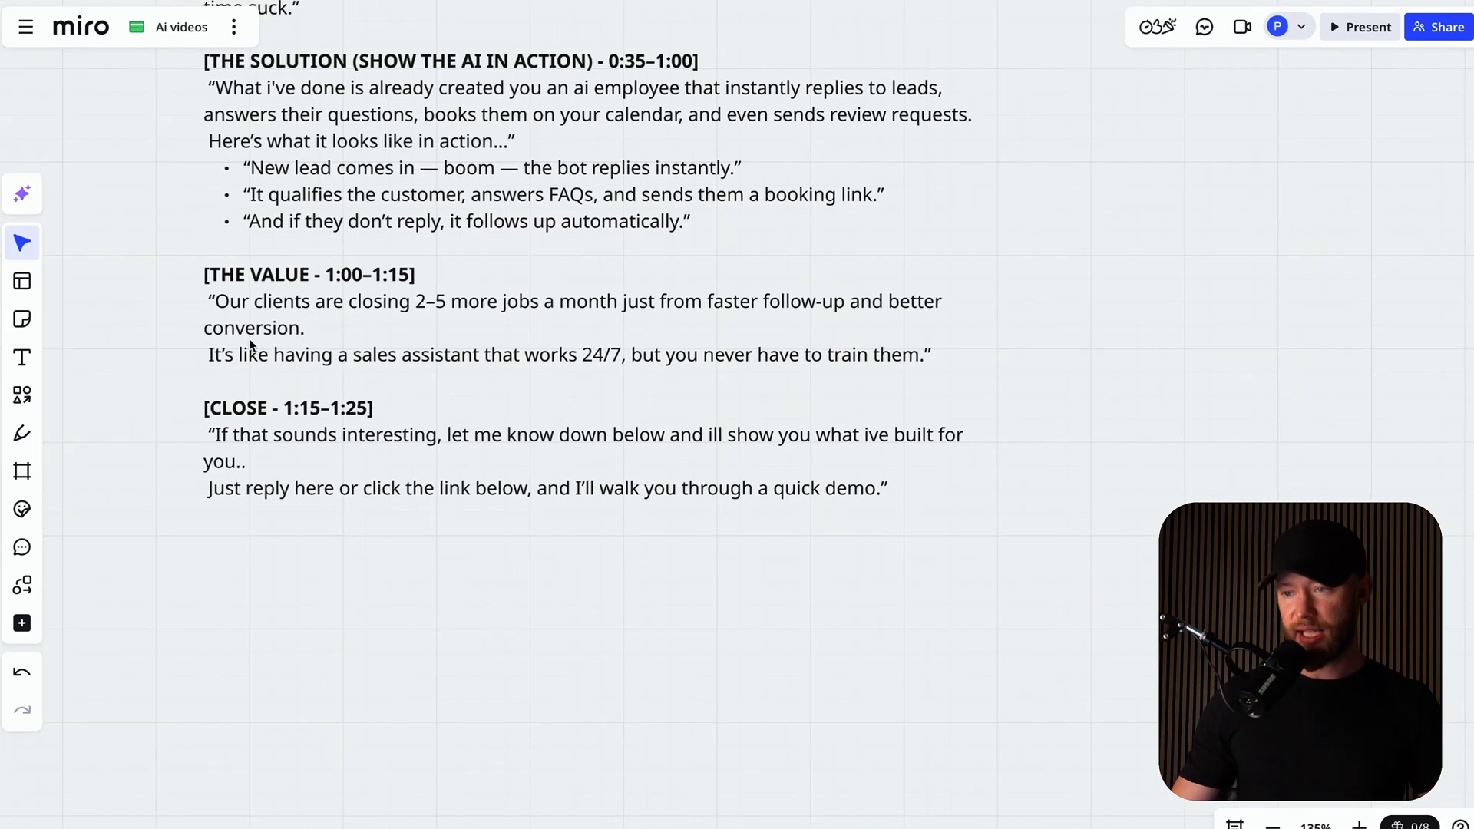
{"action": "scroll", "scroll_direction": "down", "scroll_amount": 3}
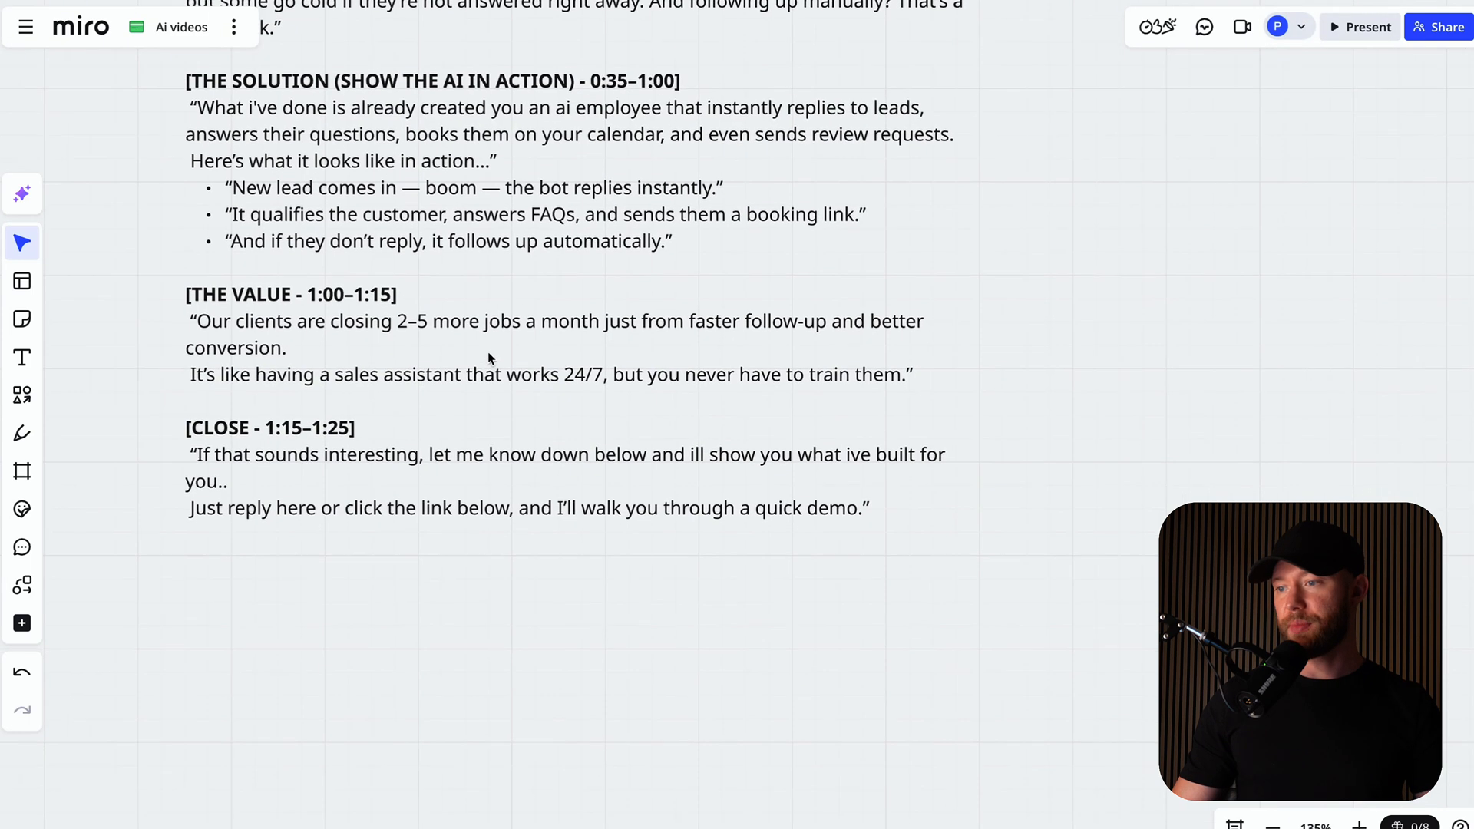
{"action": "scroll", "scroll_direction": "down", "scroll_amount": 3}
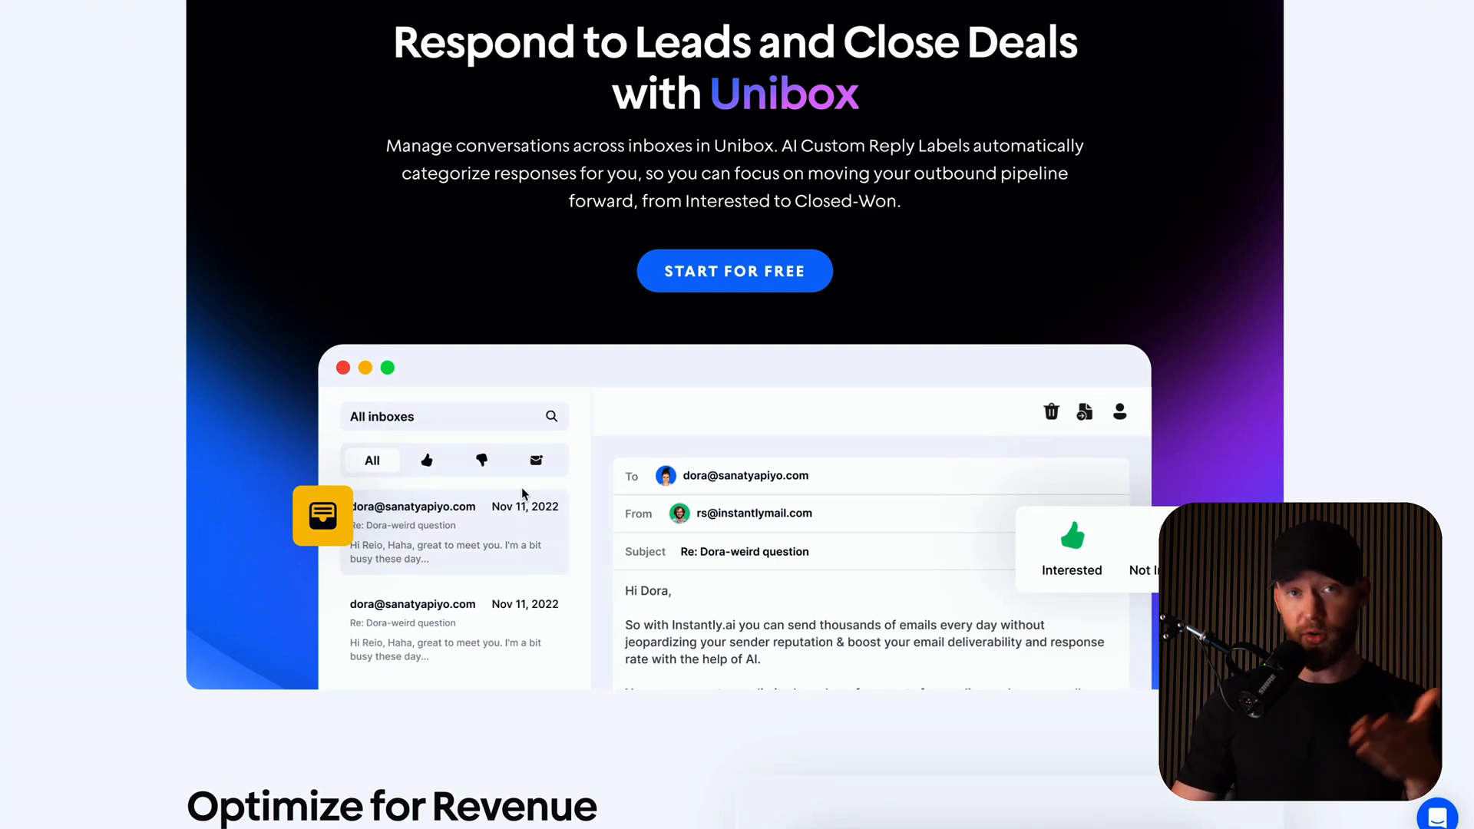
Scroll the Instantly homepage down to the AI-Powered Optimization section above Unibox.
{"action": "scroll", "scroll_direction": "down", "scroll_amount": 3}
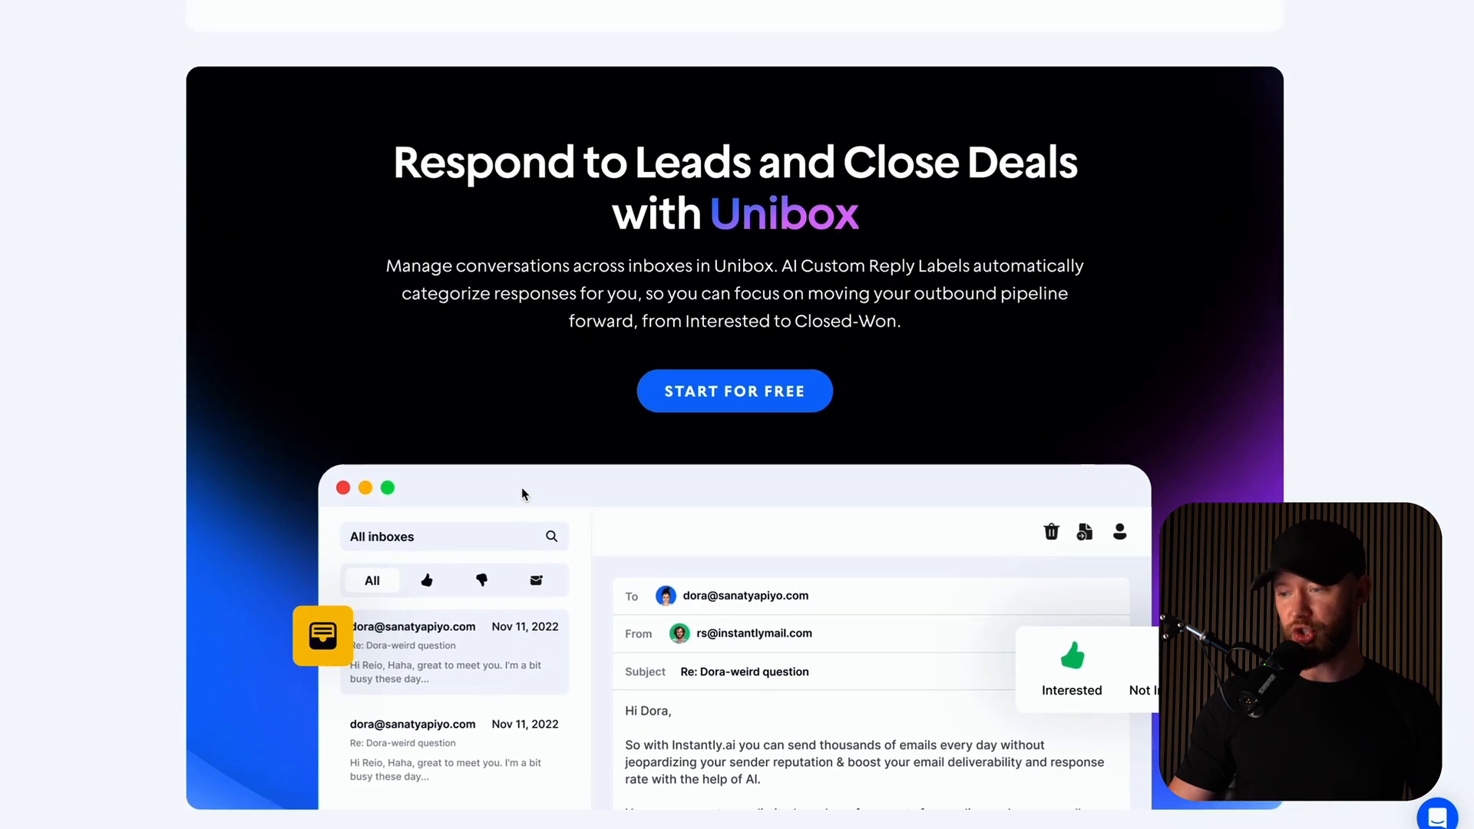
{"action": "scroll", "scroll_direction": "down", "scroll_amount": 3}
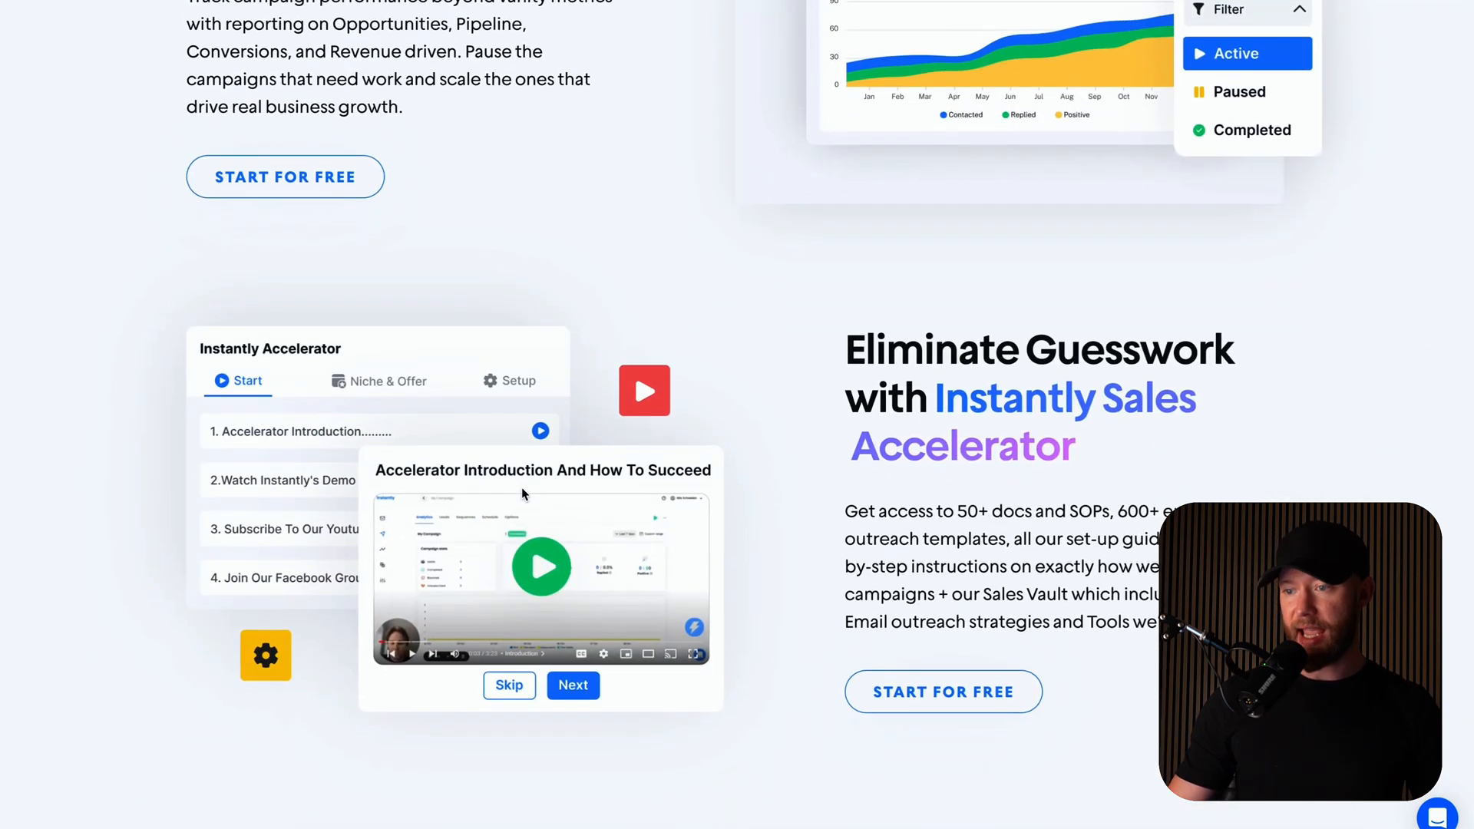
{"action": "scroll", "scroll_direction": "down", "scroll_amount": 3}
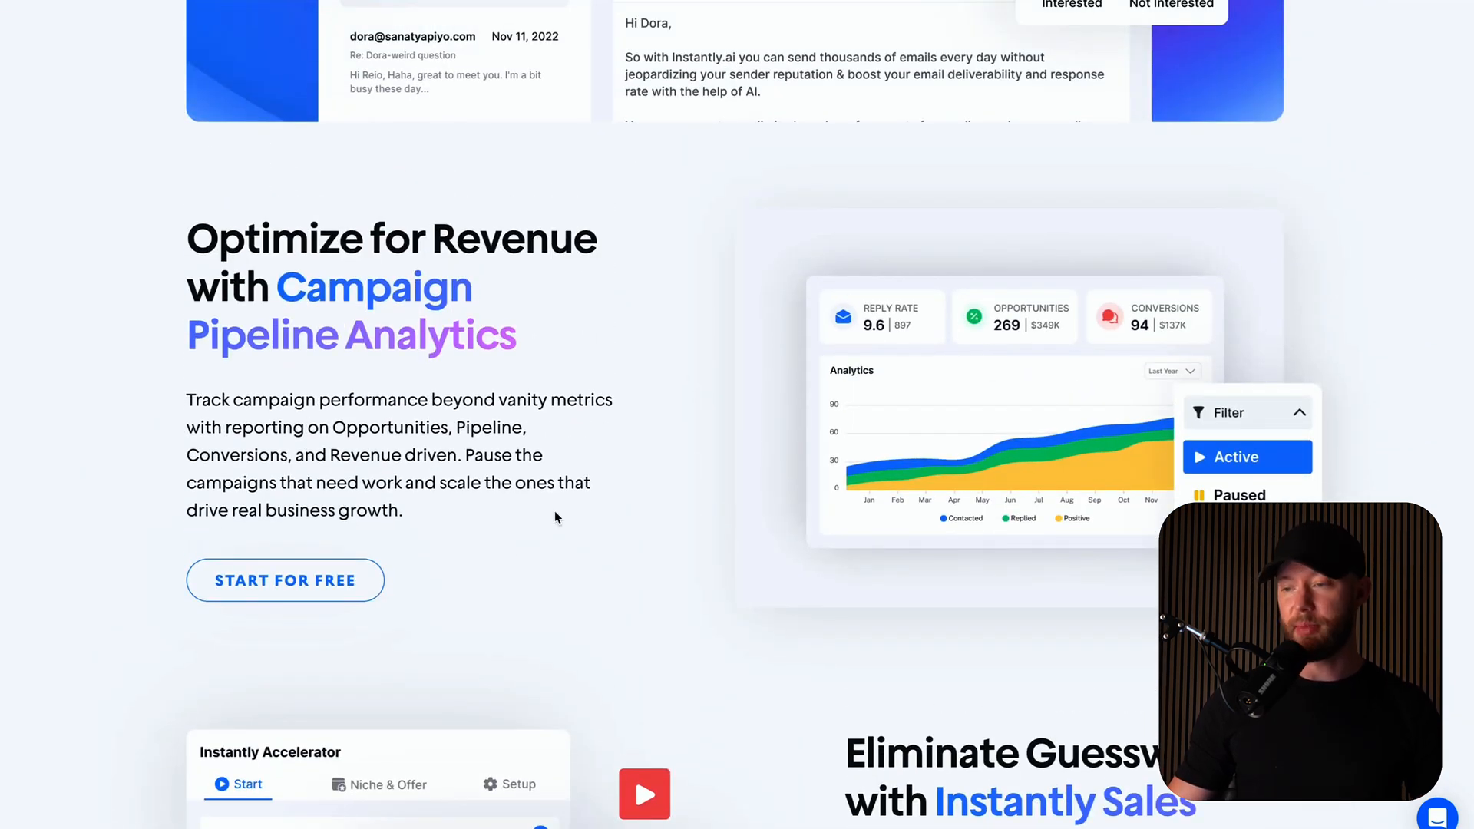
{"action": "scroll", "scroll_direction": "down", "scroll_amount": 3}
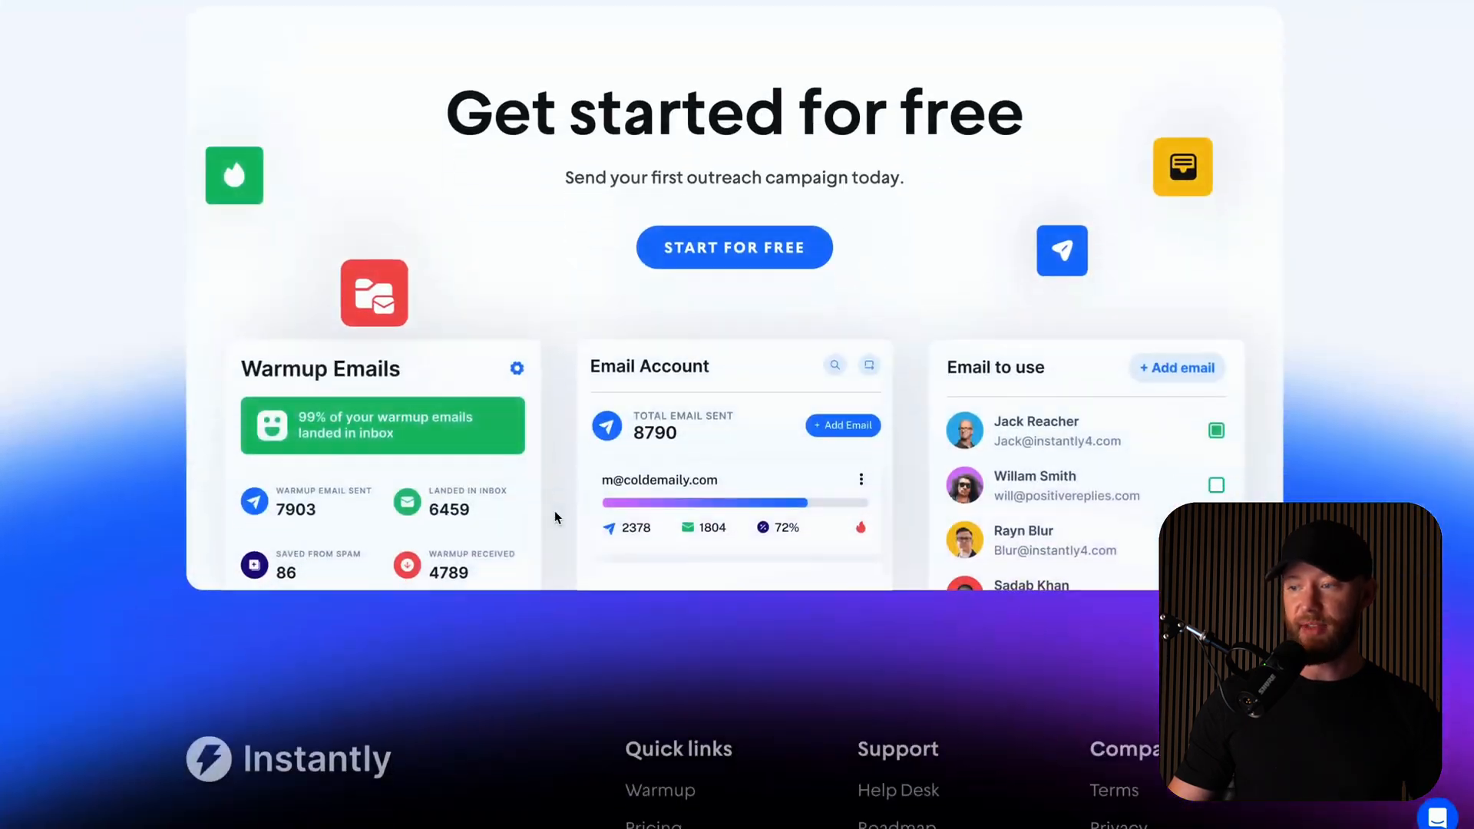
{"action": "scroll", "scroll_direction": "down", "scroll_amount": 3}
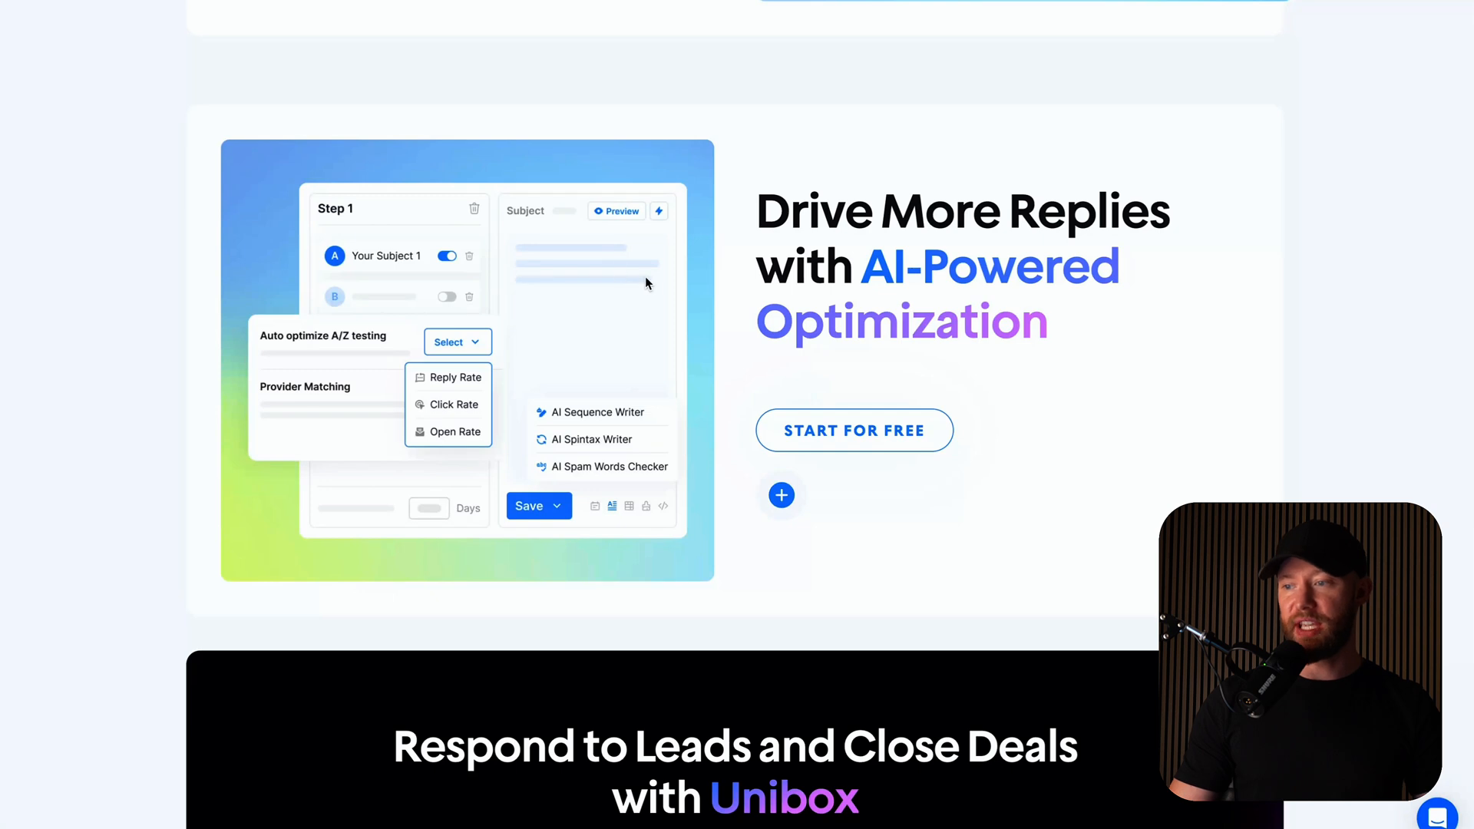
{"action": "mouse_move", "coordinate": [568, 341]}
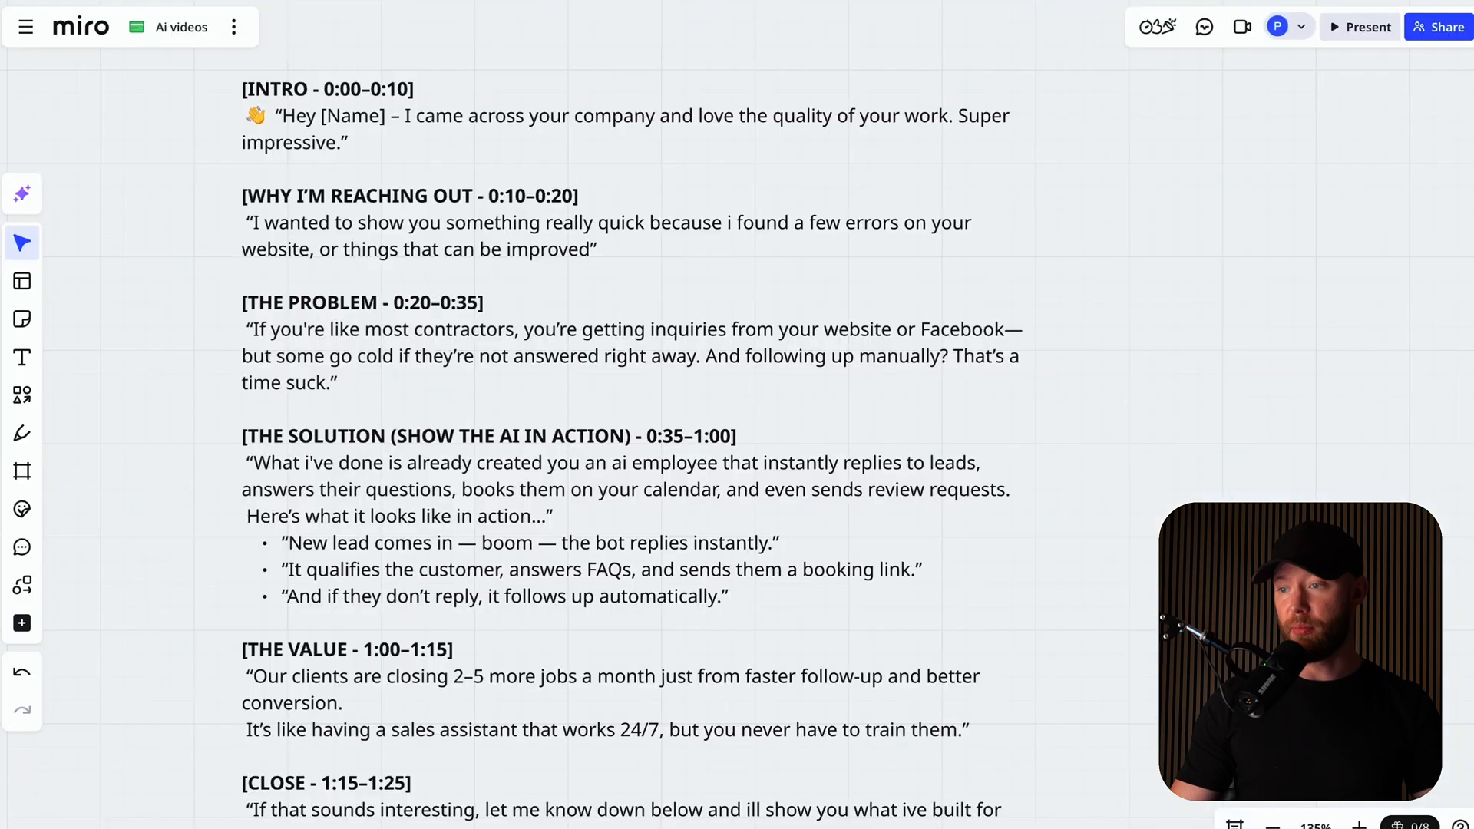
Scroll the Ai videos board down to the Compelling MSG frame.
{"action": "scroll", "scroll_direction": "down", "scroll_amount": 3}
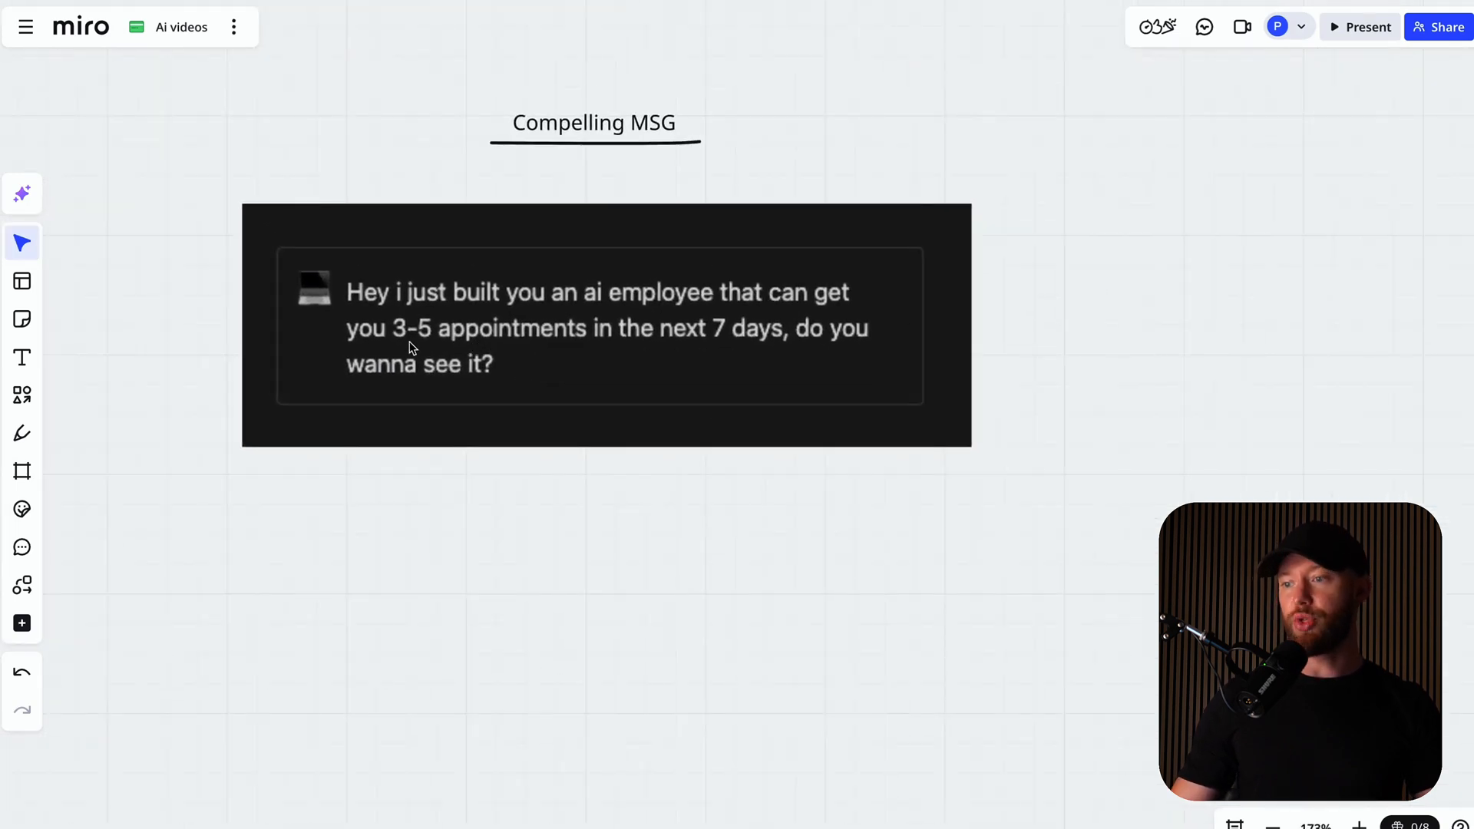
{"action": "scroll", "scroll_direction": "down", "scroll_amount": 3}
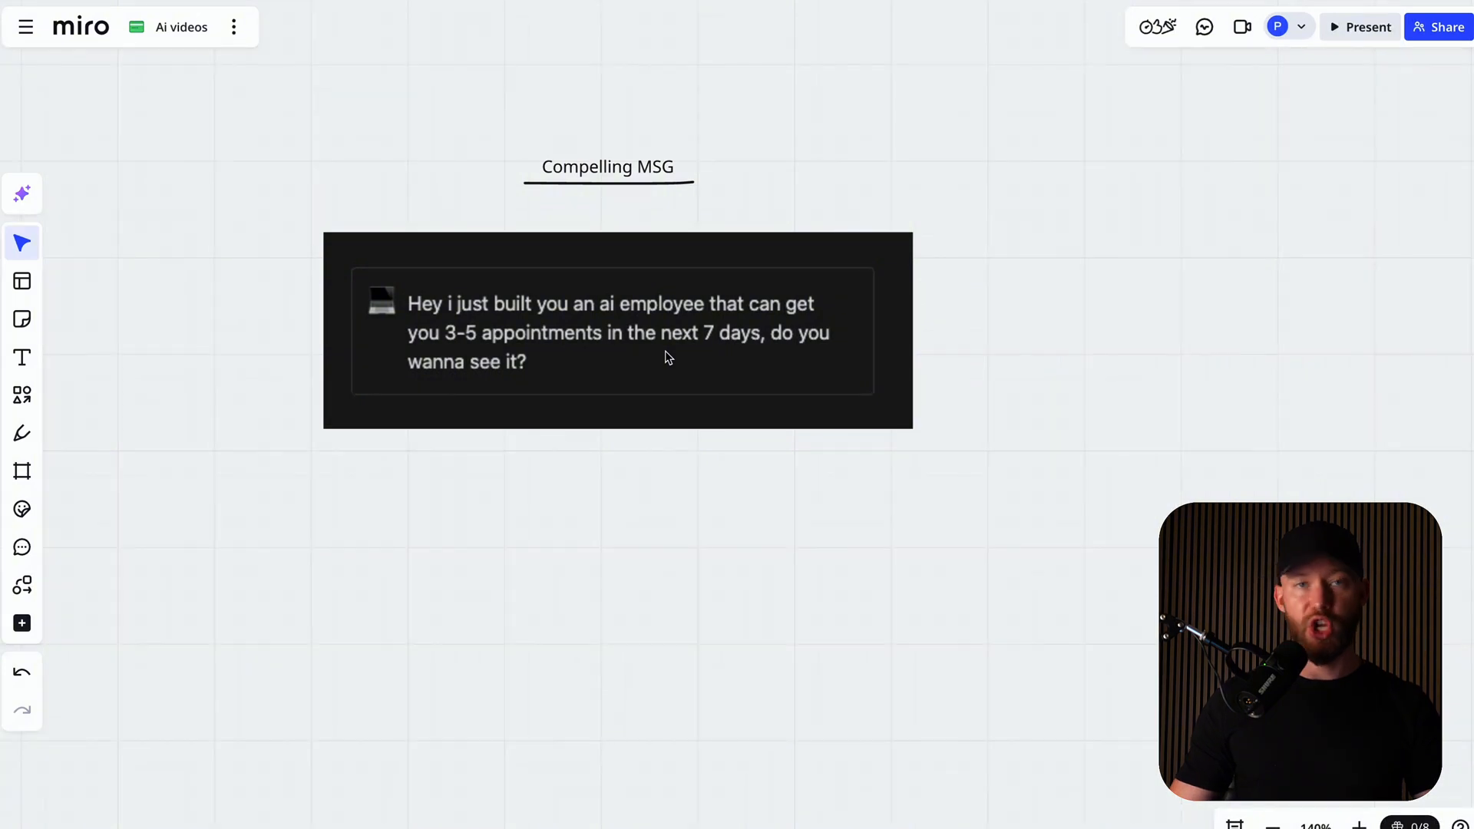